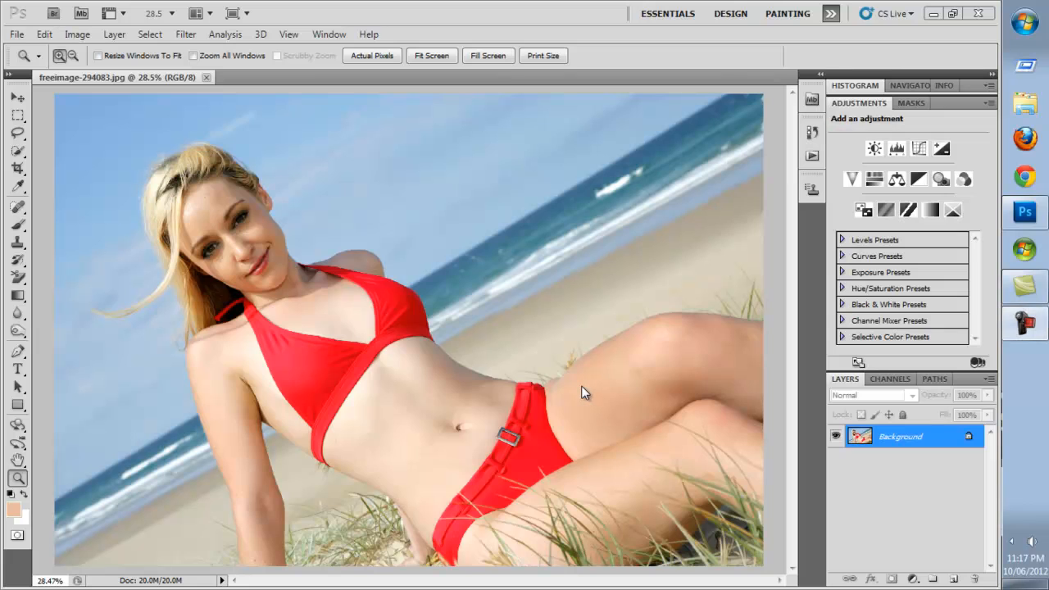
pyautogui.moveTo(242, 238)
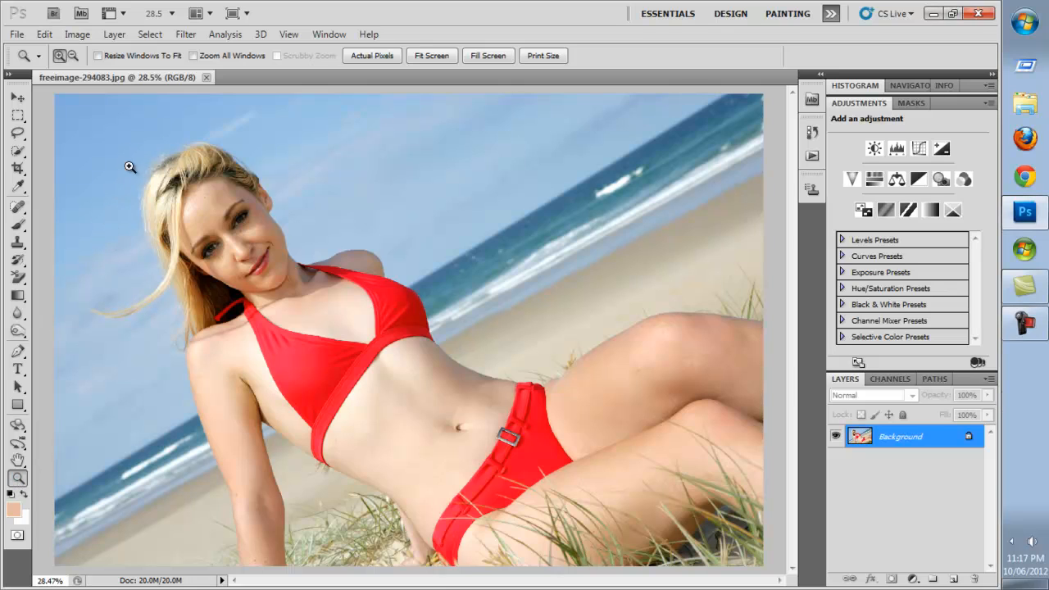
# - Magnify the view onto the woman's face before adding the retouching layer
pyautogui.moveTo(129, 168); pyautogui.dragTo(361, 339)
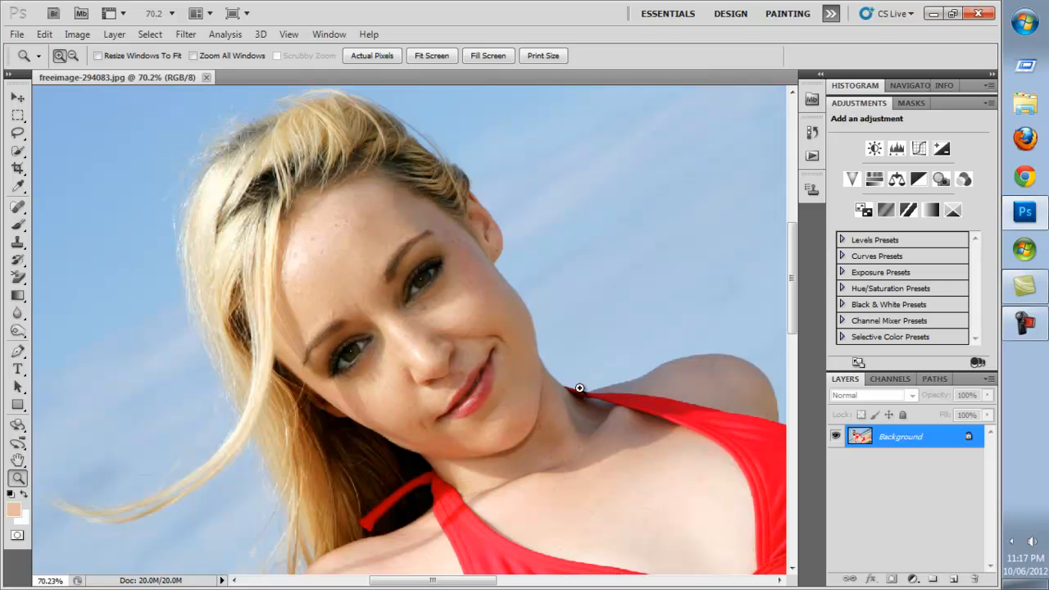
pyautogui.moveTo(231, 233)
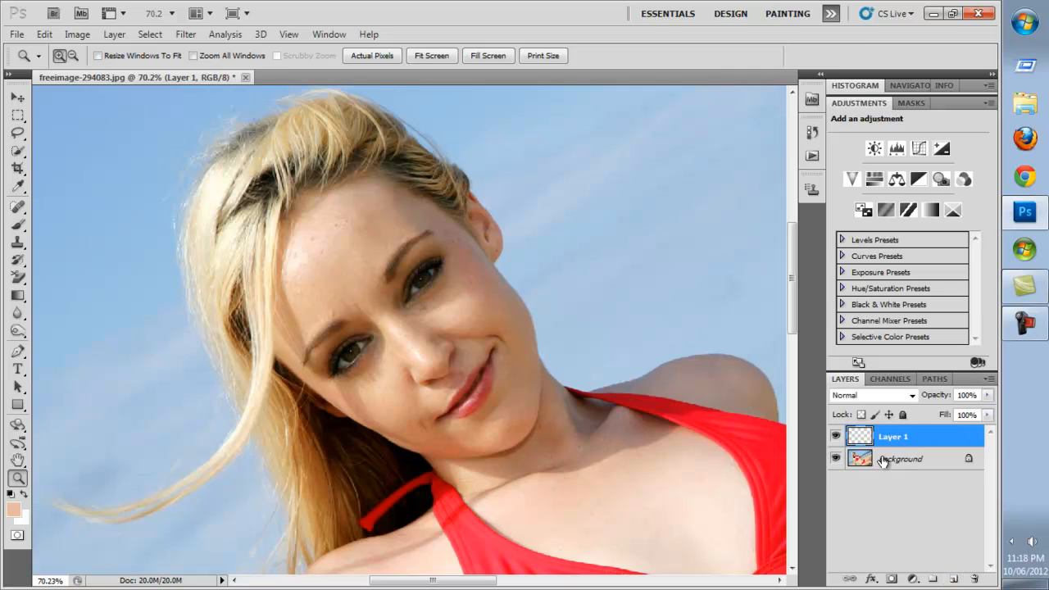
# - Zoom to about 219% on the forehead and take the Spot Healing Brush for the blemishes
pyautogui.click(18, 206)
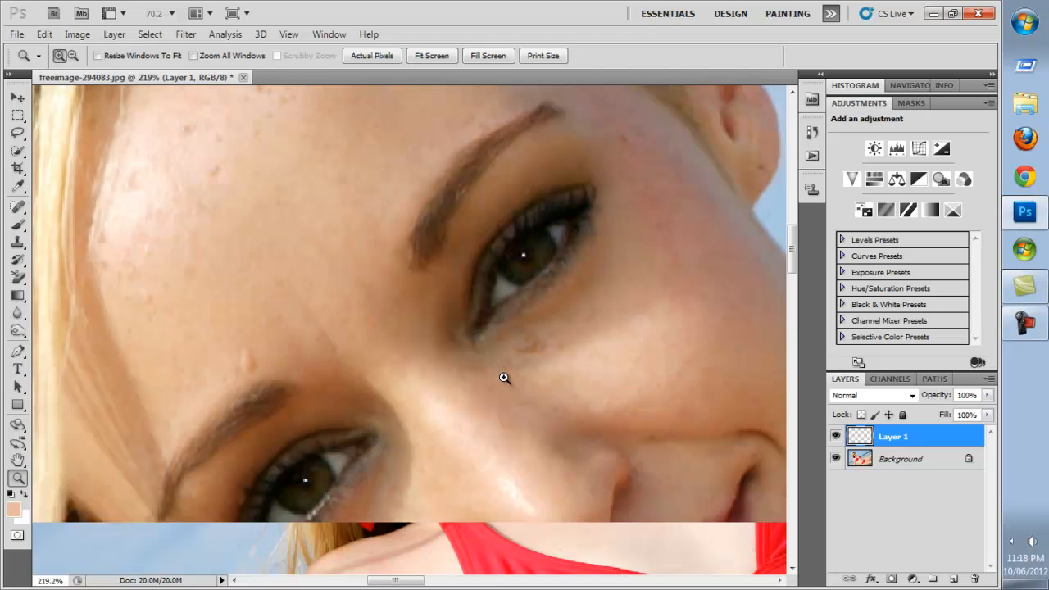
pyautogui.click(18, 206)
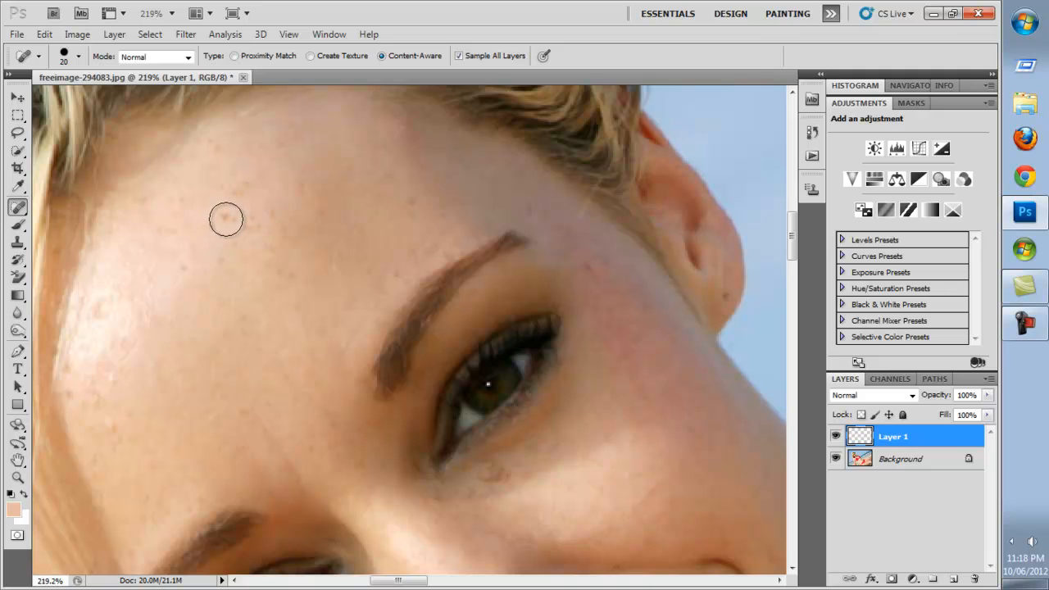
pyautogui.moveTo(725, 298)
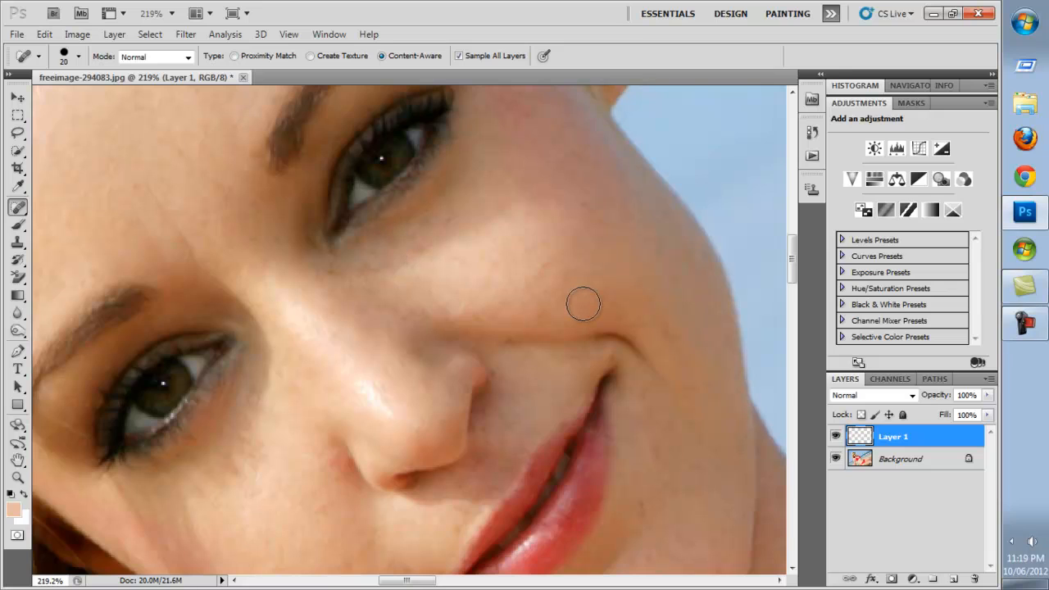
pyautogui.moveTo(86, 310)
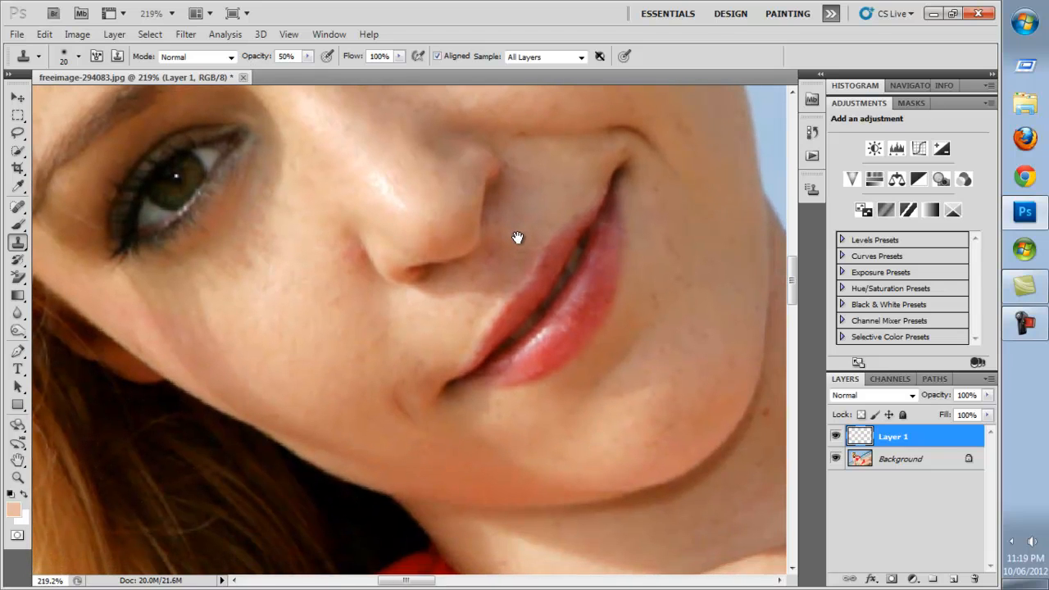
pyautogui.moveTo(357, 264)
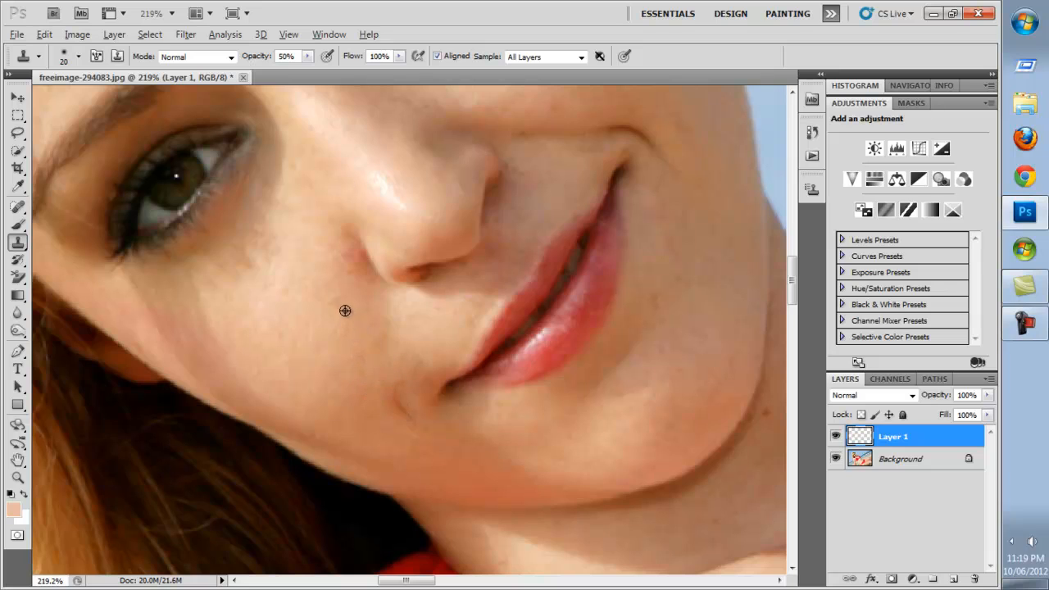
pyautogui.moveTo(363, 284)
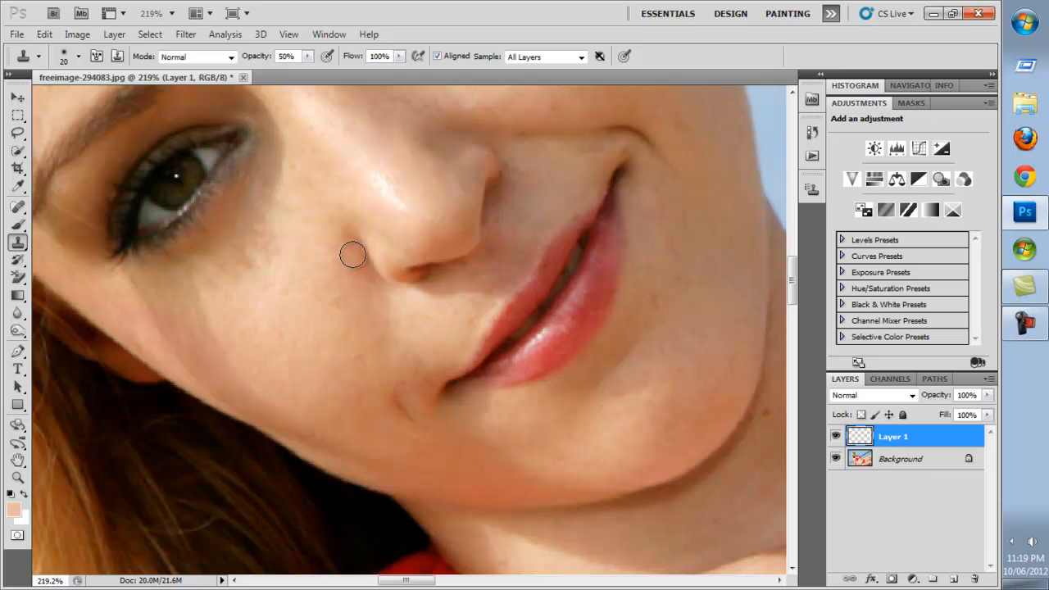
pyautogui.moveTo(319, 331)
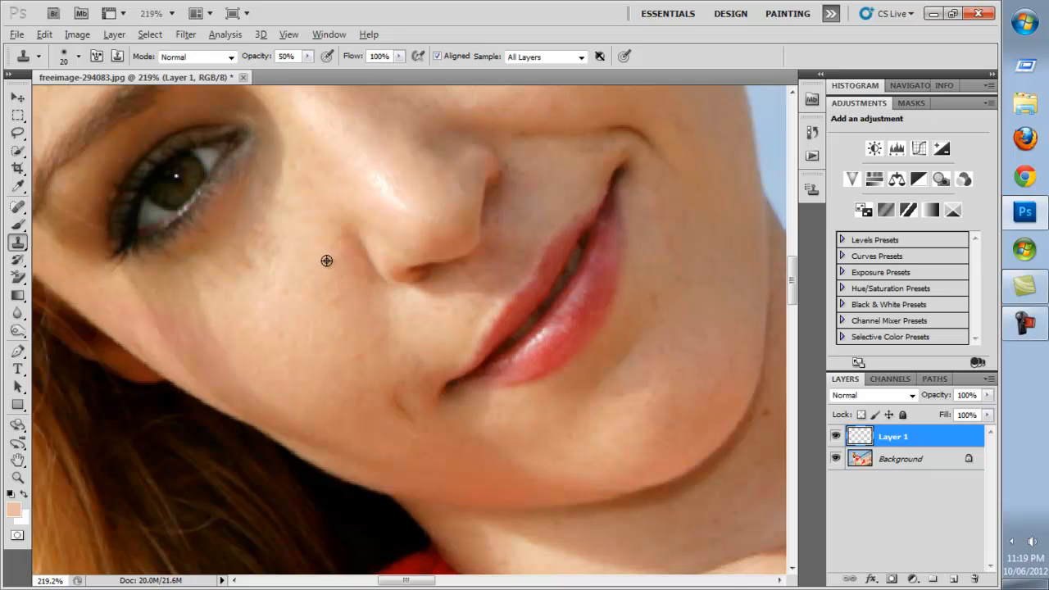
pyautogui.moveTo(359, 260)
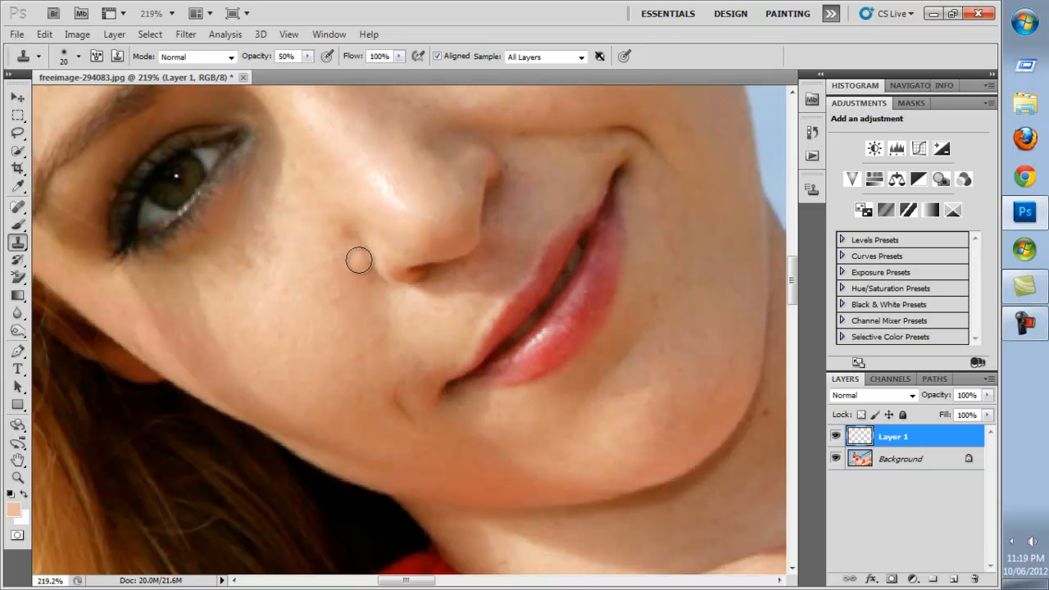
pyautogui.moveTo(397, 467)
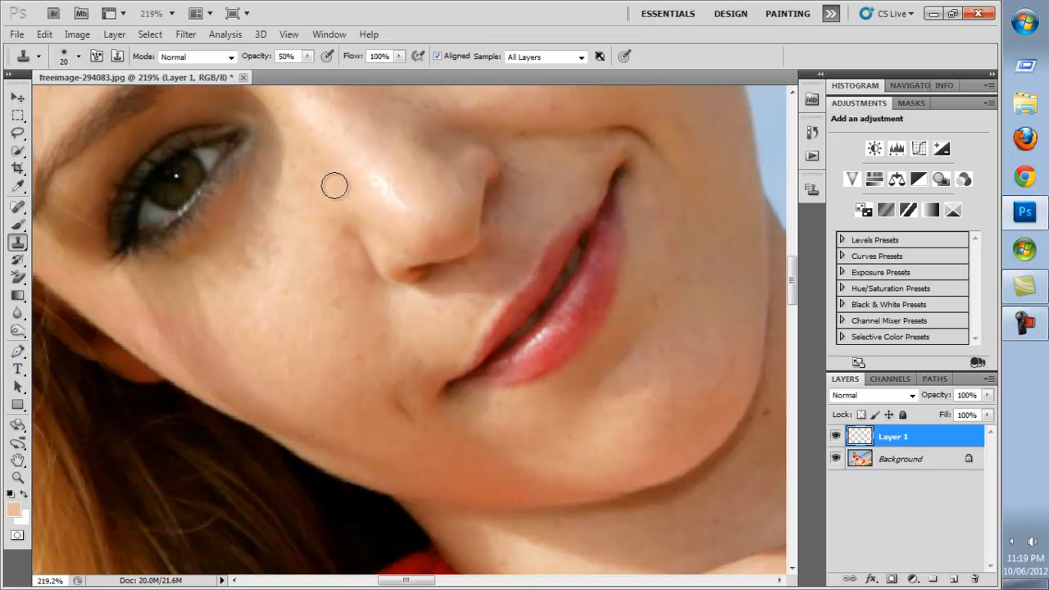
pyautogui.moveTo(326, 179)
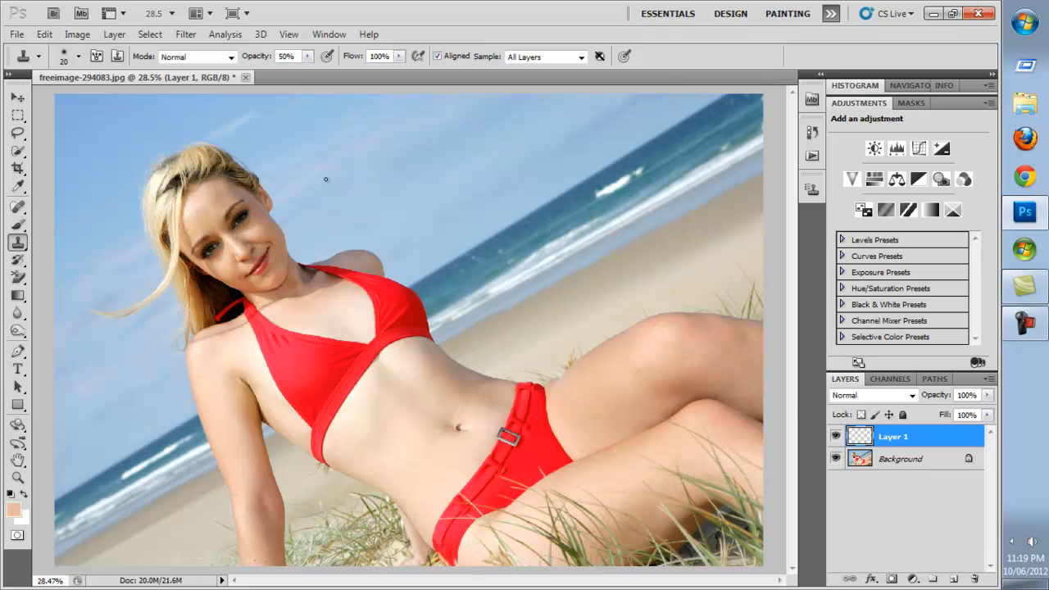
pyautogui.moveTo(4, 147)
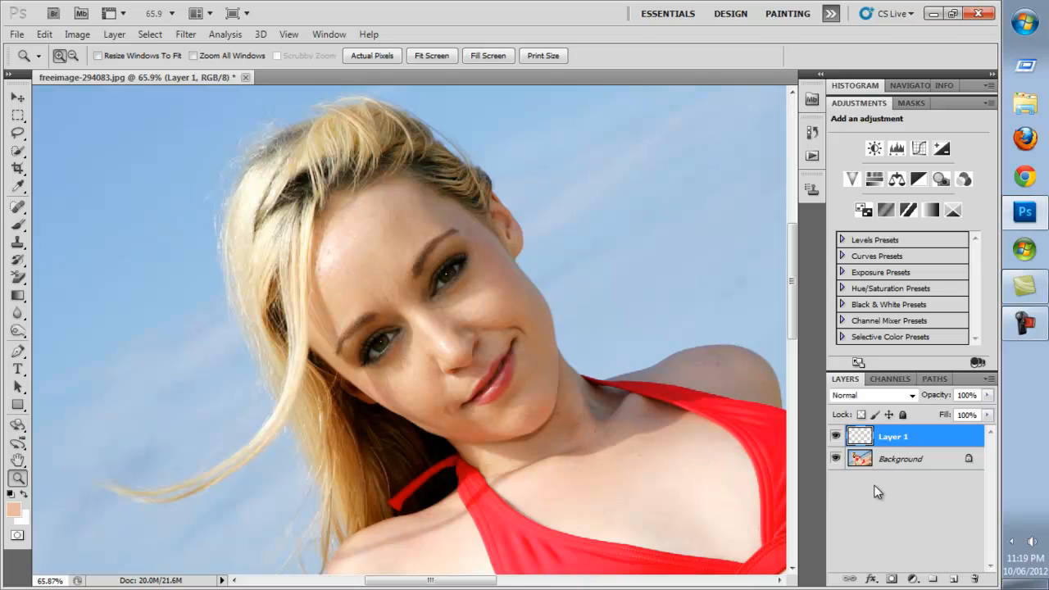
# - Add Layer 2 above Layer 1 and set a soft Brush to 20% opacity
pyautogui.click(956, 579)
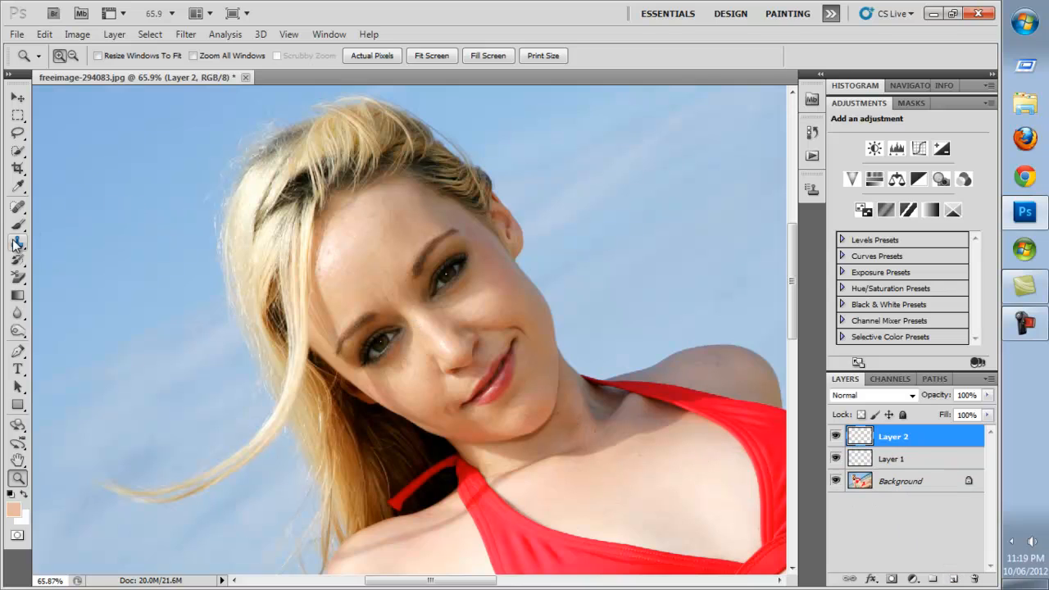
pyautogui.click(19, 226)
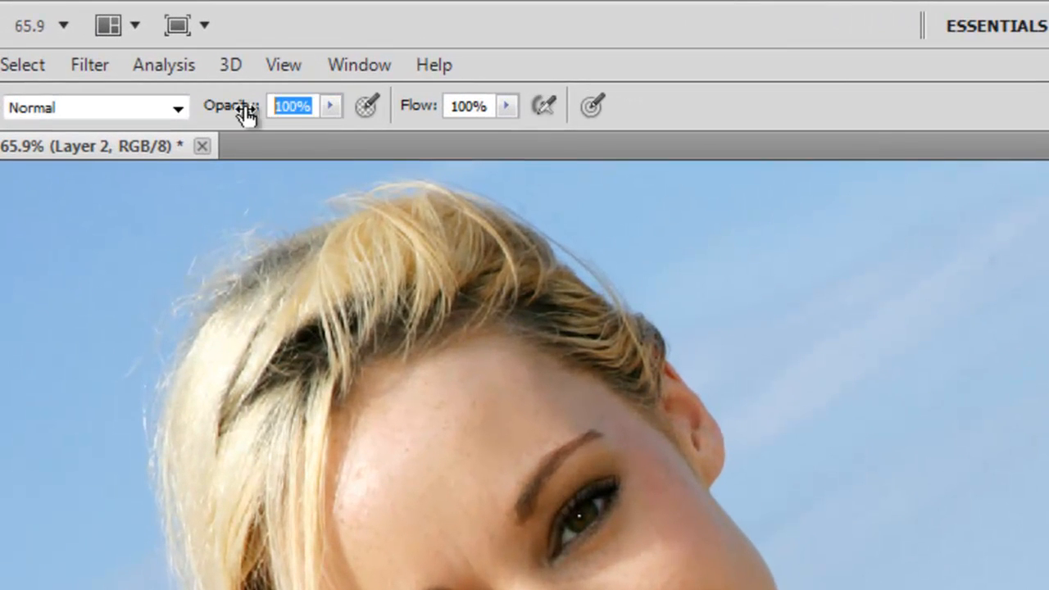
pyautogui.write('20')
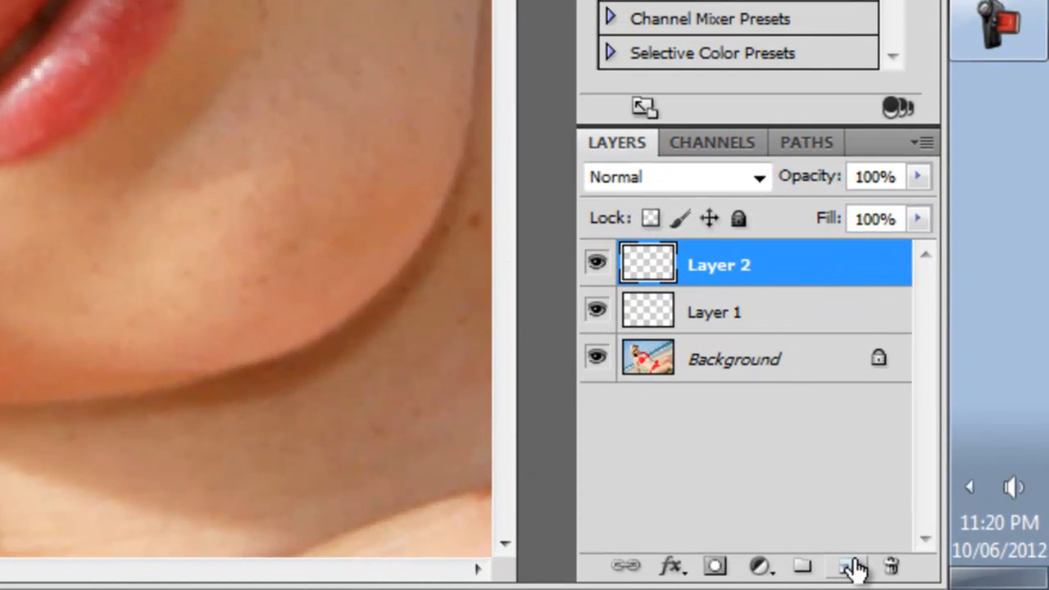
# - Add a third layer and rename Layer 2 to 'Under eye'
pyautogui.click(847, 567)
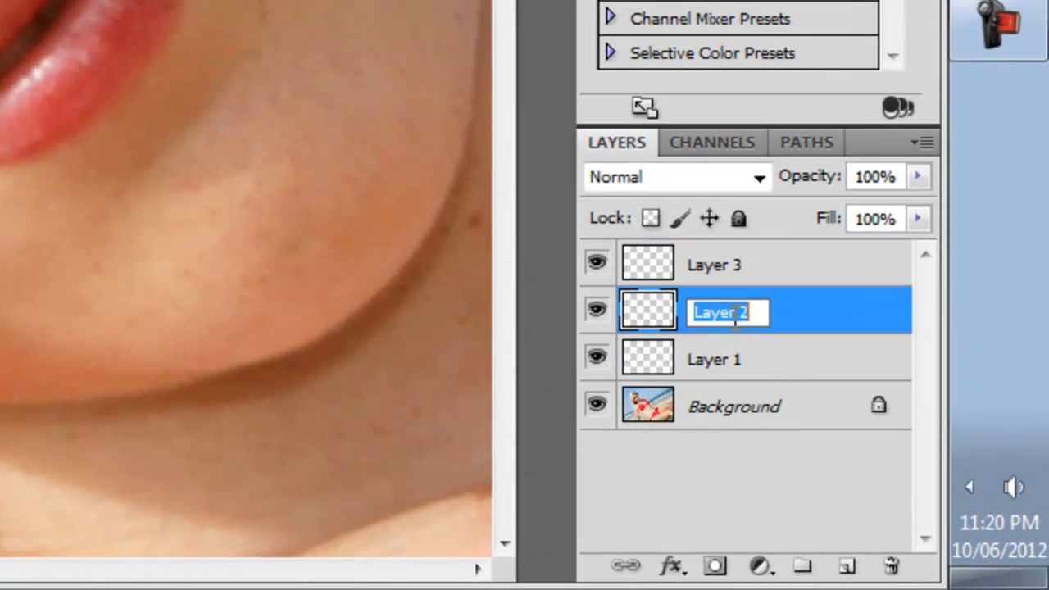
pyautogui.write('U')
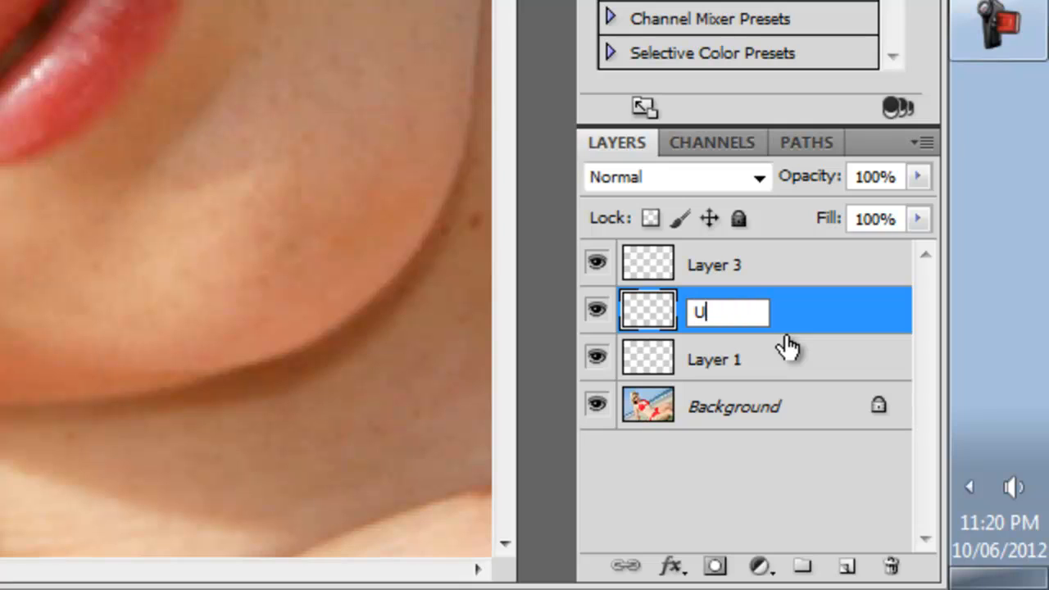
pyautogui.write('nder eye')
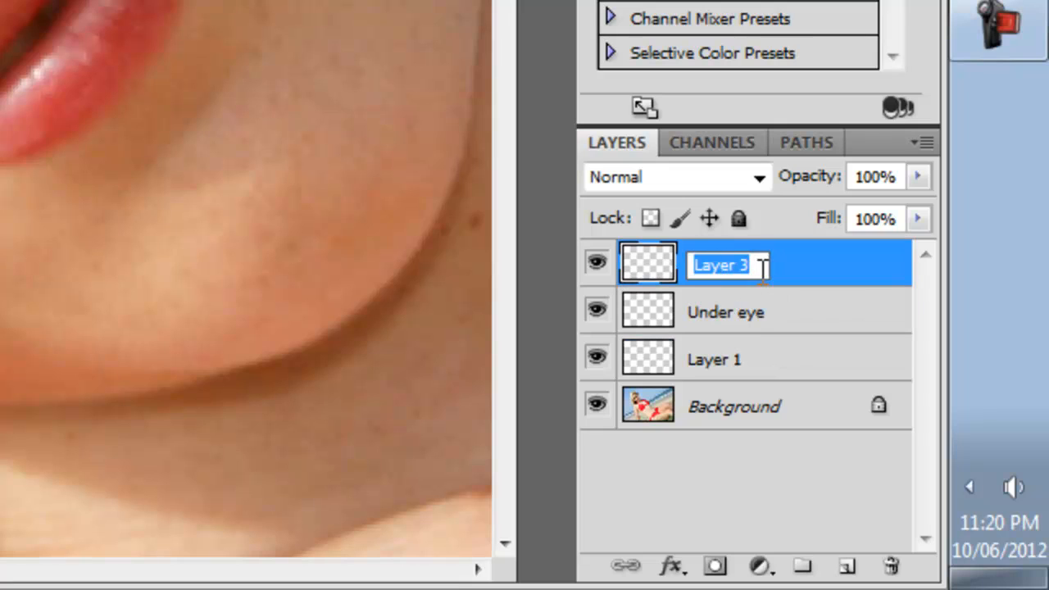
# - Rename the new top layer to 'clean up', replacing a mistyped name
pyautogui.write('General')
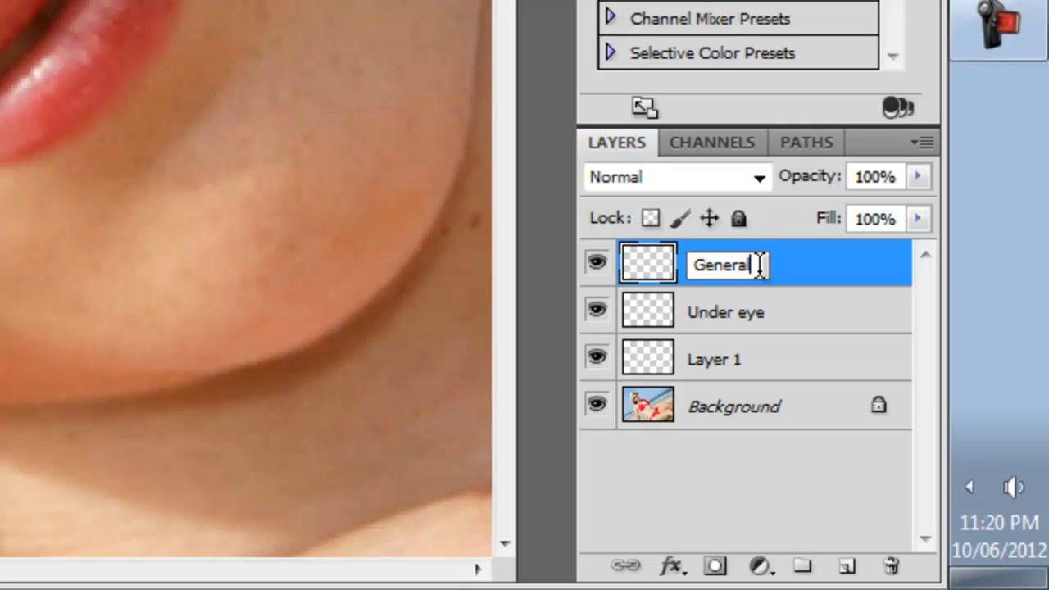
pyautogui.press('ctrl+a')
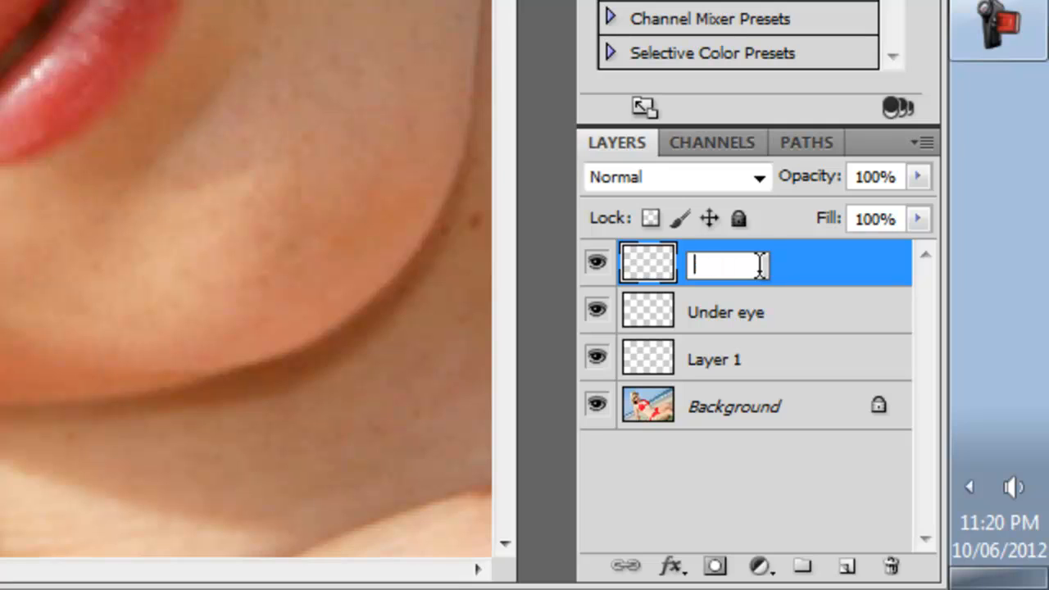
pyautogui.write('clean')
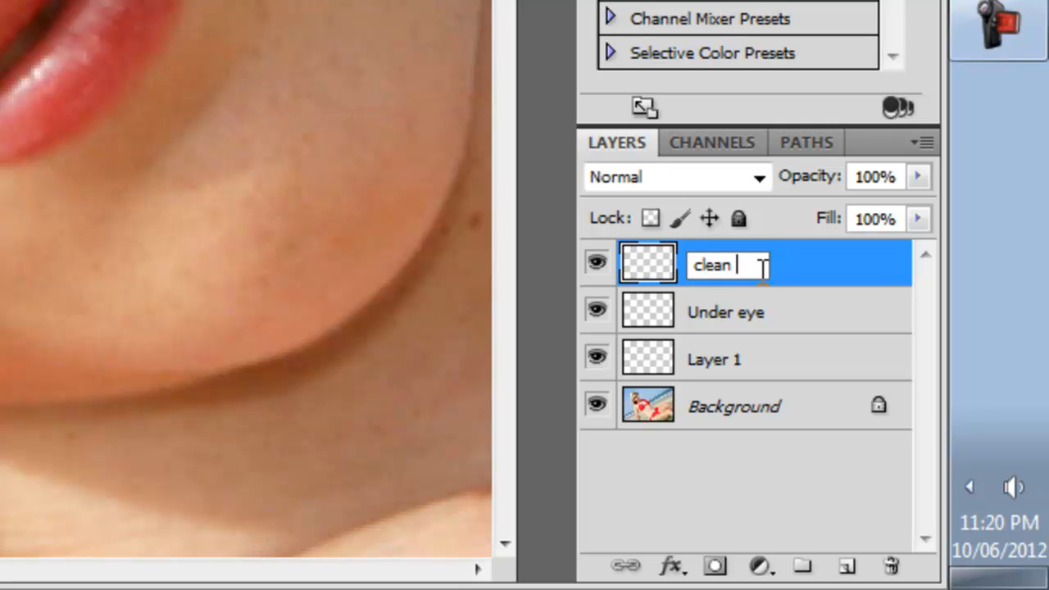
pyautogui.write('up')
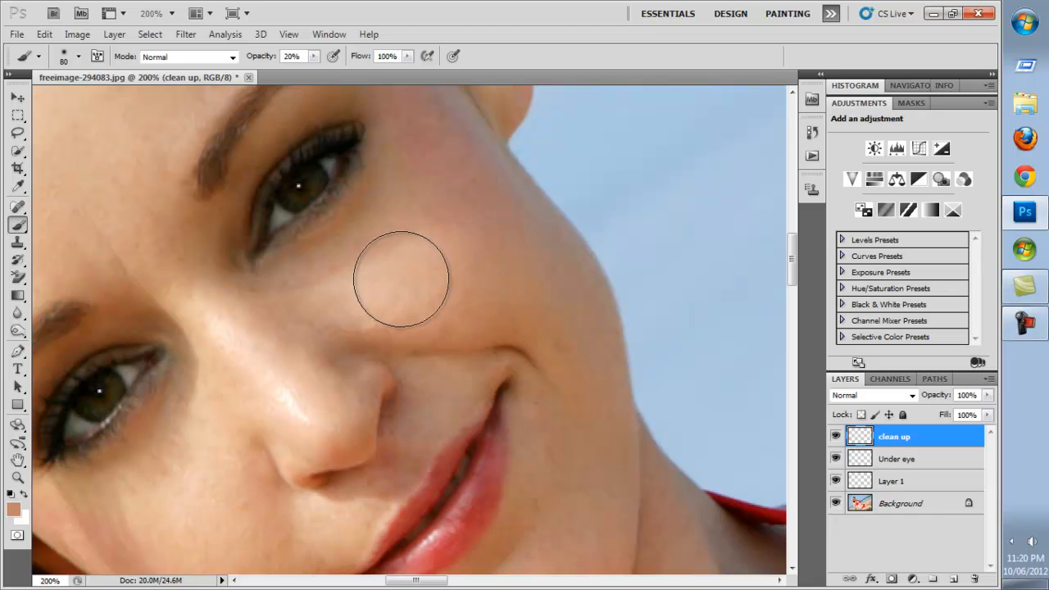
# - Scroll the view down to the cheeks and chin for painting sampled skin tone
pyautogui.scroll(-3)
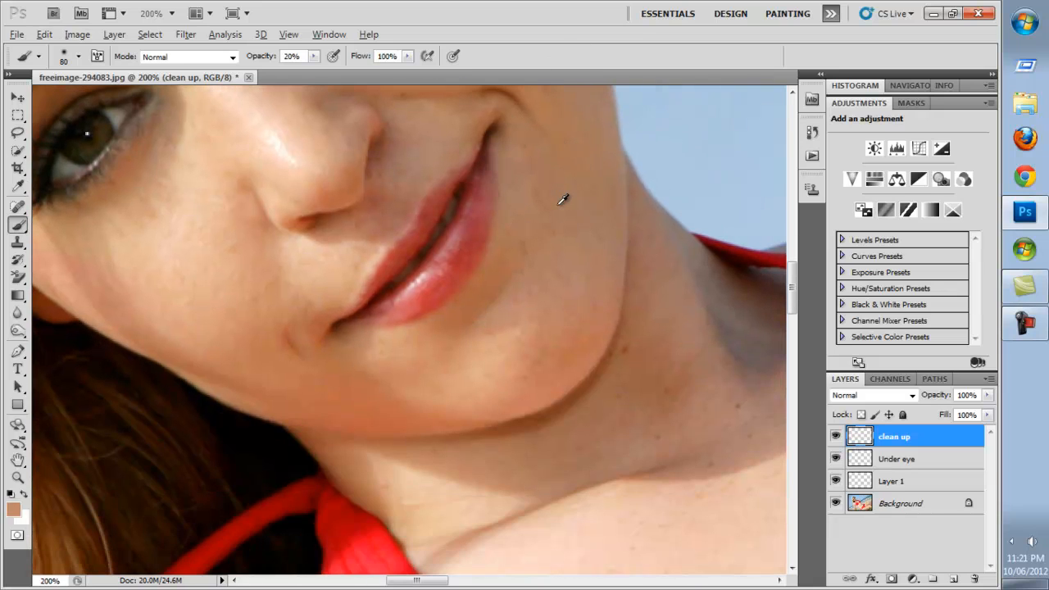
pyautogui.moveTo(558, 246)
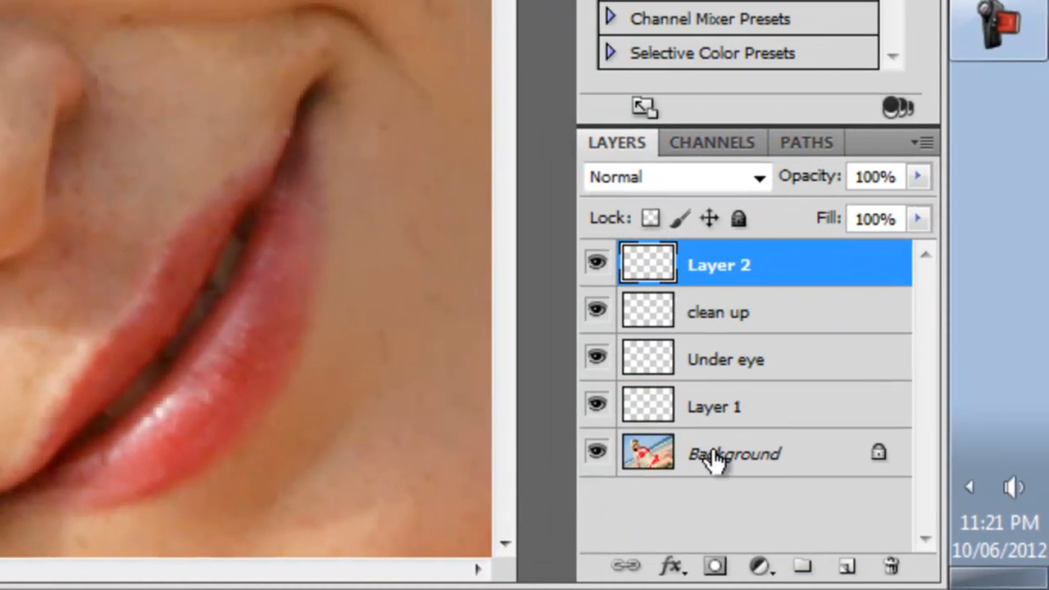
# - Rename the new top layer 'Highlights' and paint light skin tone across the forehead
pyautogui.doubleClick(719, 264)
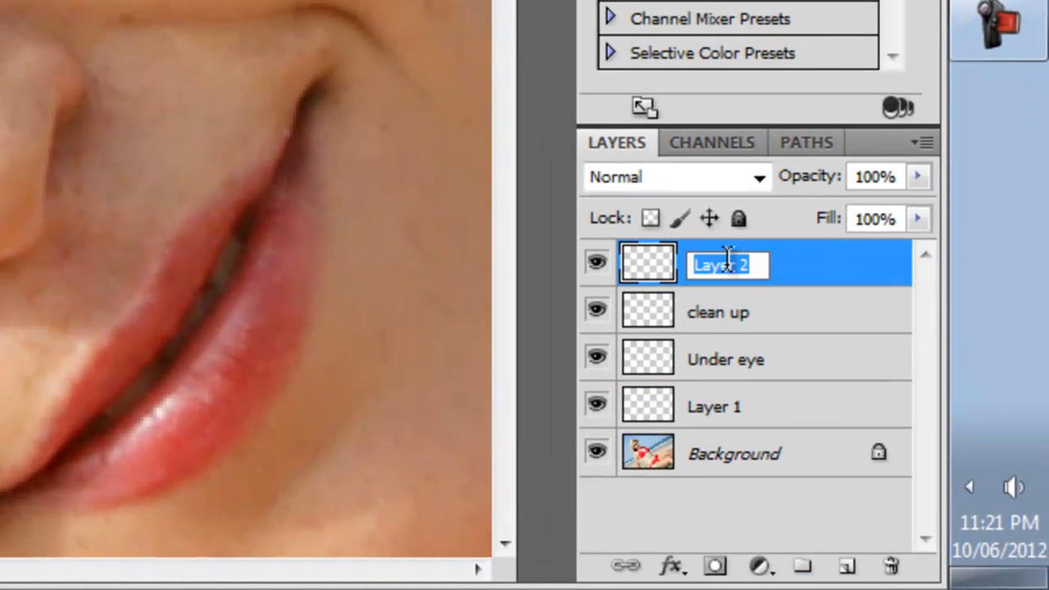
pyautogui.write('Highlights')
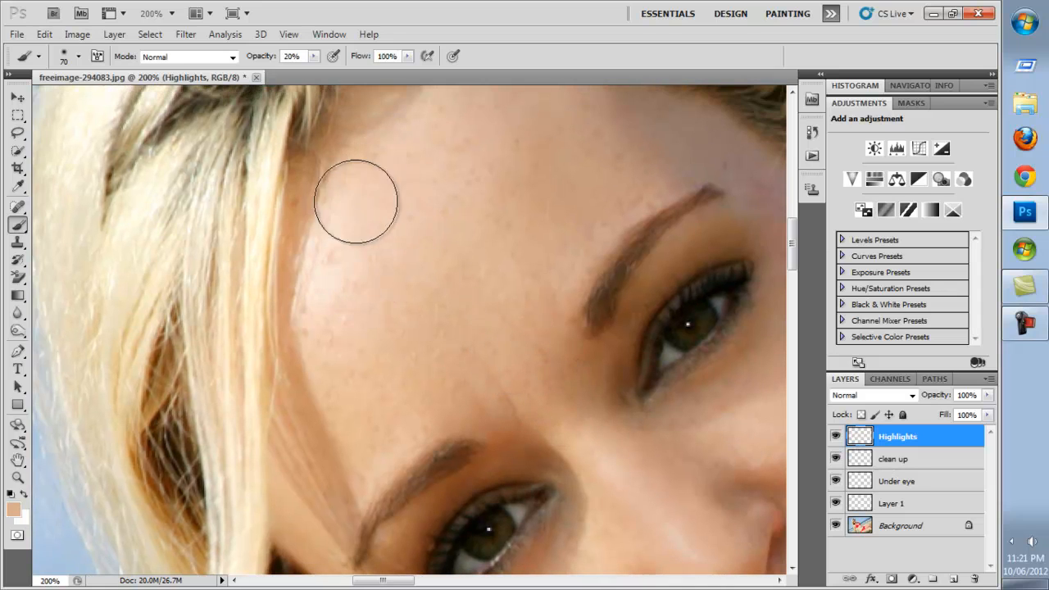
pyautogui.moveTo(355, 201); pyautogui.dragTo(349, 357)
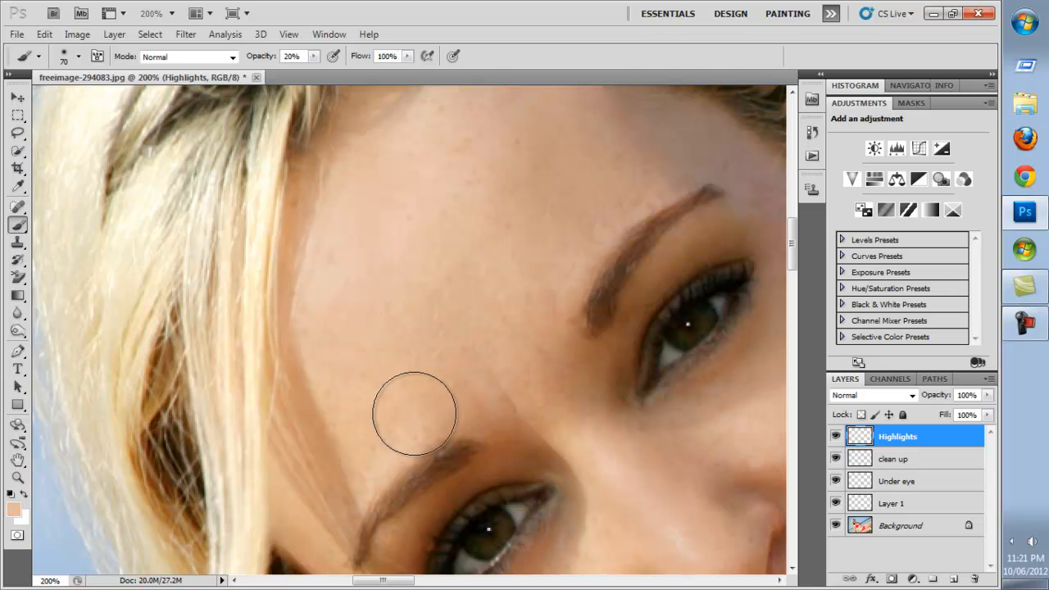
pyautogui.moveTo(483, 236)
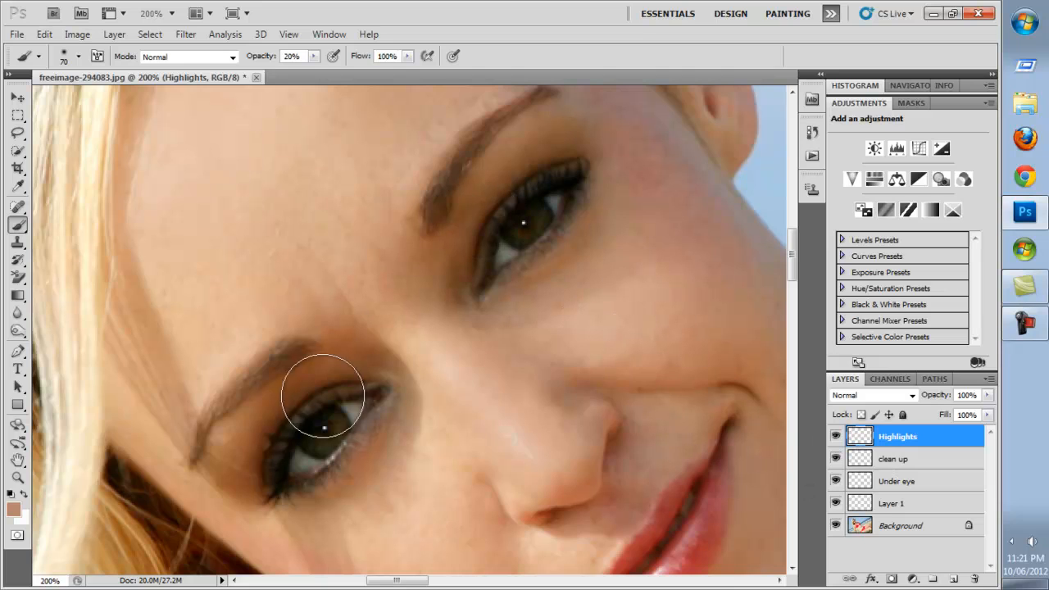
# - Add a Hue/Saturation adjustment layer set to the Yellows channel
pyautogui.click(18, 98)
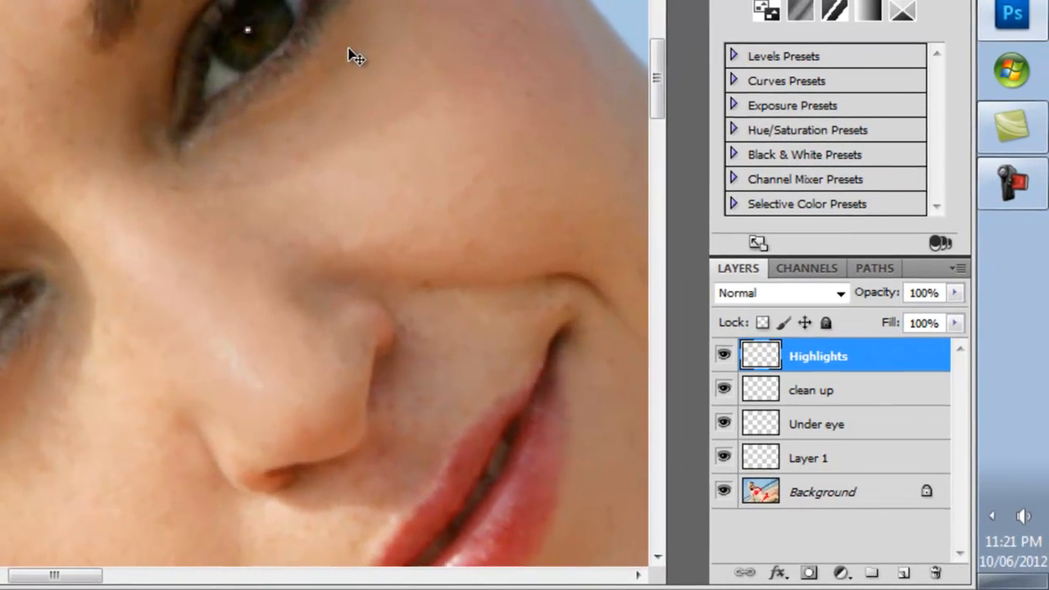
pyautogui.click(842, 573)
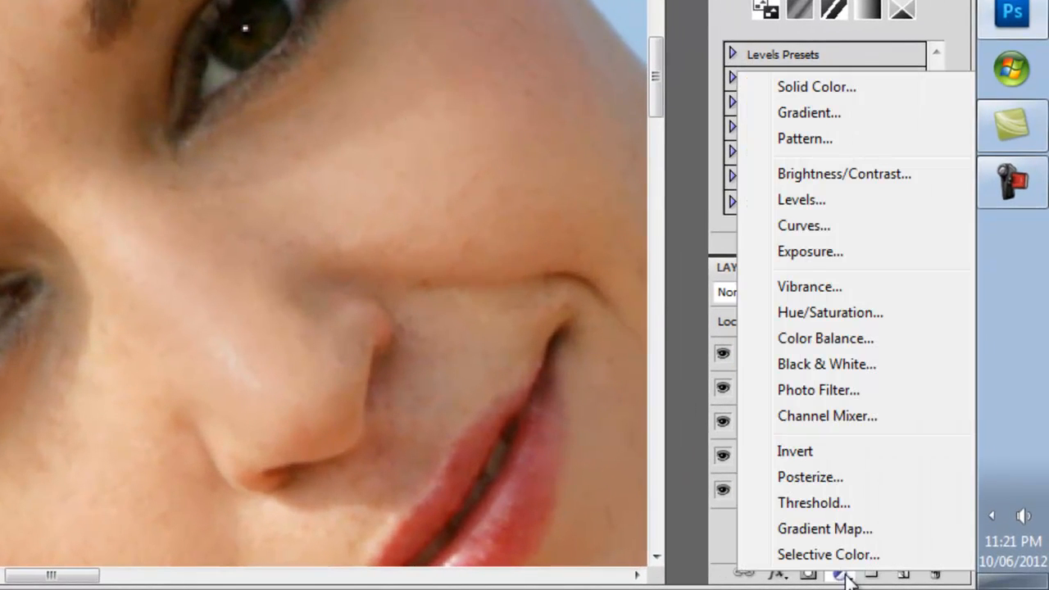
pyautogui.moveTo(831, 312)
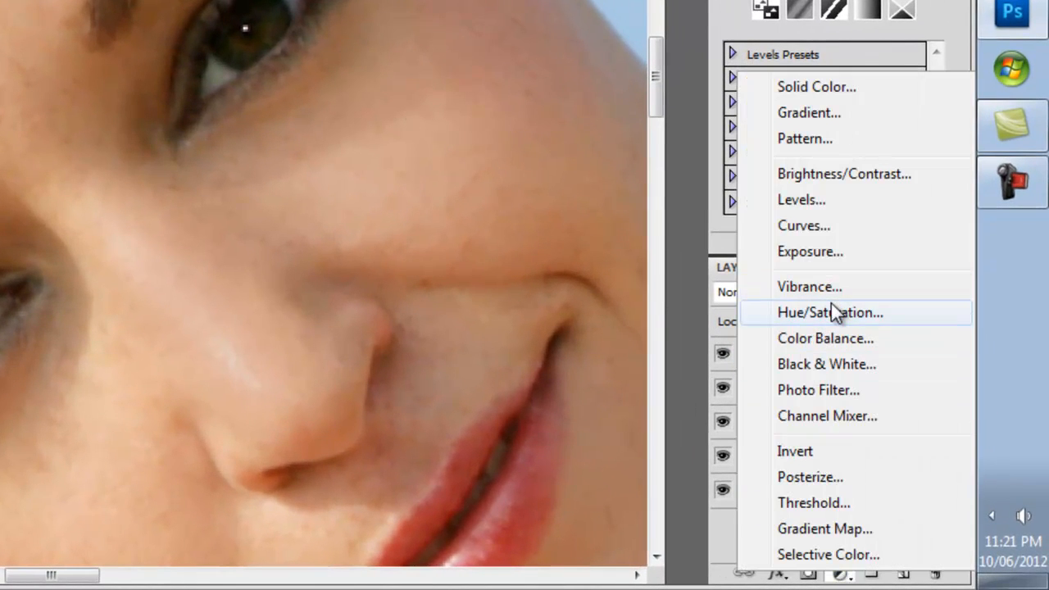
pyautogui.click(831, 313)
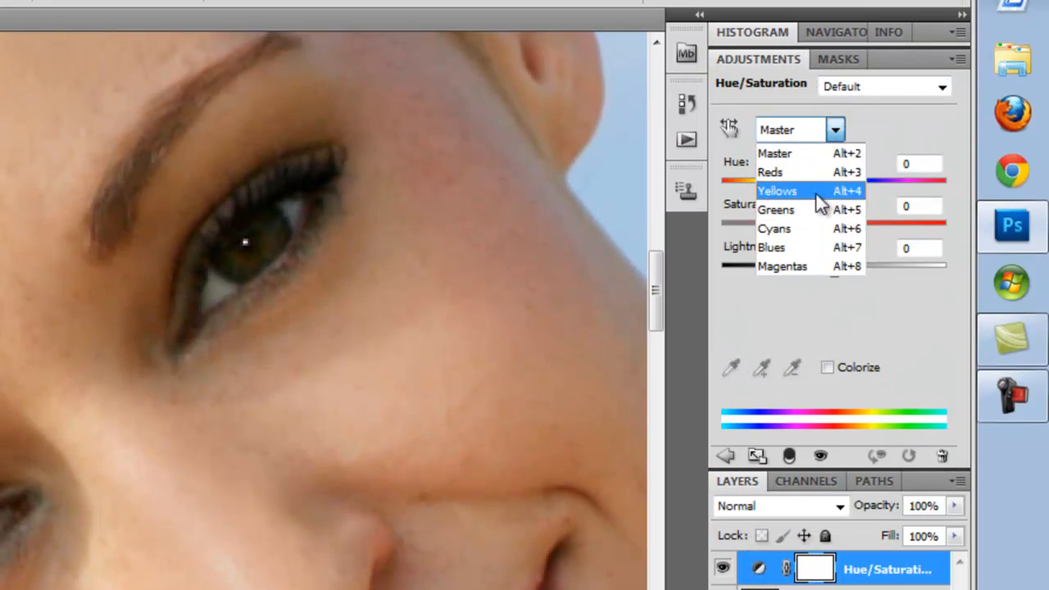
pyautogui.click(777, 190)
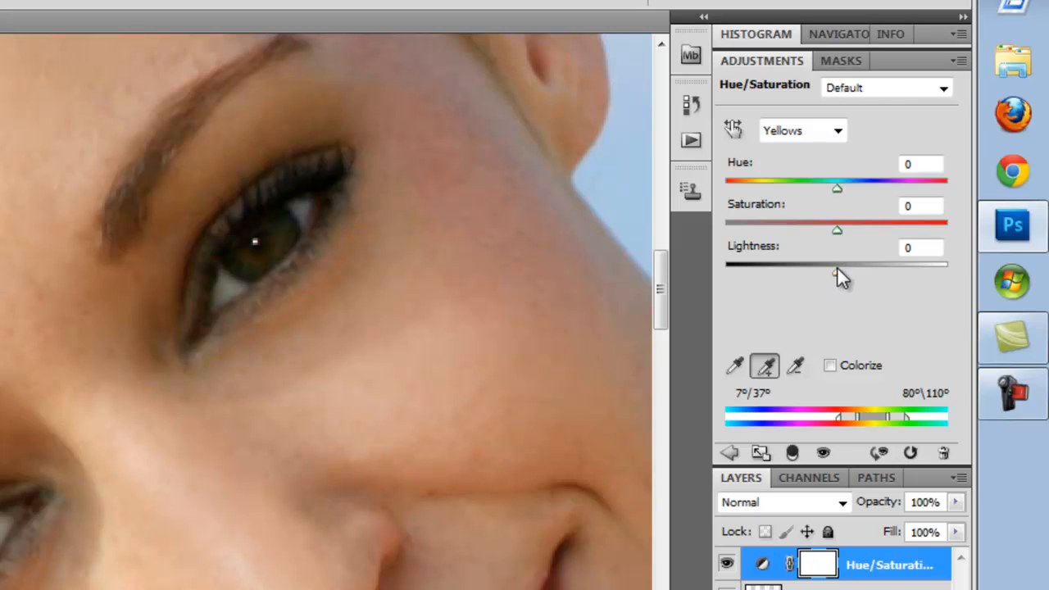
# - Raise the Yellows saturation to about +30
pyautogui.moveTo(837, 231); pyautogui.dragTo(844, 230)
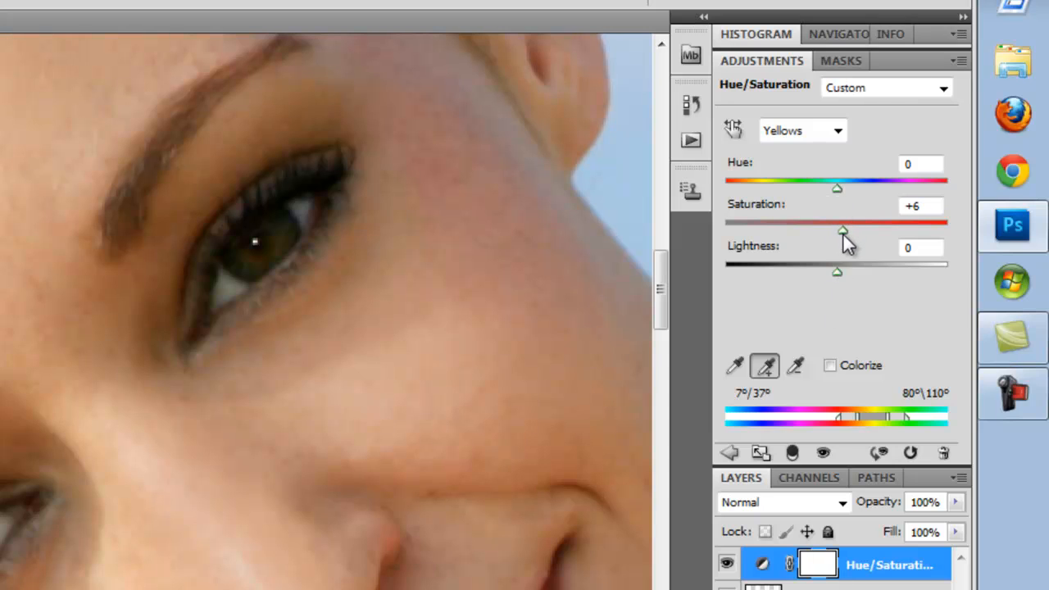
pyautogui.moveTo(838, 231); pyautogui.dragTo(870, 231)
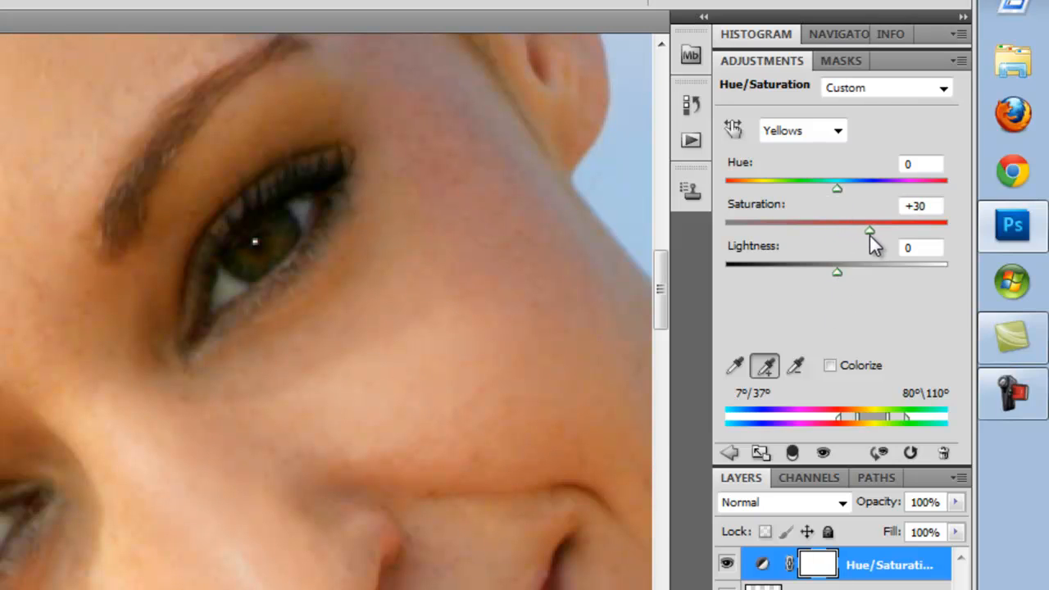
pyautogui.moveTo(869, 231); pyautogui.dragTo(872, 231)
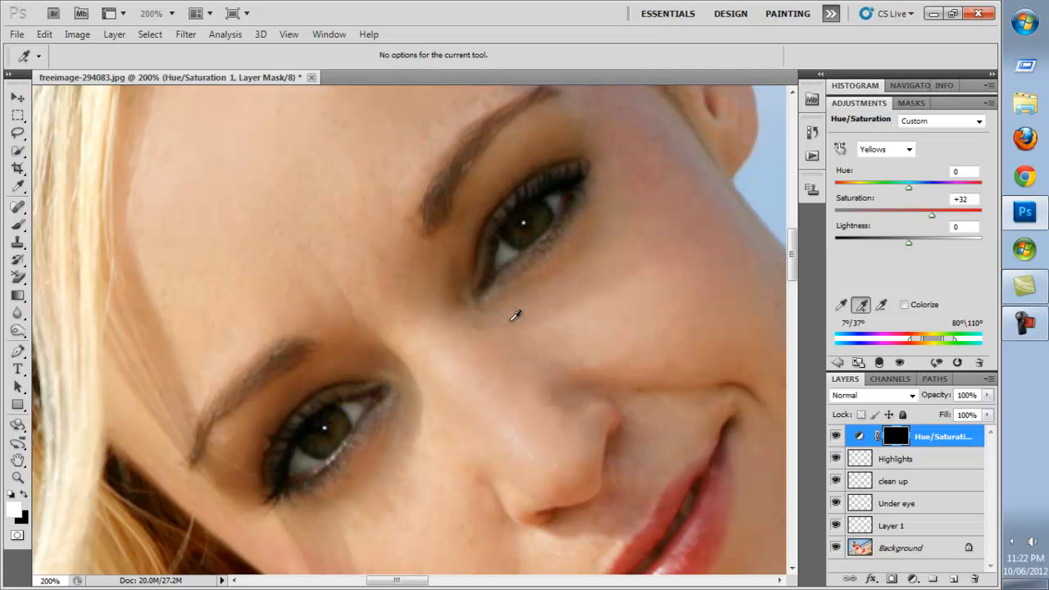
pyautogui.moveTo(130, 295)
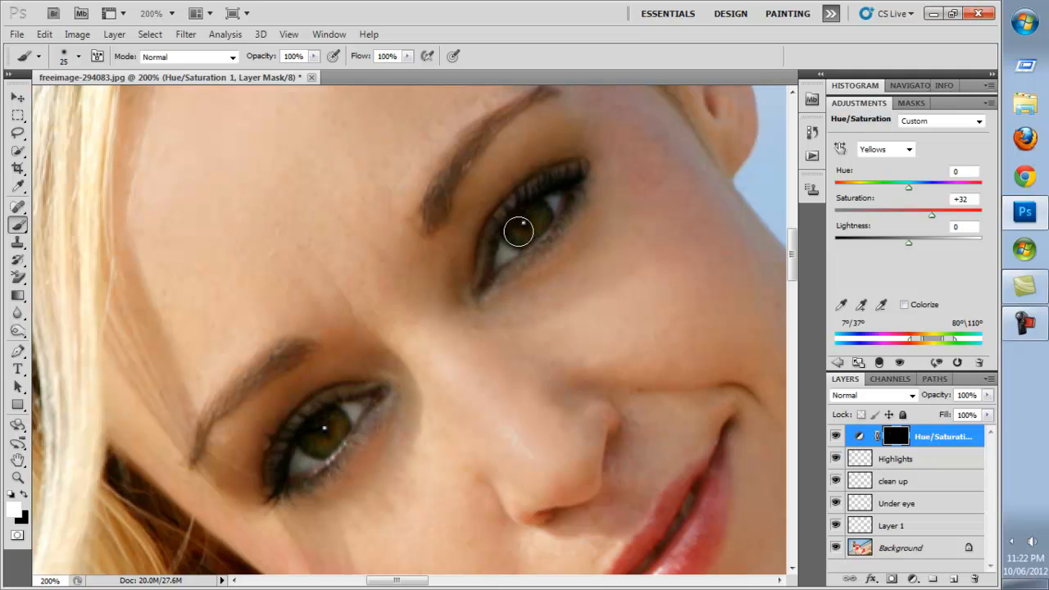
pyautogui.moveTo(531, 221)
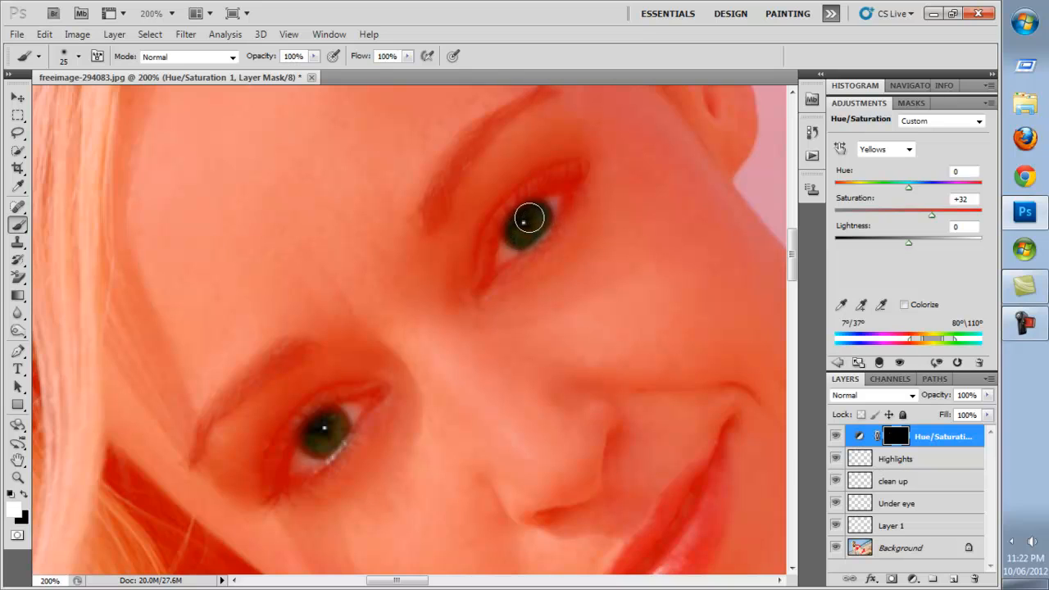
# - Paint white on the black Hue/Saturation mask over both irises to reveal the boost there
pyautogui.moveTo(529, 219); pyautogui.dragTo(324, 429)
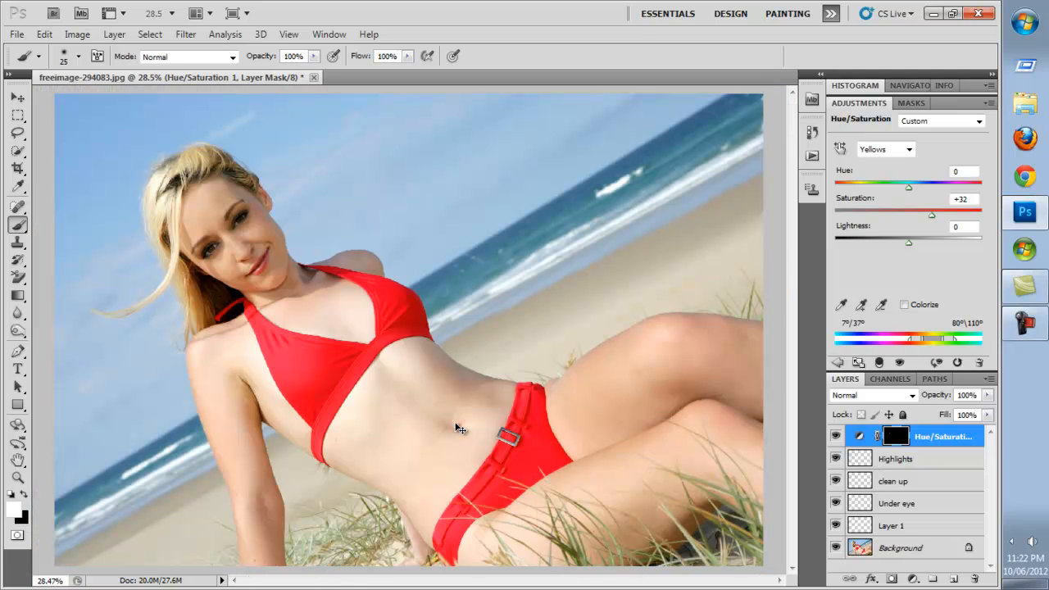
pyautogui.moveTo(10, 260)
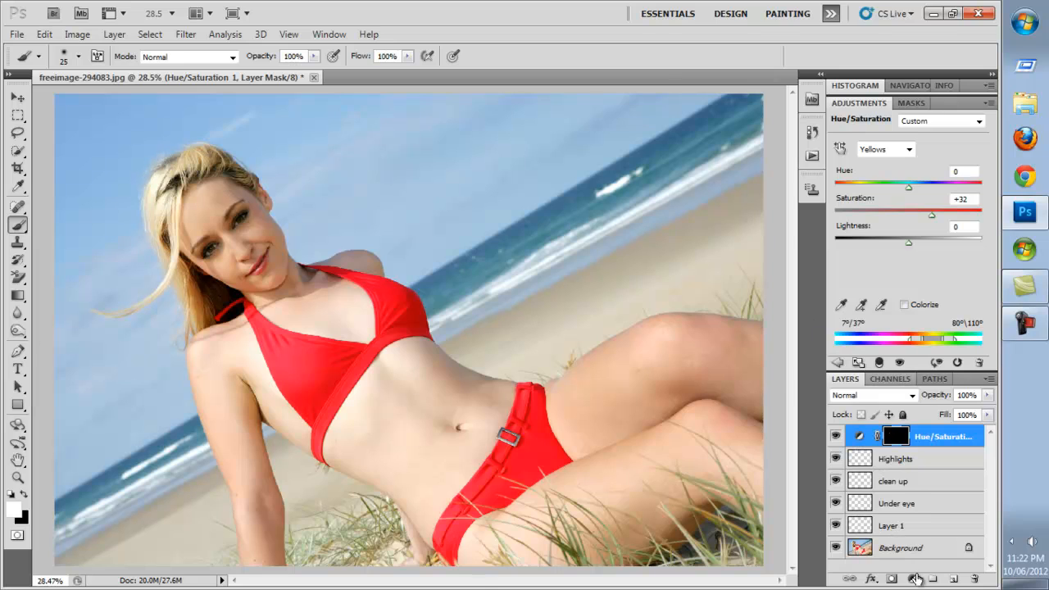
# - Add a Brightness/Contrast adjustment layer and start entering its contrast value
pyautogui.click(917, 579)
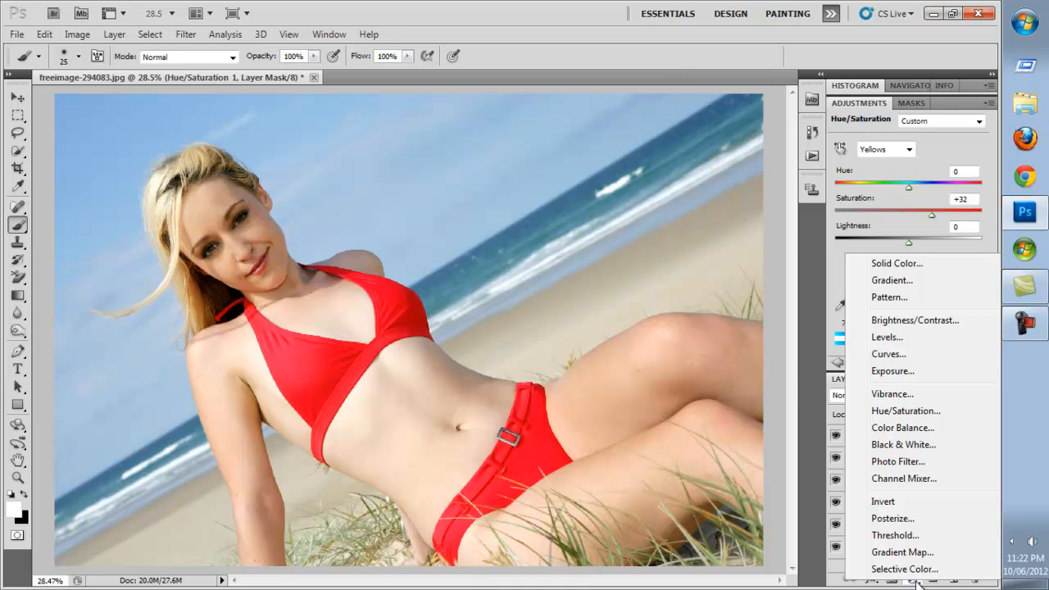
pyautogui.moveTo(915, 320)
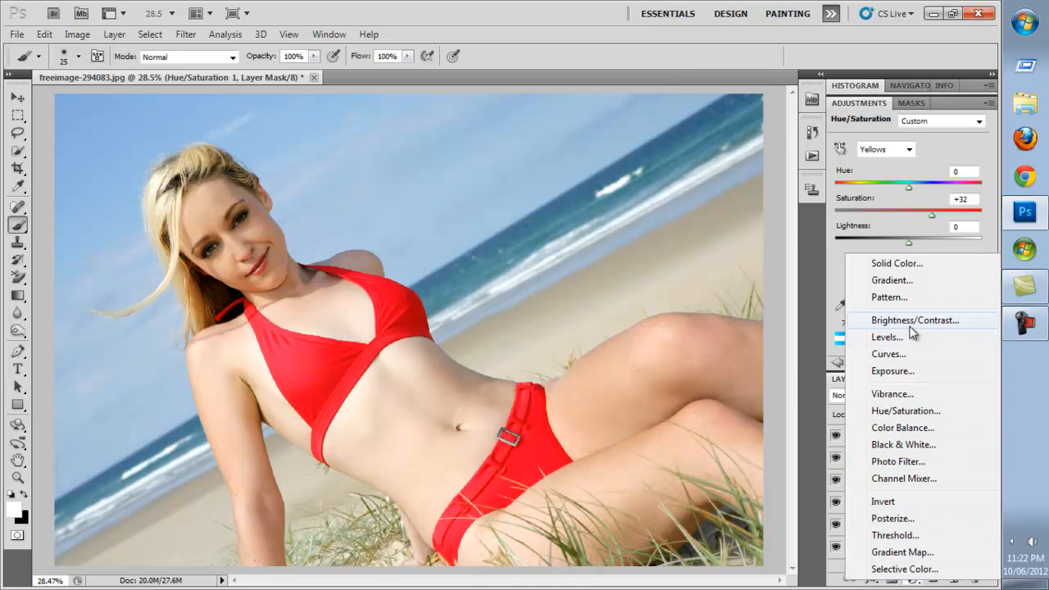
pyautogui.click(914, 321)
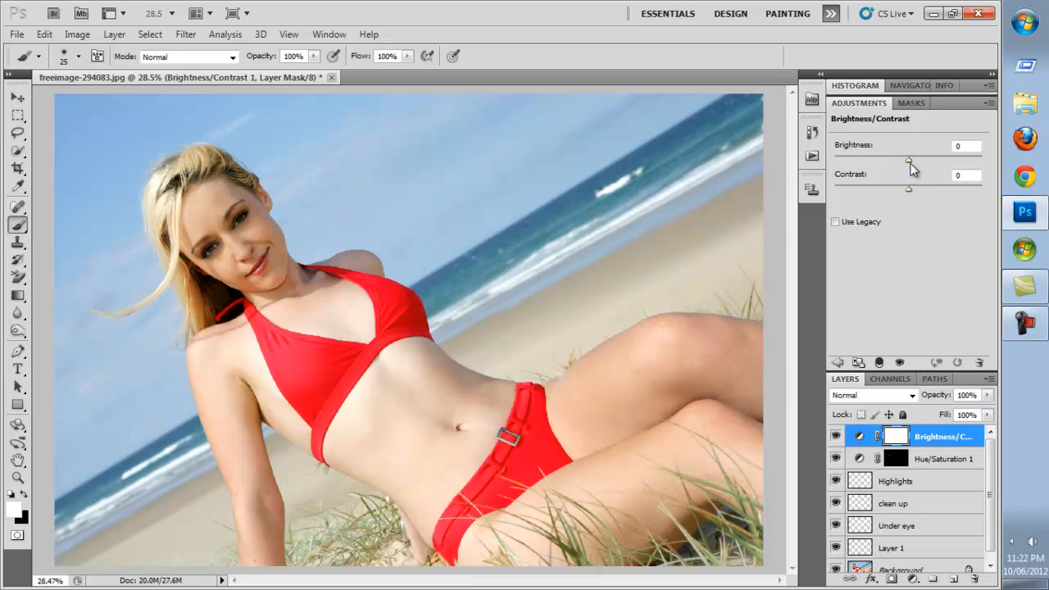
pyautogui.click(968, 146)
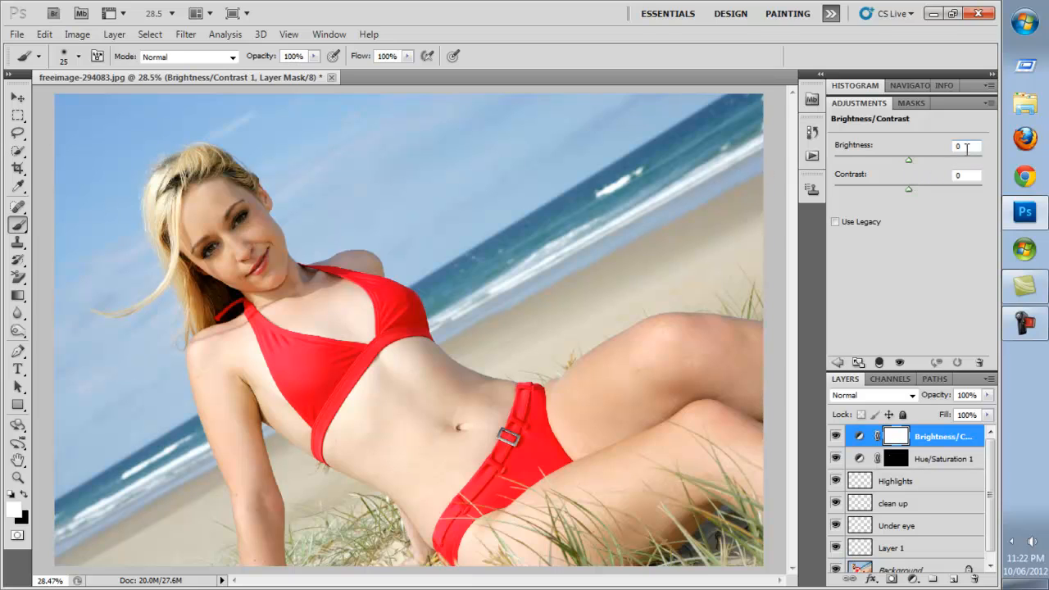
pyautogui.click(967, 175)
pyautogui.write('25')
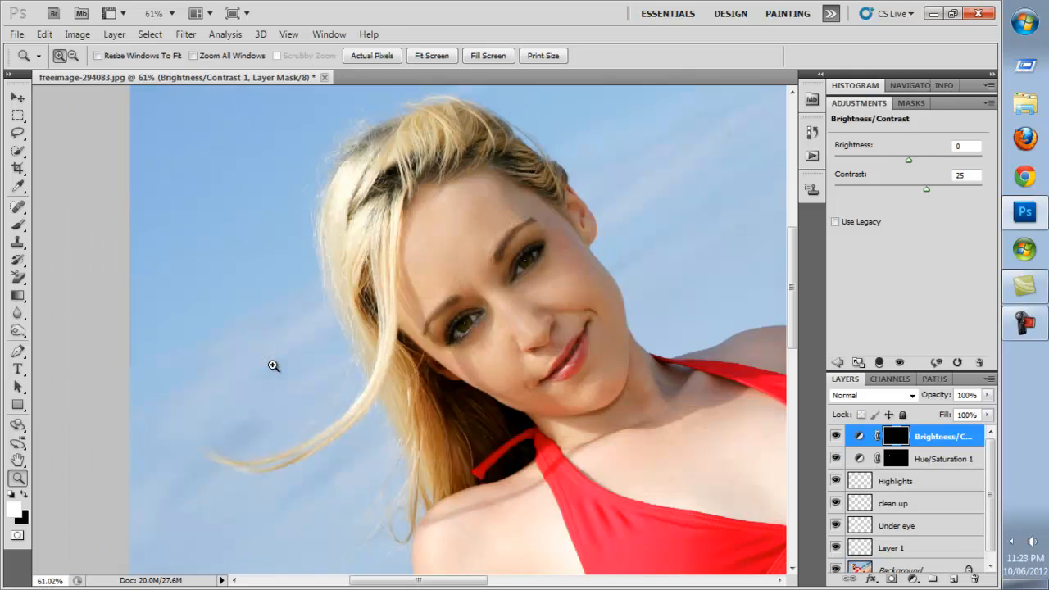
# - Paint white on the mask over the upper hair, parting and left side to reveal the contrast boost
pyautogui.click(18, 225)
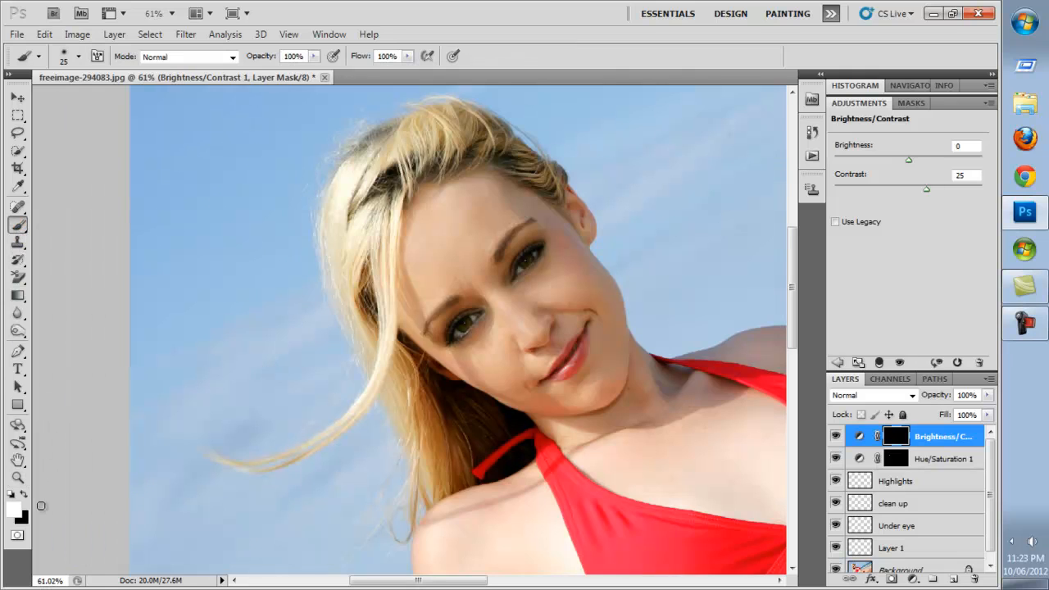
pyautogui.moveTo(375, 319)
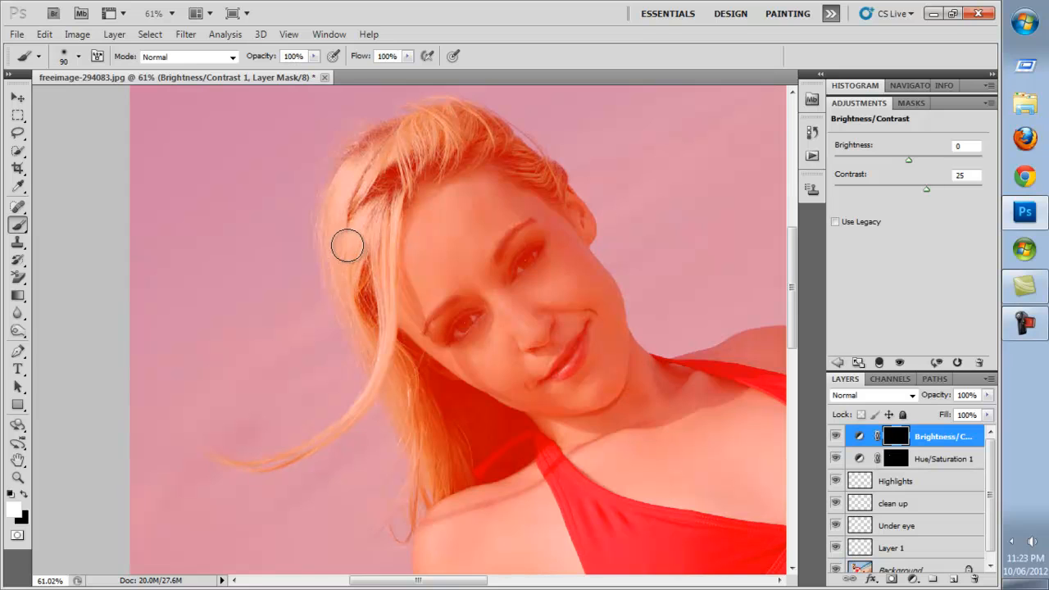
pyautogui.moveTo(347, 246); pyautogui.dragTo(353, 192)
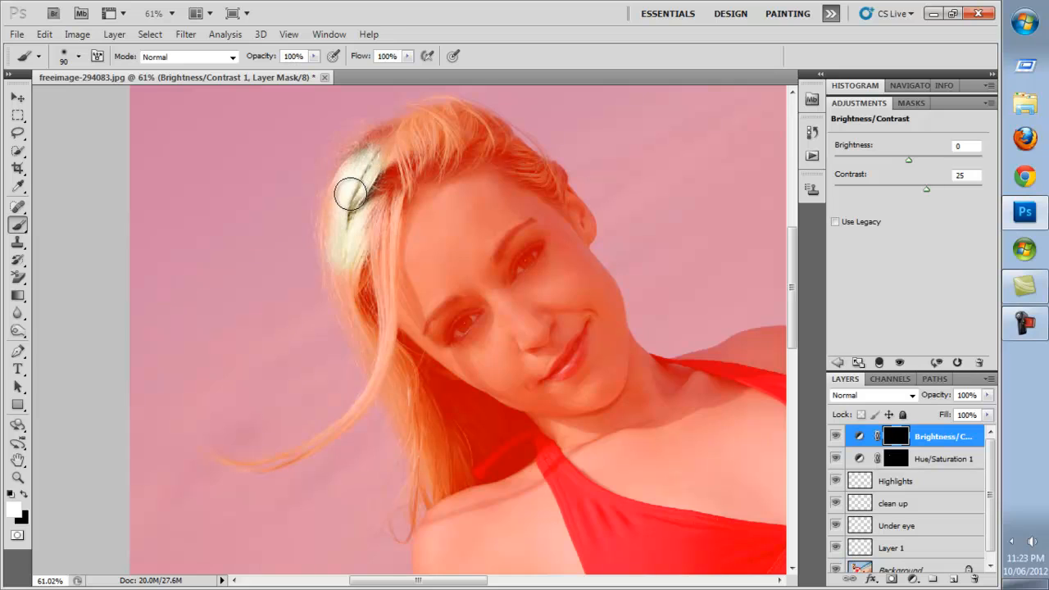
pyautogui.moveTo(348, 197); pyautogui.dragTo(409, 160)
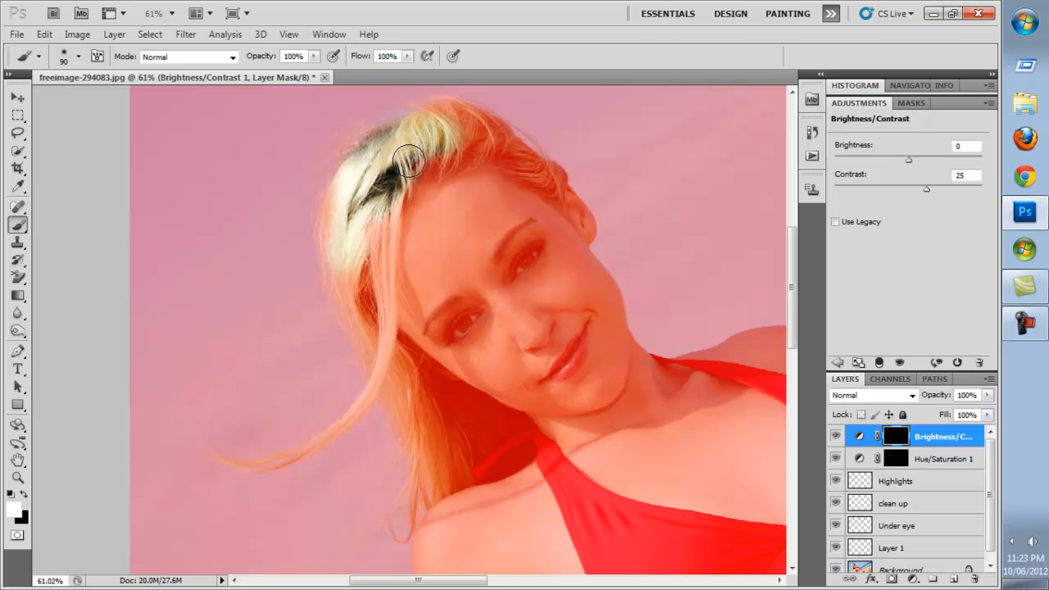
pyautogui.moveTo(414, 156); pyautogui.dragTo(517, 160)
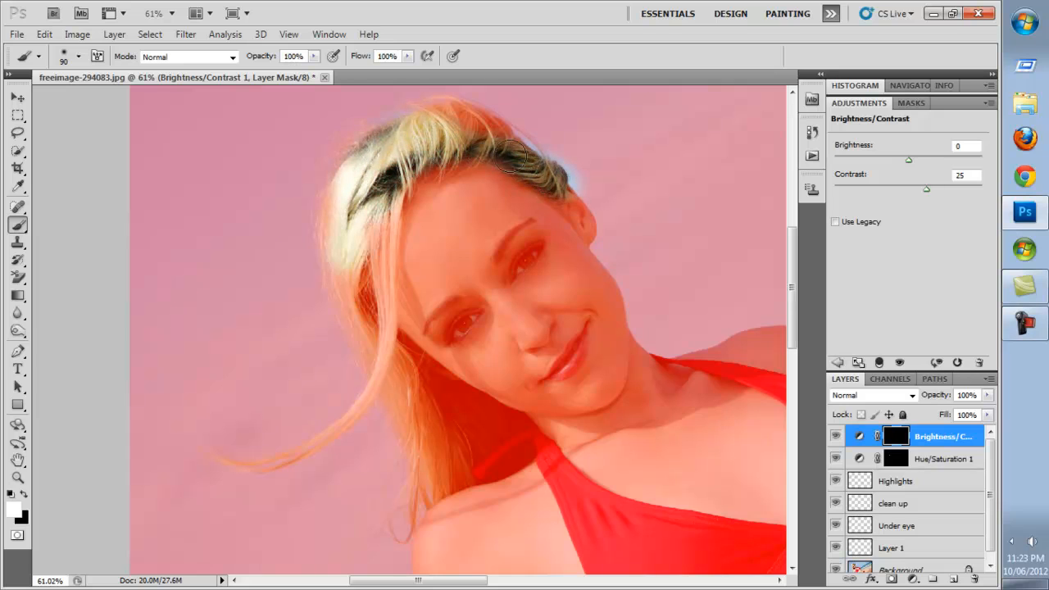
pyautogui.moveTo(513, 151); pyautogui.dragTo(344, 275)
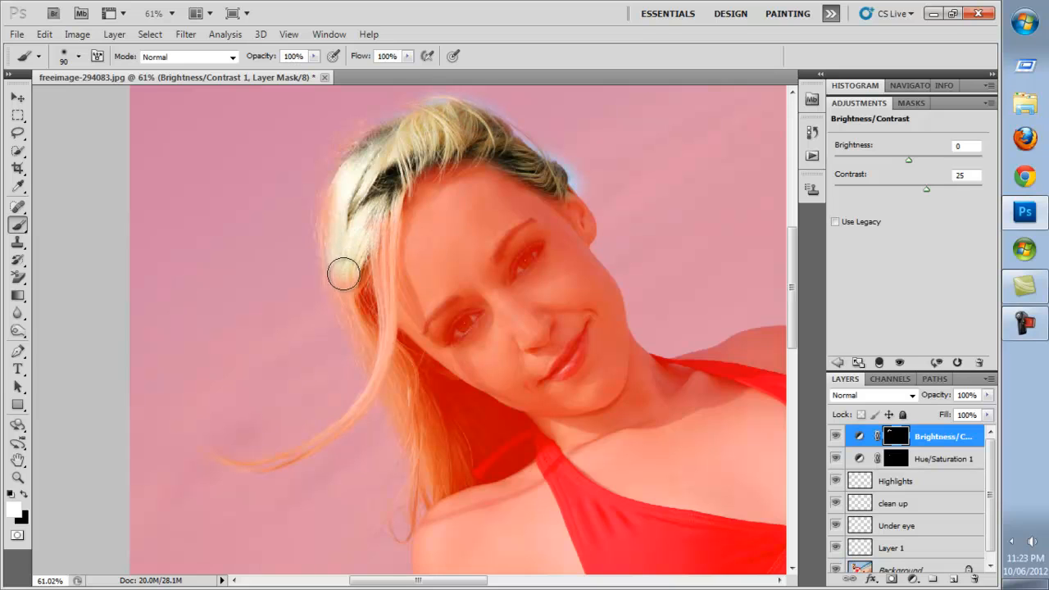
# - Extend the contrast boost to hair near the neck, beside the face and the long flowing strand
pyautogui.moveTo(343, 272); pyautogui.dragTo(438, 412)
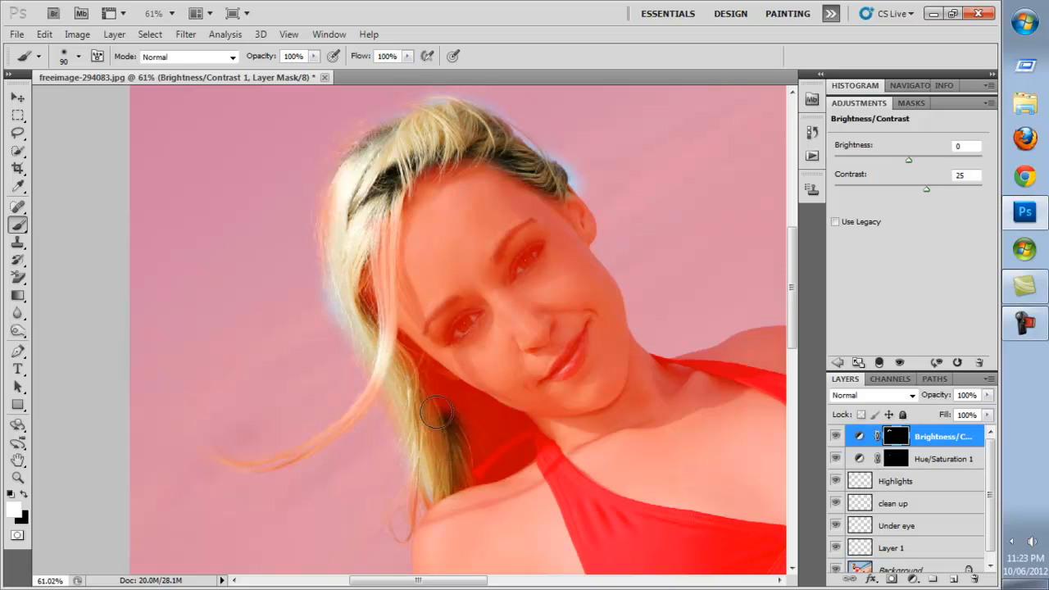
pyautogui.moveTo(435, 410); pyautogui.dragTo(476, 439)
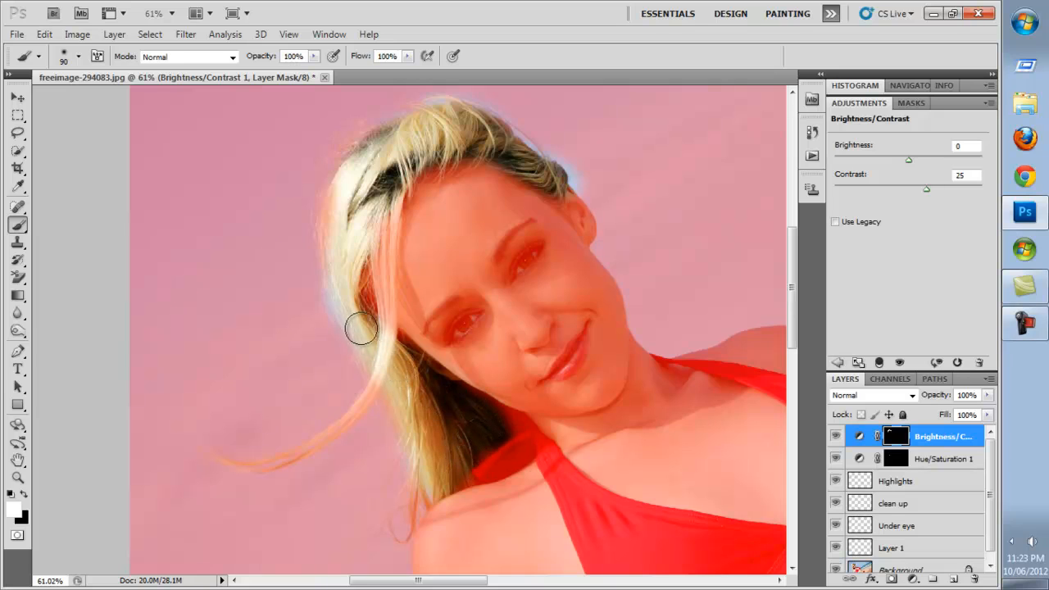
pyautogui.moveTo(360, 328); pyautogui.dragTo(385, 294)
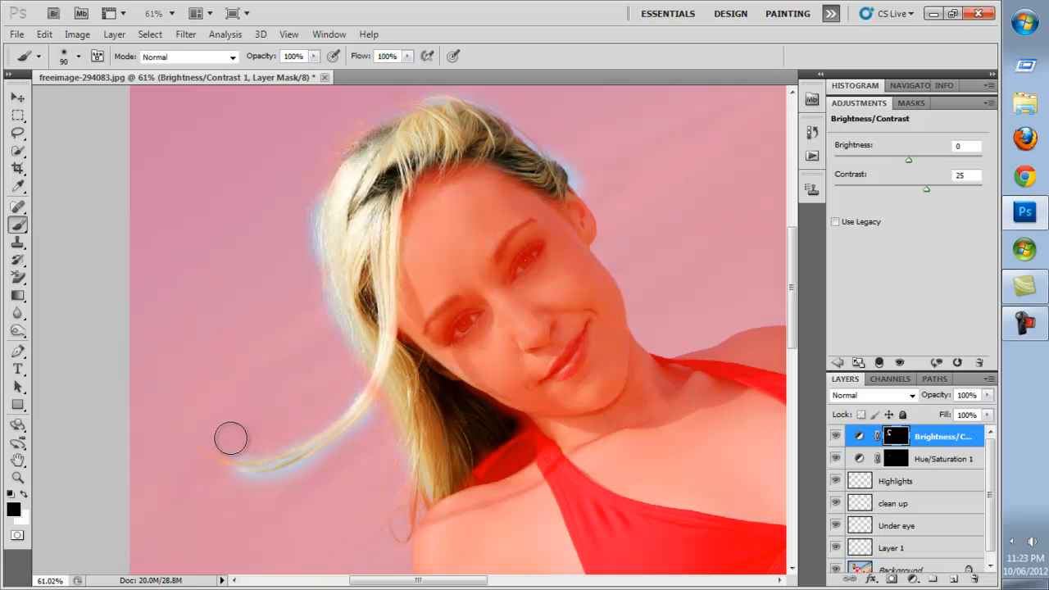
pyautogui.moveTo(323, 321)
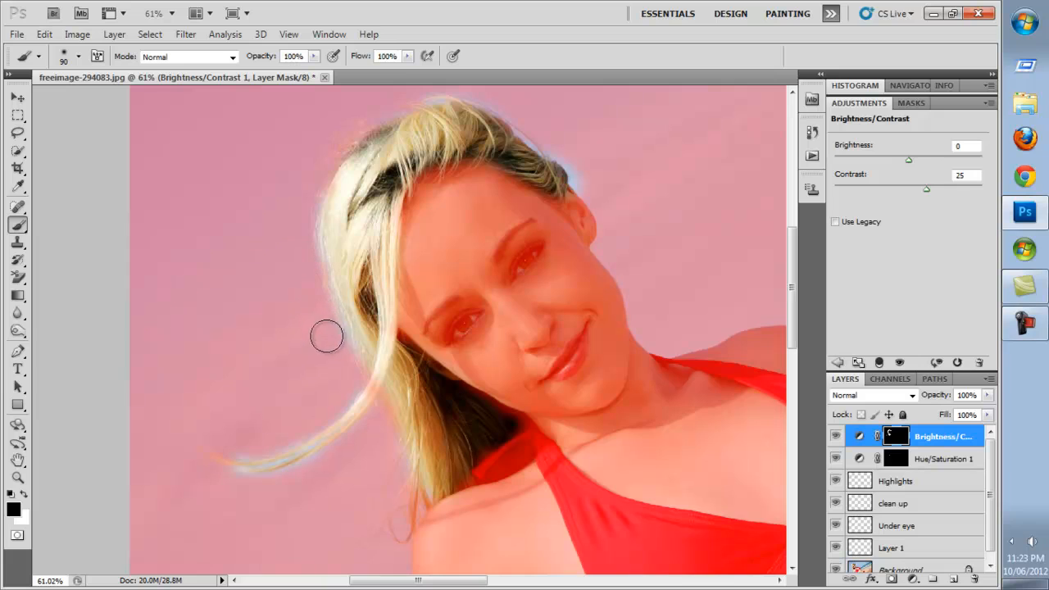
pyautogui.moveTo(773, 245)
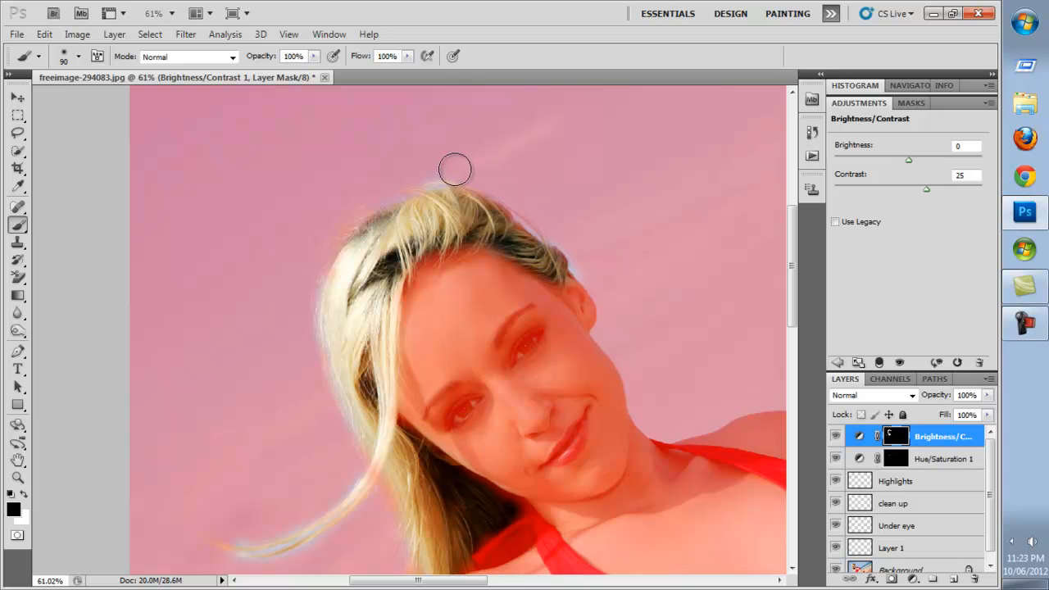
pyautogui.moveTo(675, 232)
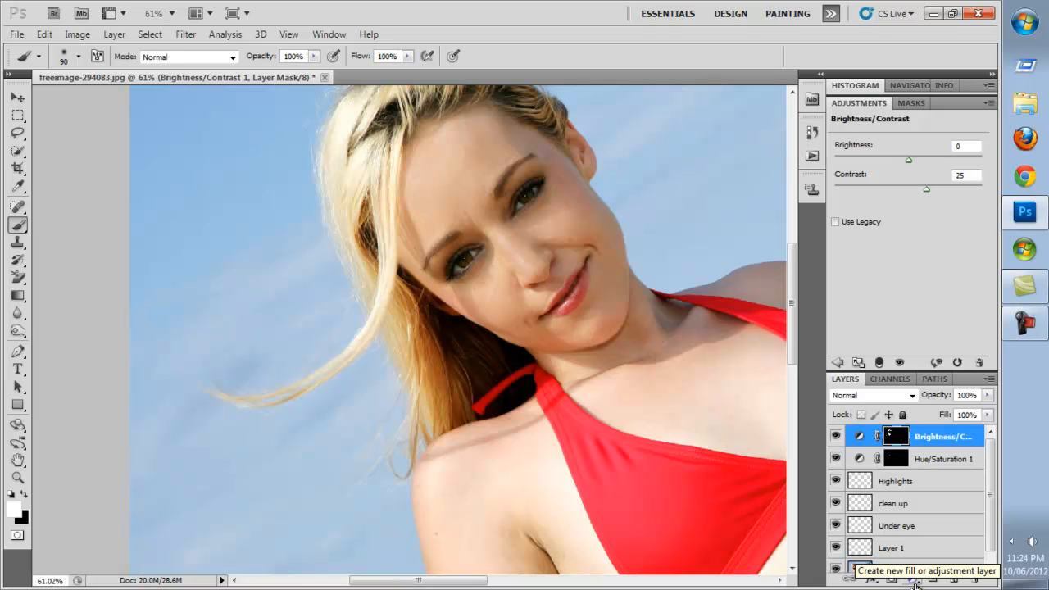
# - Add a Curves adjustment layer and raise its midpoint to output 139 at input 128
pyautogui.click(913, 580)
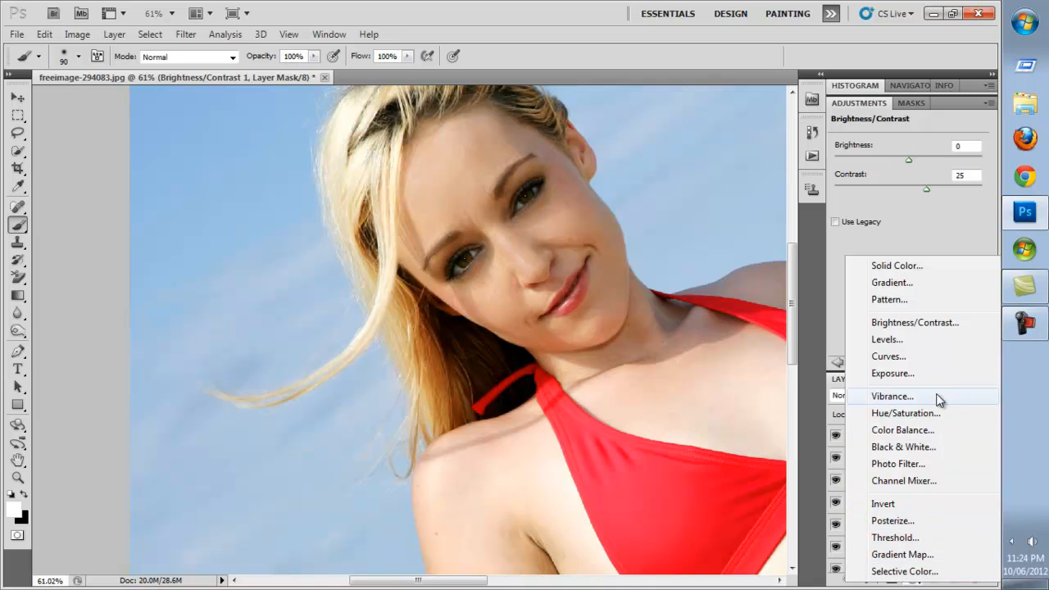
pyautogui.moveTo(915, 322)
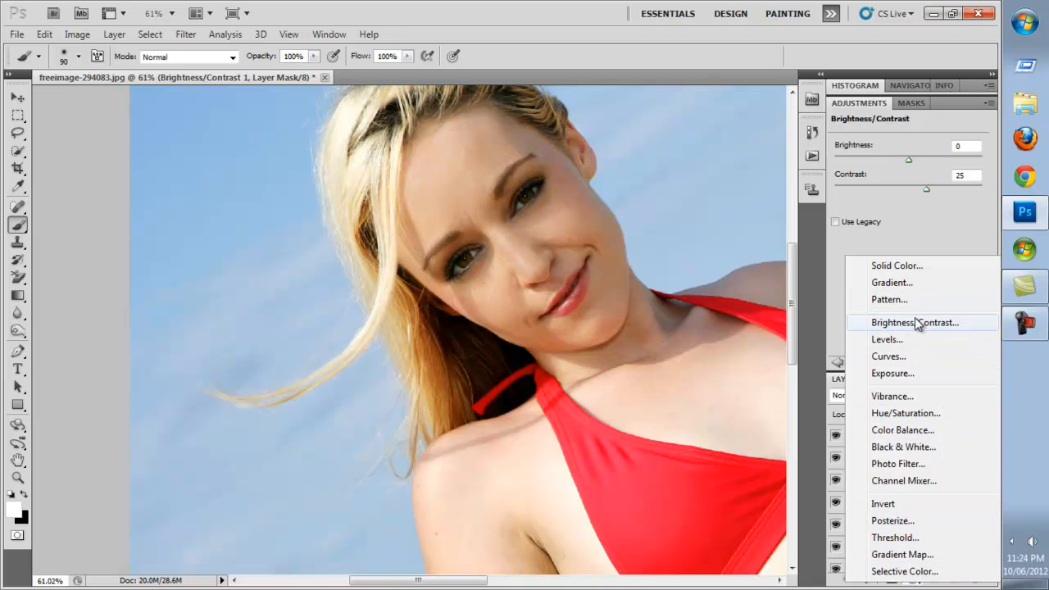
pyautogui.moveTo(902, 339)
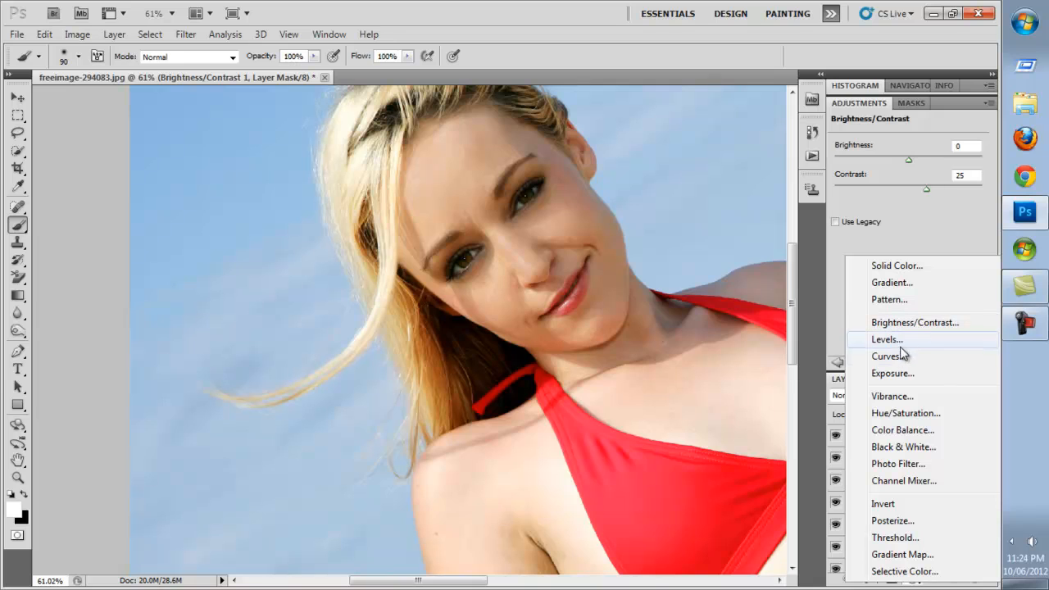
pyautogui.click(888, 356)
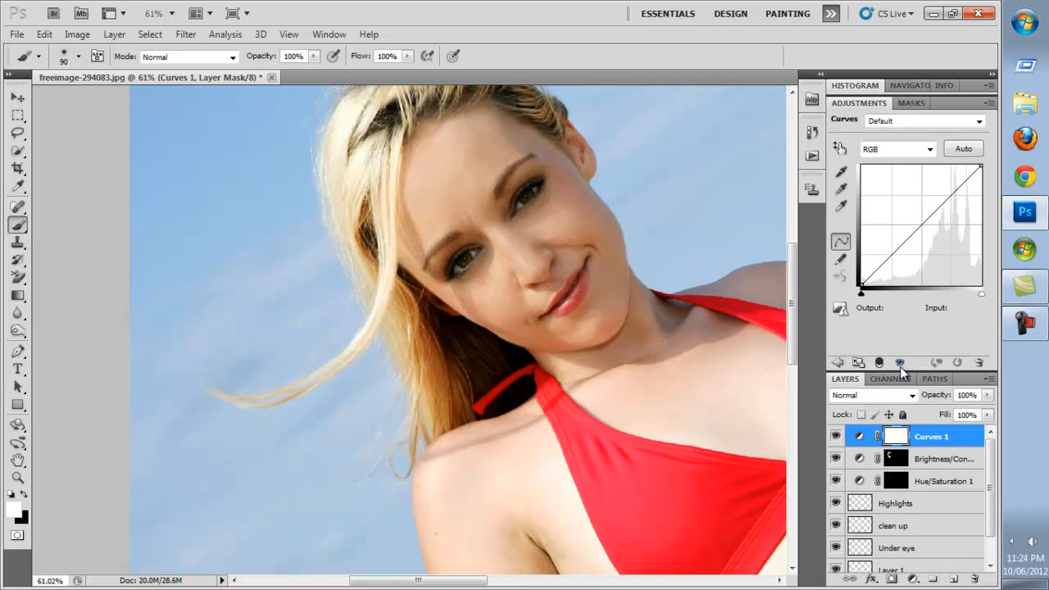
pyautogui.click(921, 227)
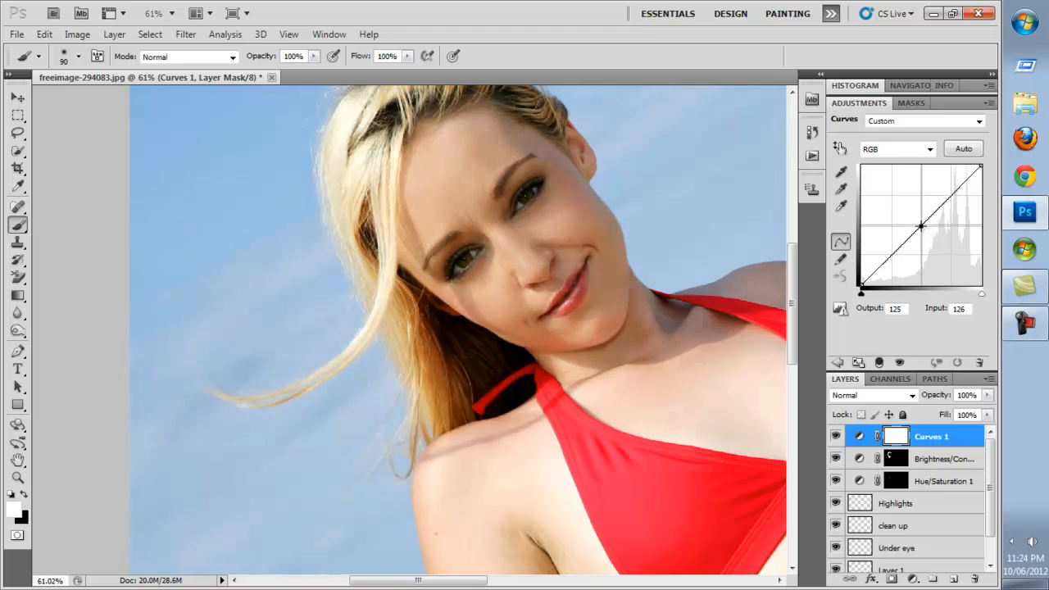
pyautogui.moveTo(921, 226); pyautogui.dragTo(921, 219)
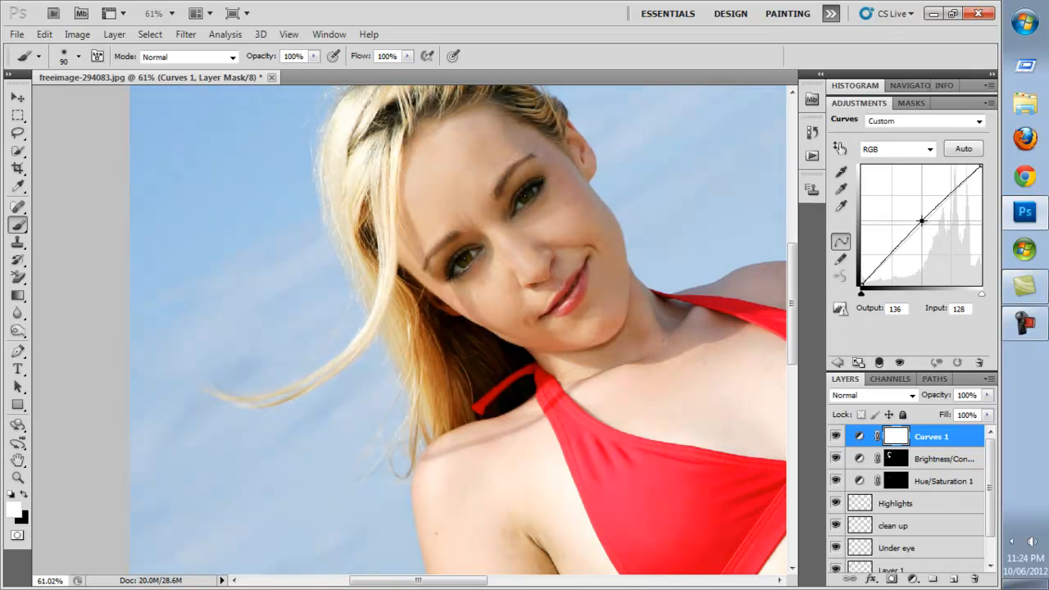
pyautogui.moveTo(922, 222); pyautogui.dragTo(923, 217)
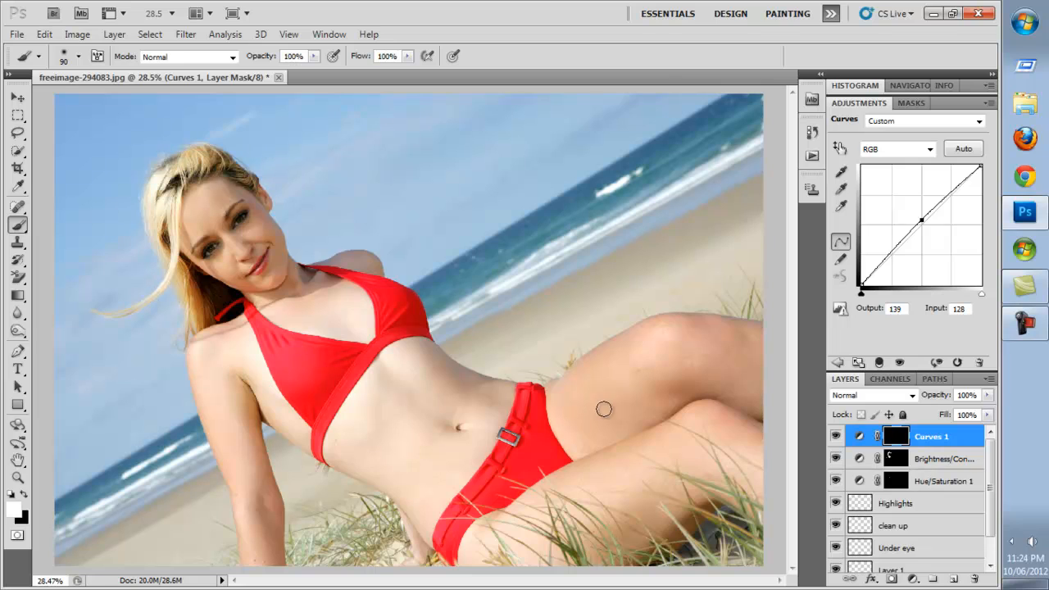
pyautogui.moveTo(92, 490)
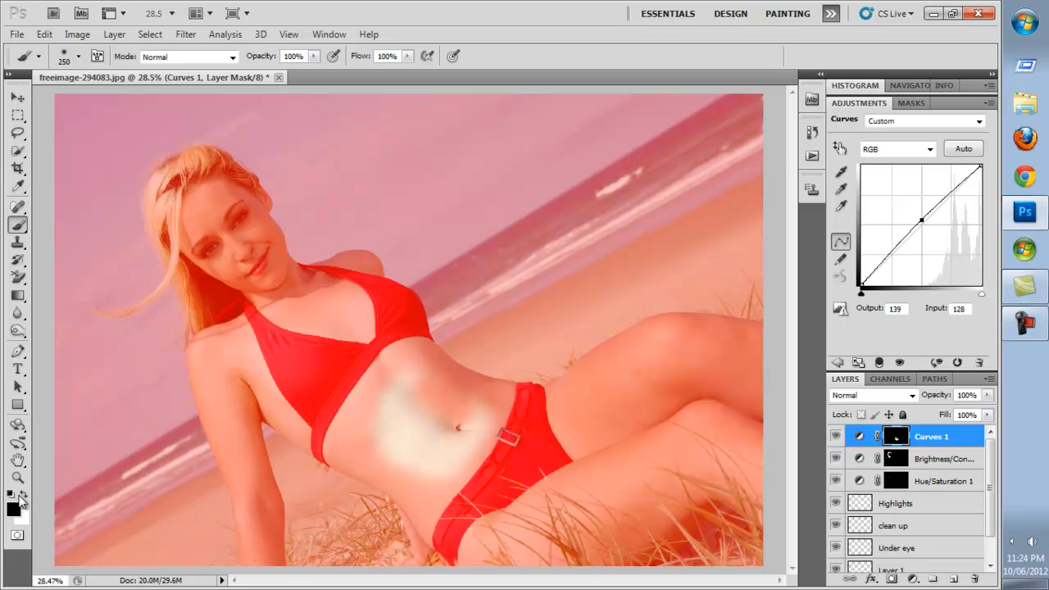
# - Paint white on the Curves 1 mask over the belly, chest, neck, arms and legs
pyautogui.moveTo(476, 426); pyautogui.dragTo(402, 365)
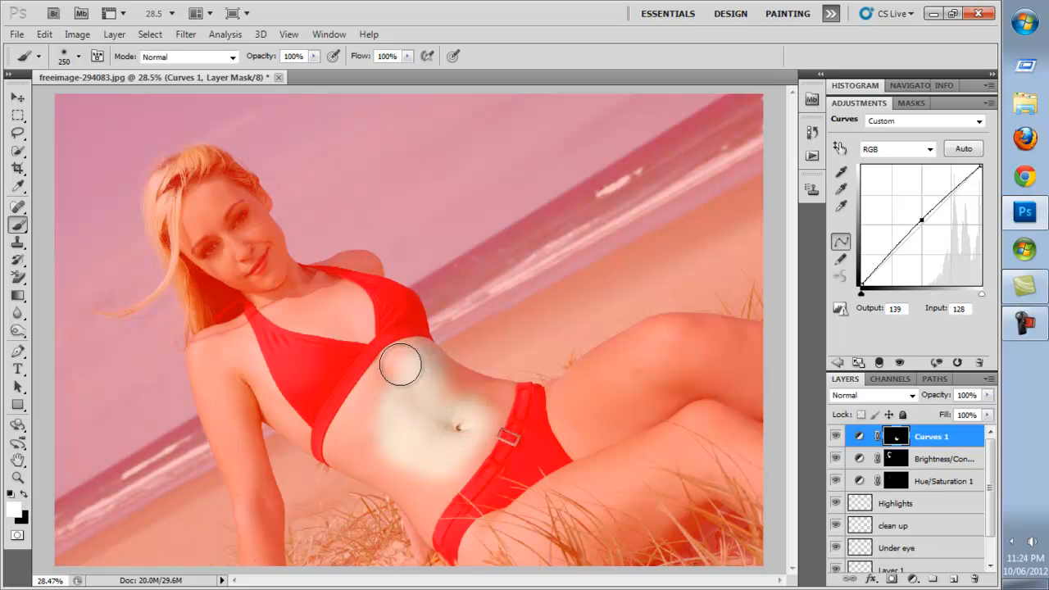
pyautogui.moveTo(402, 365); pyautogui.dragTo(432, 498)
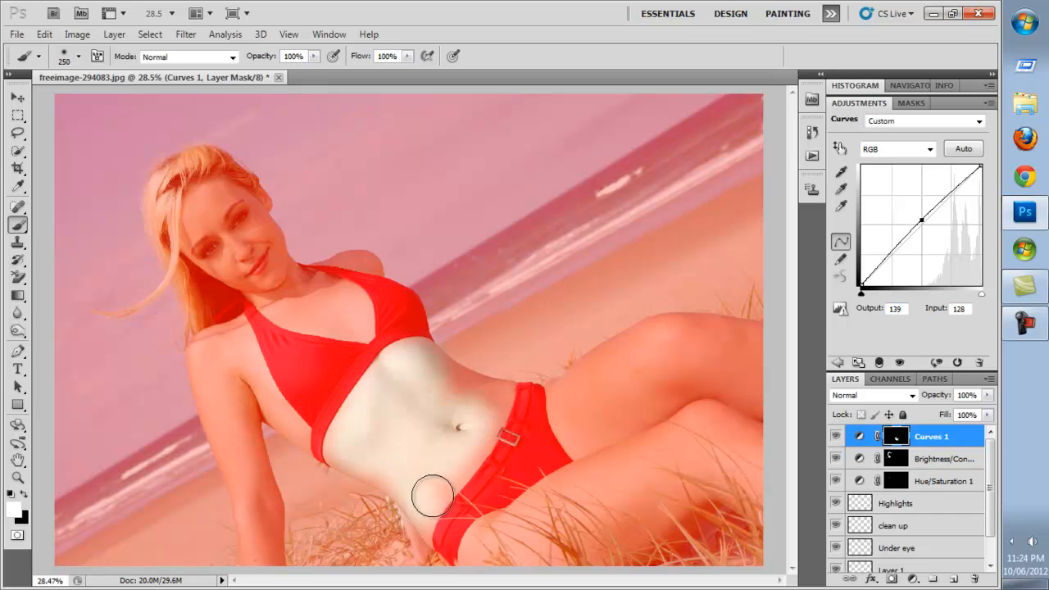
pyautogui.moveTo(432, 496); pyautogui.dragTo(327, 330)
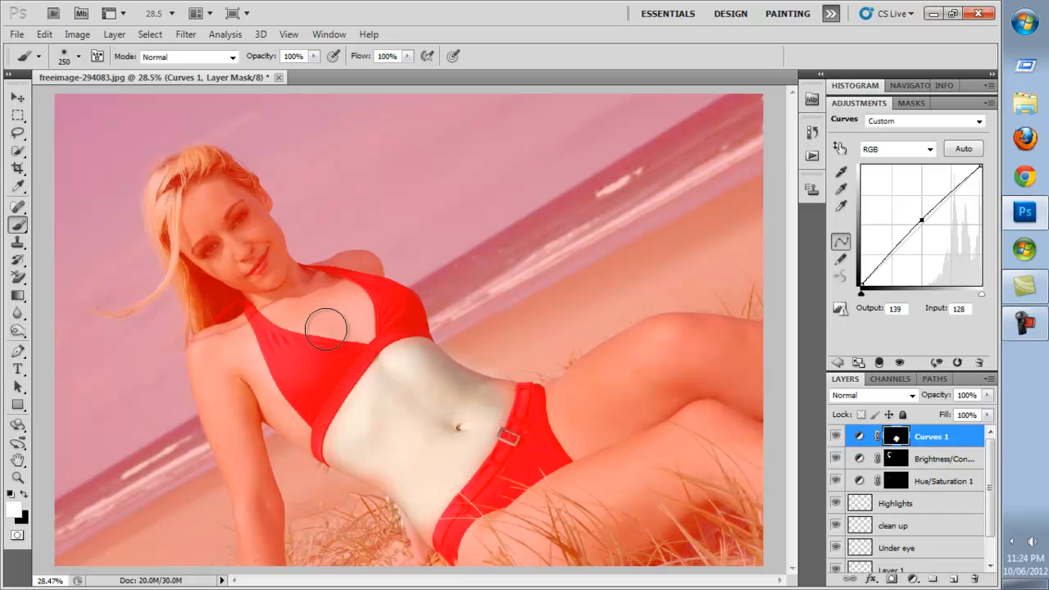
pyautogui.moveTo(328, 328); pyautogui.dragTo(283, 299)
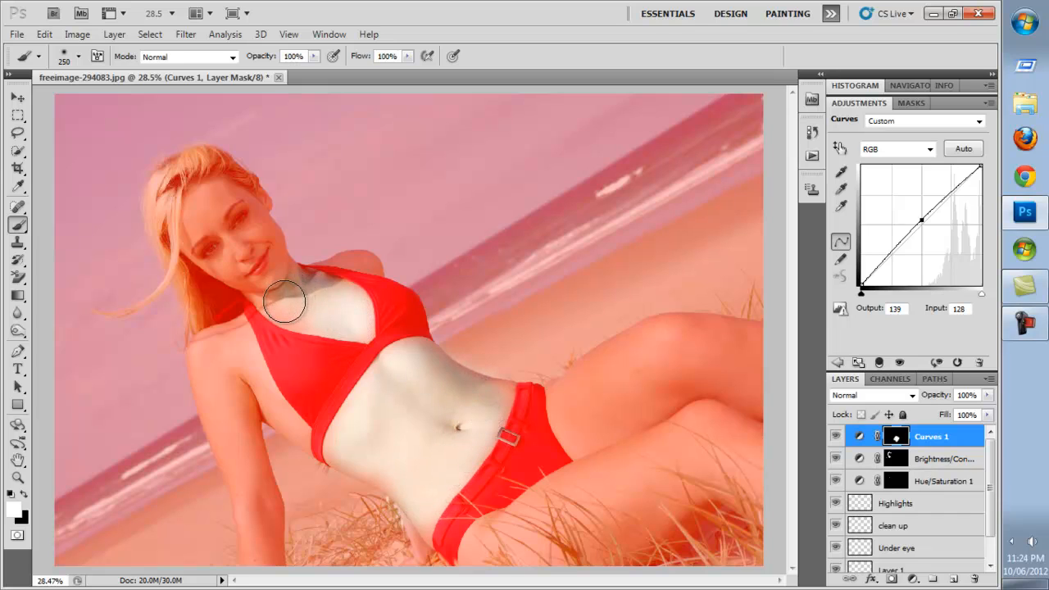
pyautogui.moveTo(287, 299); pyautogui.dragTo(234, 456)
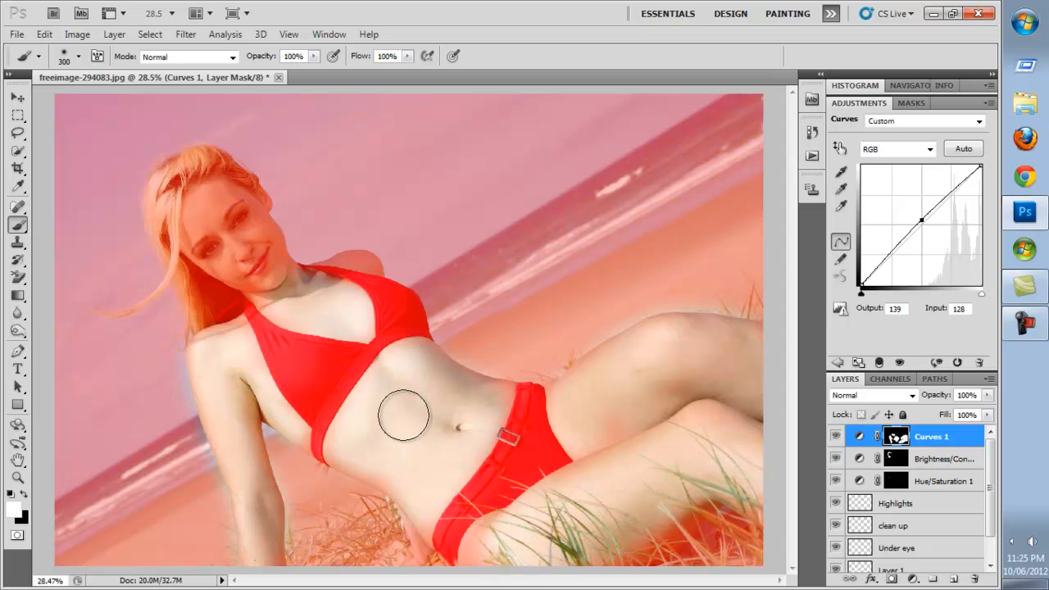
pyautogui.moveTo(357, 377)
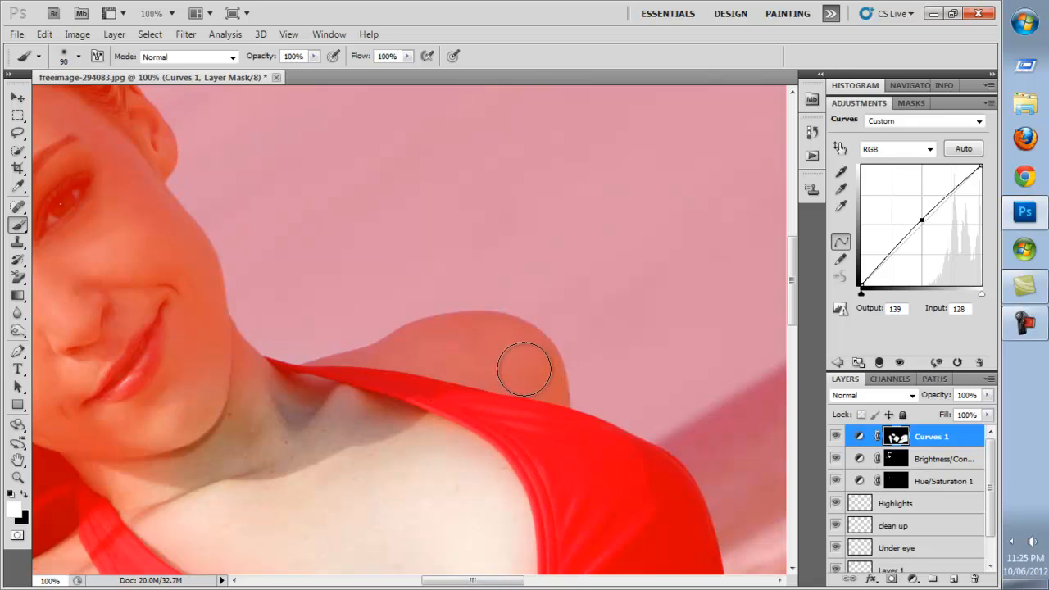
# - Paint white on the Curves 1 mask over the shoulder, cheeks and forehead, avoiding the eyes
pyautogui.moveTo(525, 368); pyautogui.dragTo(537, 381)
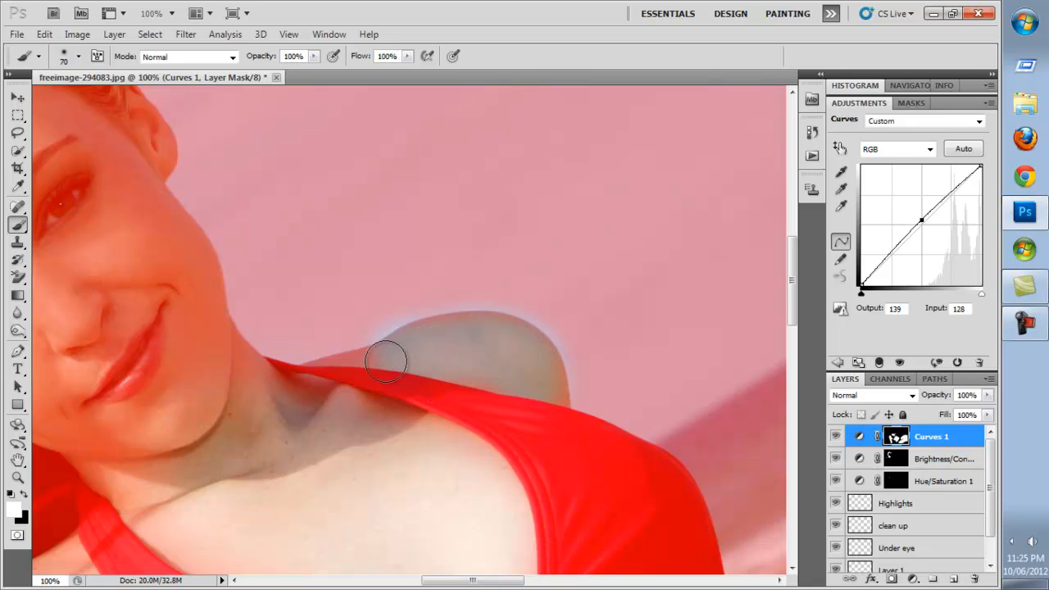
pyautogui.moveTo(385, 361); pyautogui.dragTo(522, 374)
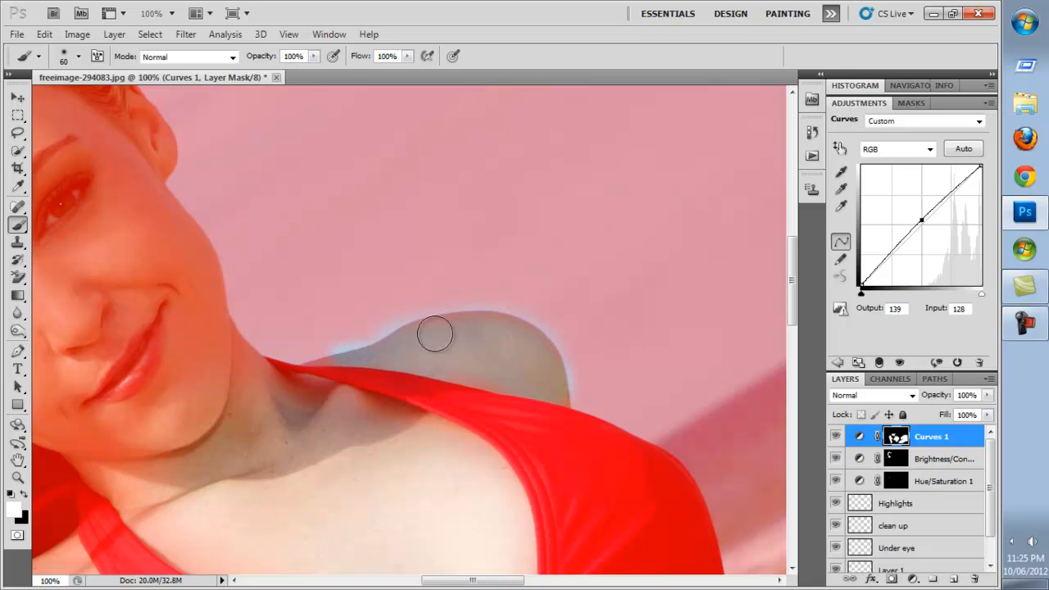
pyautogui.moveTo(435, 332); pyautogui.dragTo(164, 419)
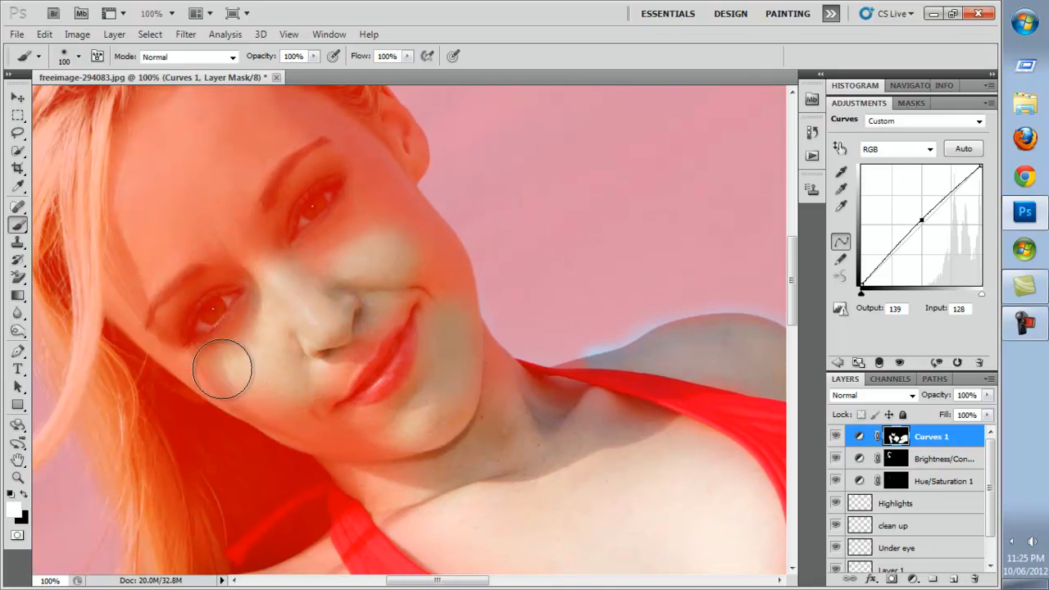
pyautogui.moveTo(221, 369); pyautogui.dragTo(435, 320)
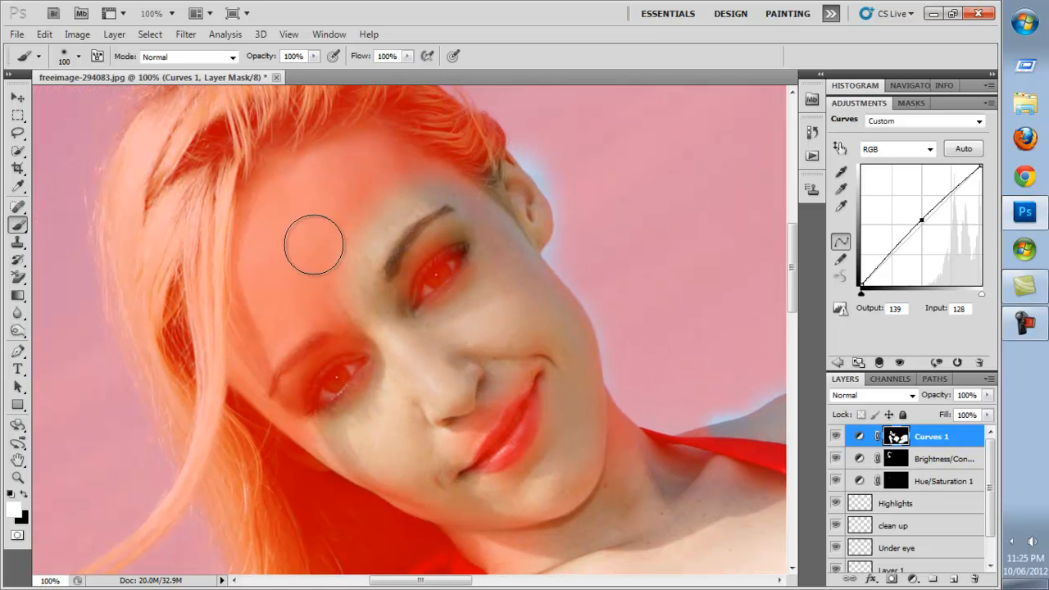
pyautogui.moveTo(314, 244); pyautogui.dragTo(351, 238)
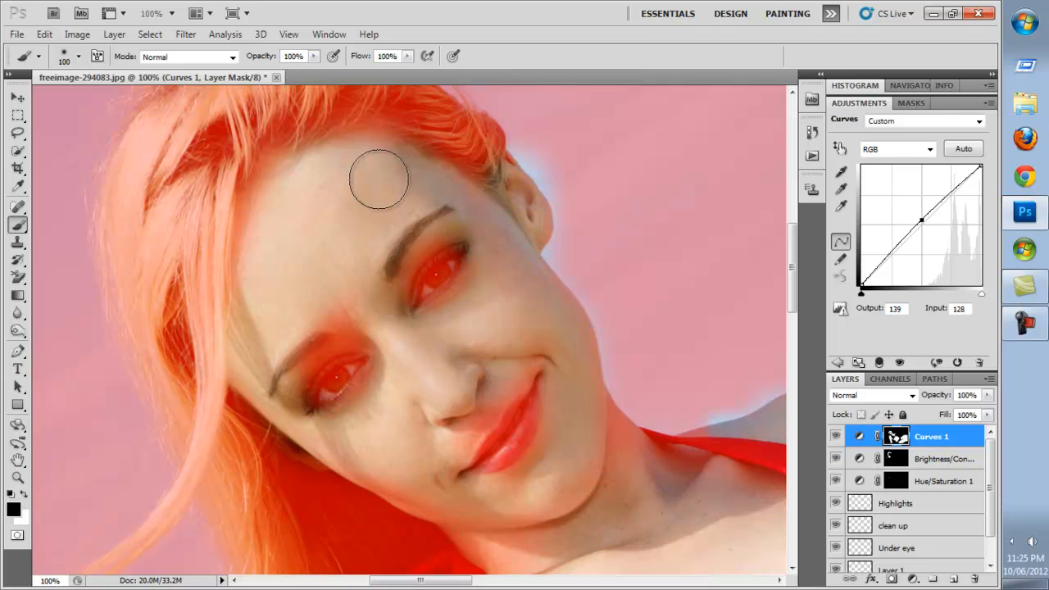
pyautogui.moveTo(586, 236)
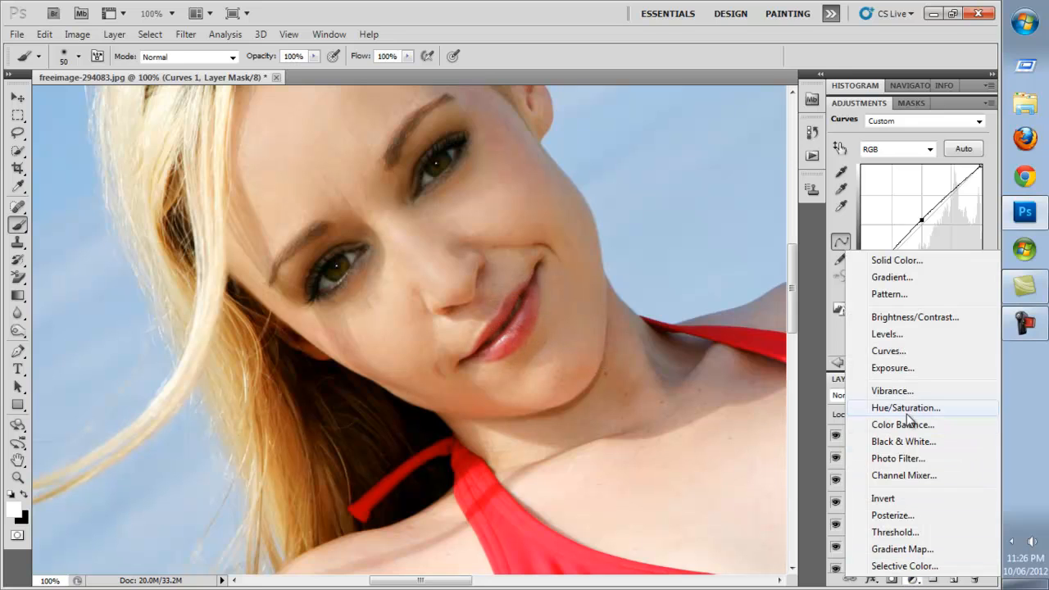
# - Add a second Curves adjustment layer, Curves 2, for a contrast boost
pyautogui.click(888, 350)
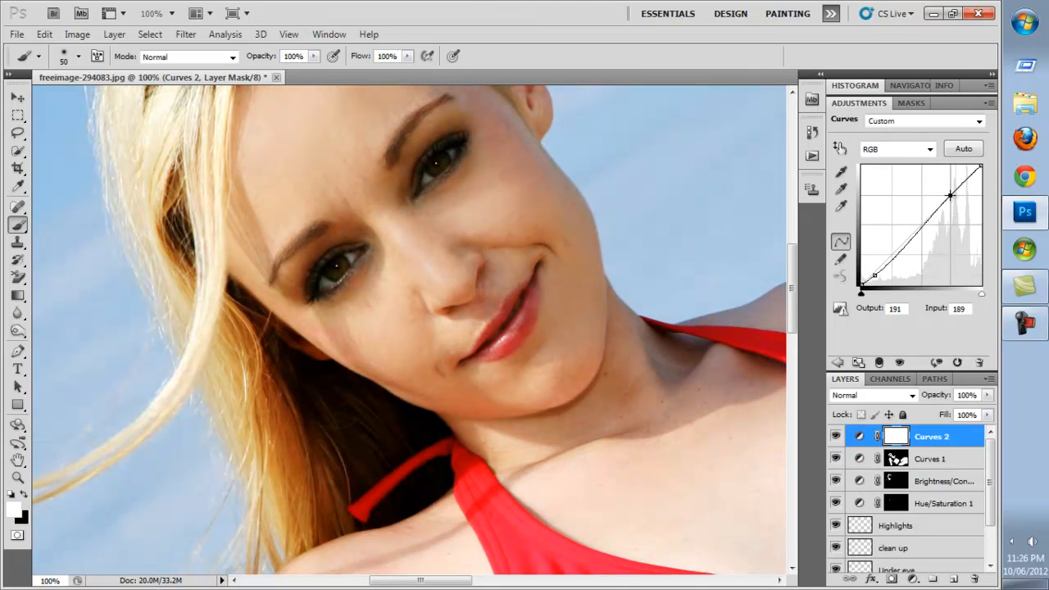
pyautogui.moveTo(683, 306)
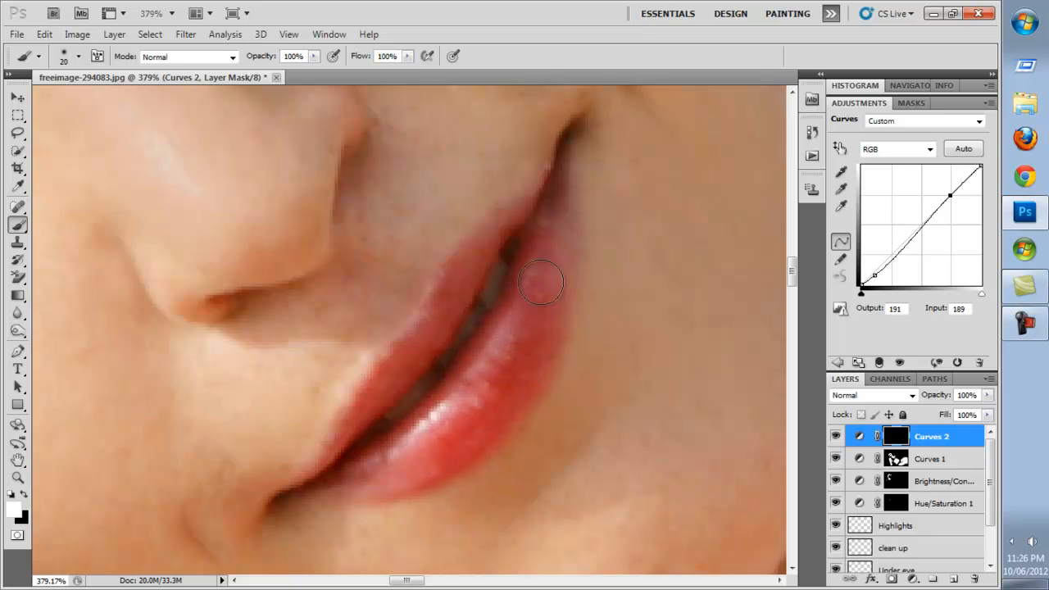
# - Paint white on the Curves 2 mask over the lower and upper lips
pyautogui.moveTo(541, 283); pyautogui.dragTo(399, 463)
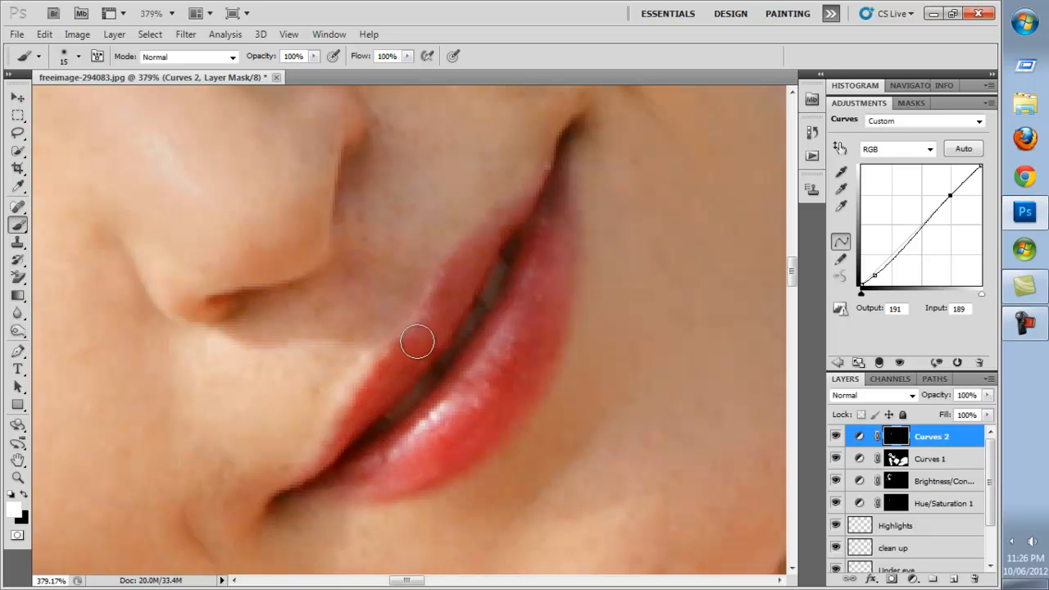
pyautogui.moveTo(418, 342); pyautogui.dragTo(394, 459)
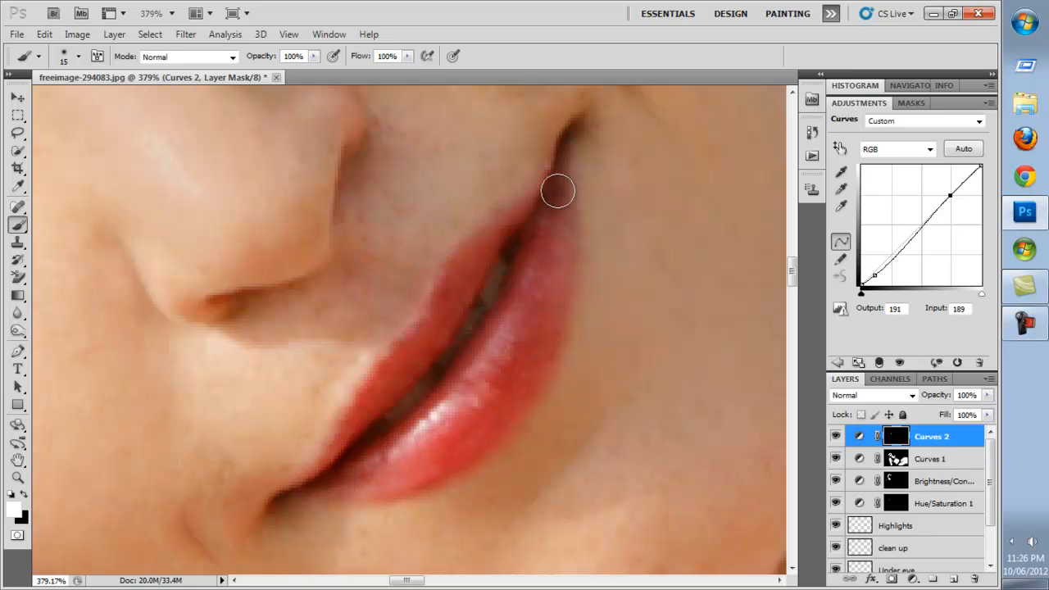
pyautogui.moveTo(531, 443)
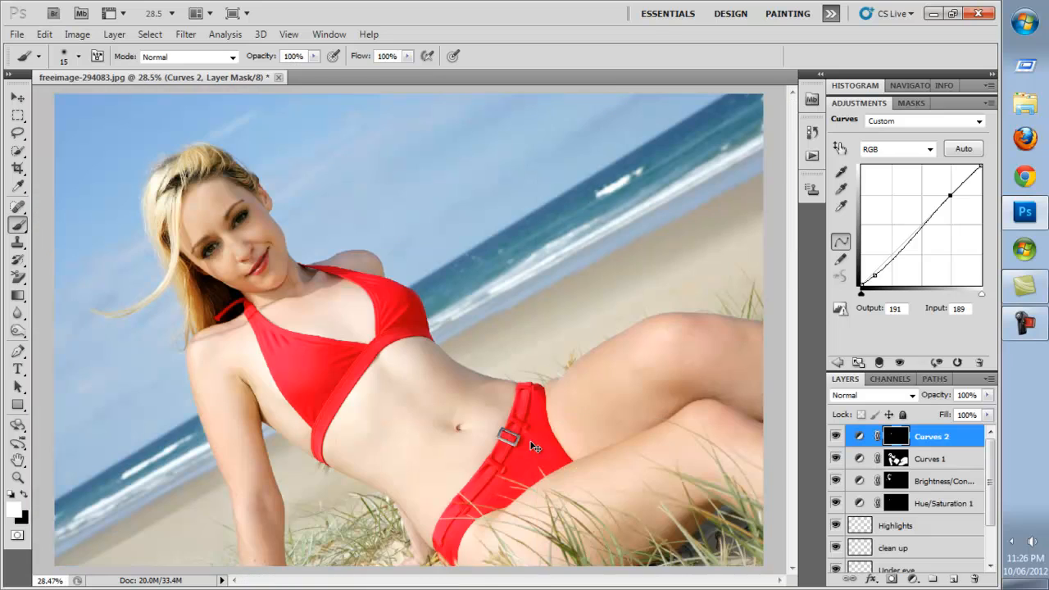
pyautogui.moveTo(37, 173)
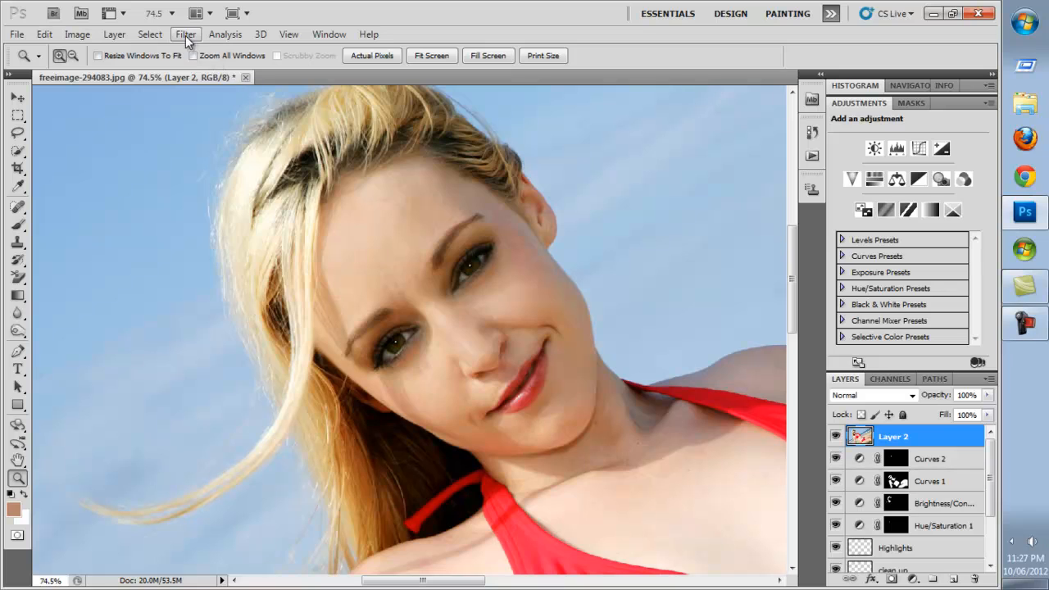
# - Apply a Gaussian Blur with a 5-pixel radius to Layer 2
pyautogui.click(185, 33)
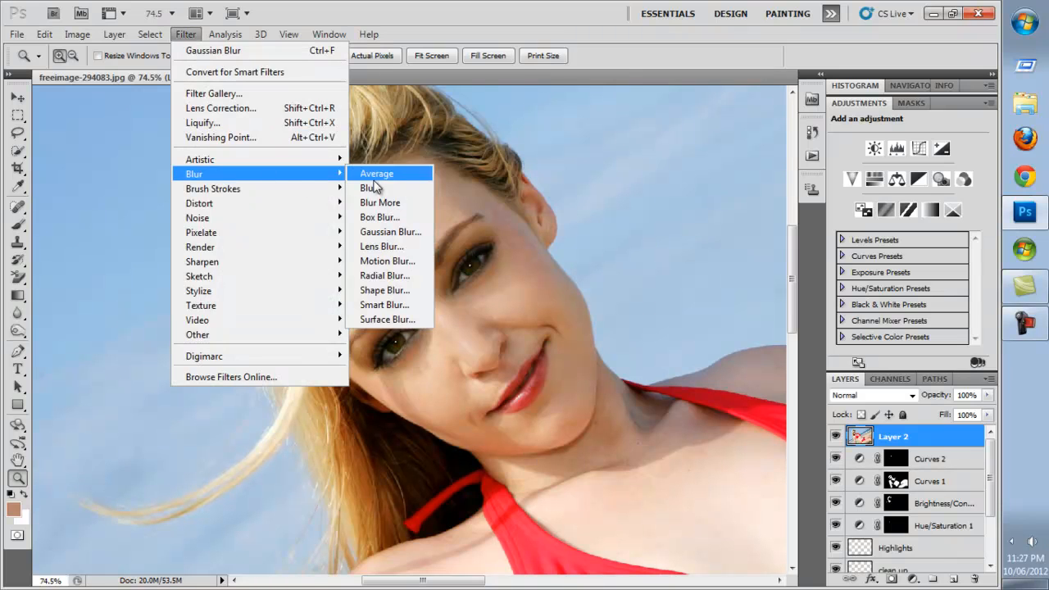
pyautogui.click(390, 232)
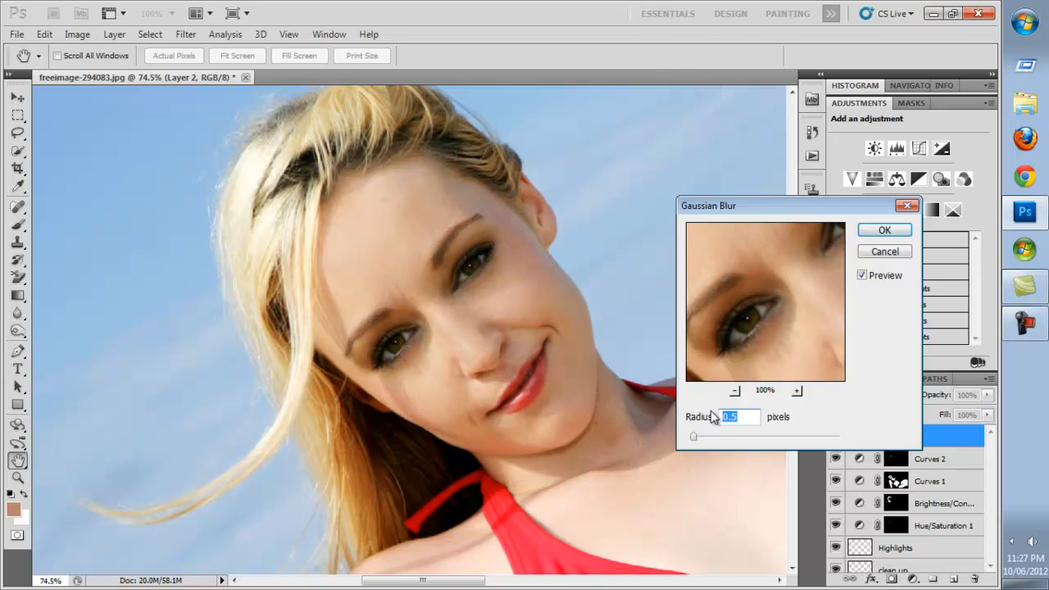
pyautogui.write('5')
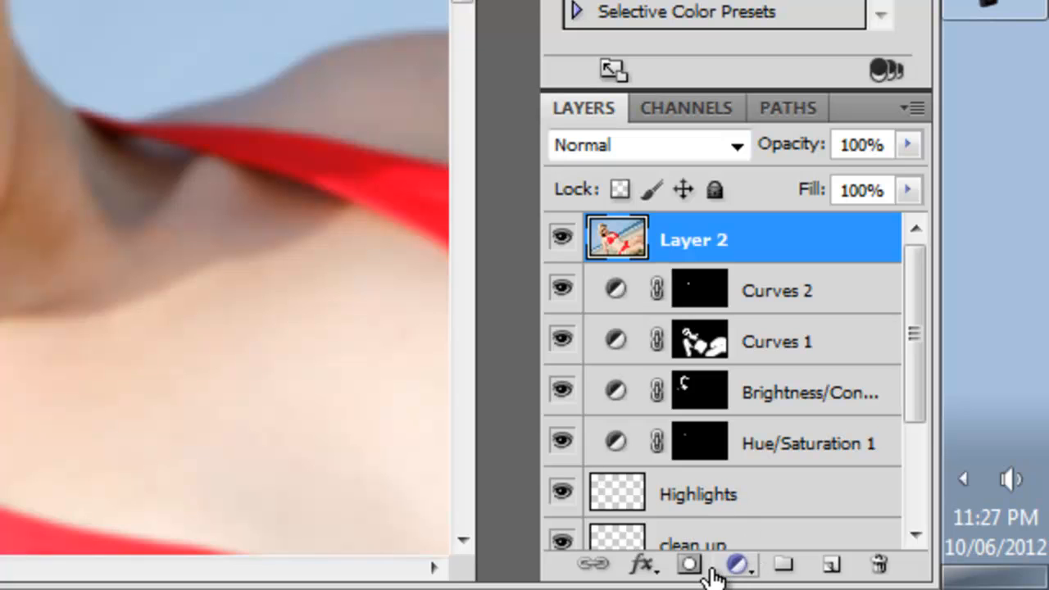
# - Add a black layer mask to Layer 2 and zoom in on the face
pyautogui.click(689, 565)
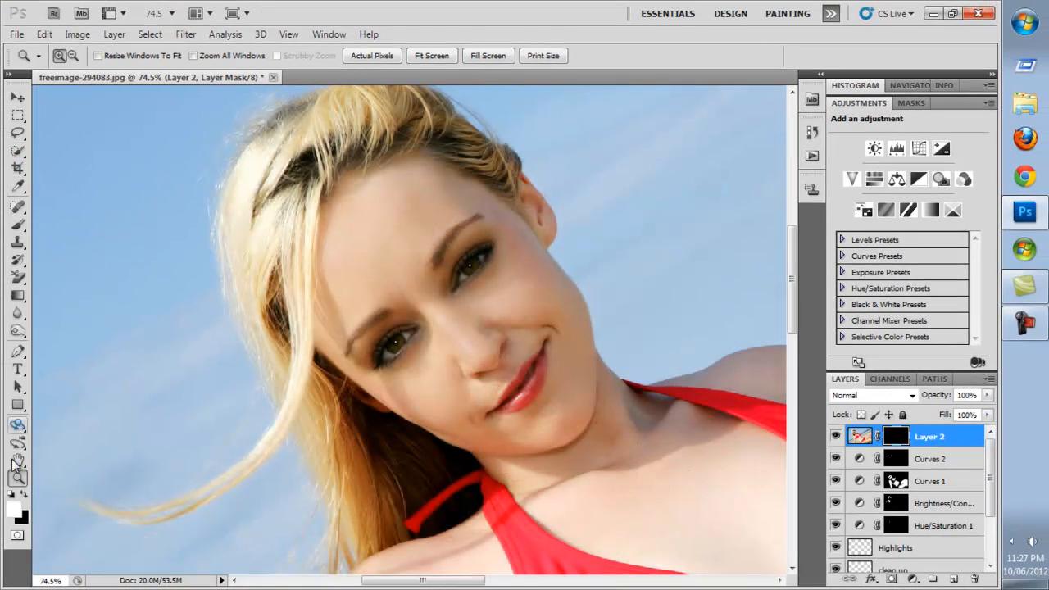
pyautogui.moveTo(230, 146); pyautogui.dragTo(505, 392)
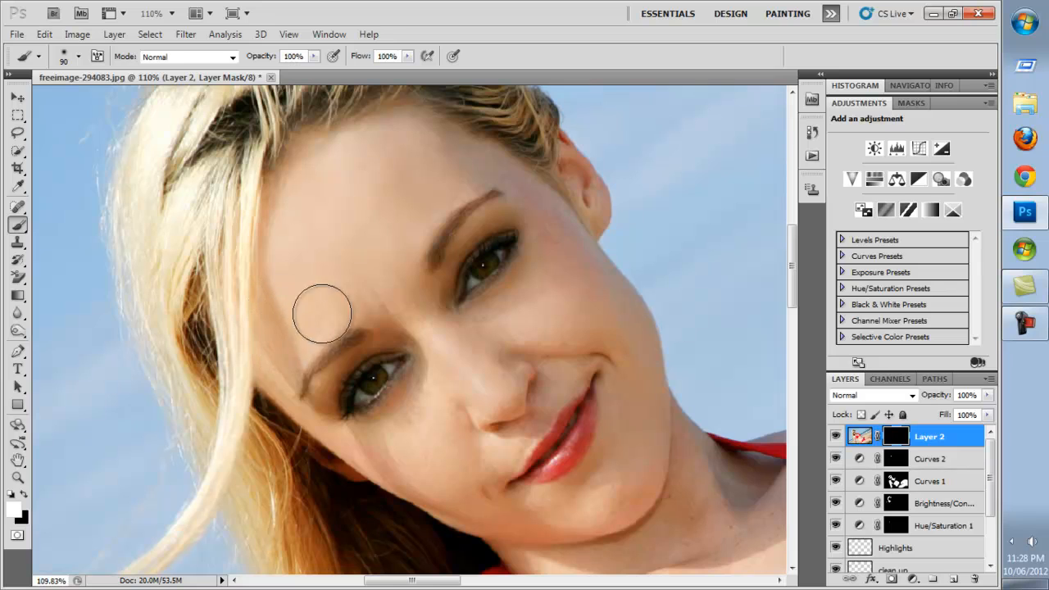
pyautogui.moveTo(540, 291)
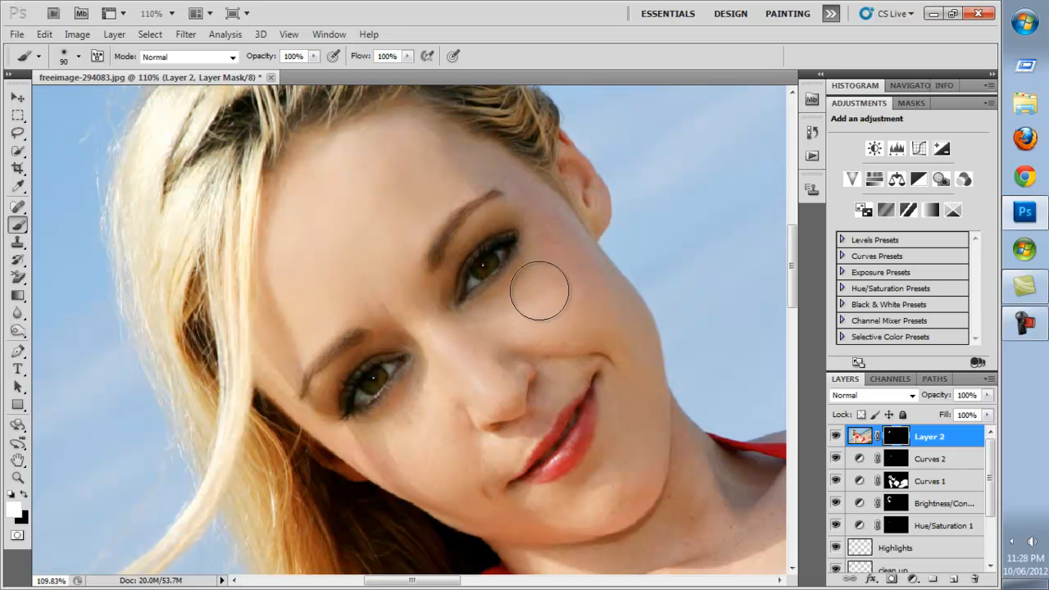
pyautogui.moveTo(557, 226)
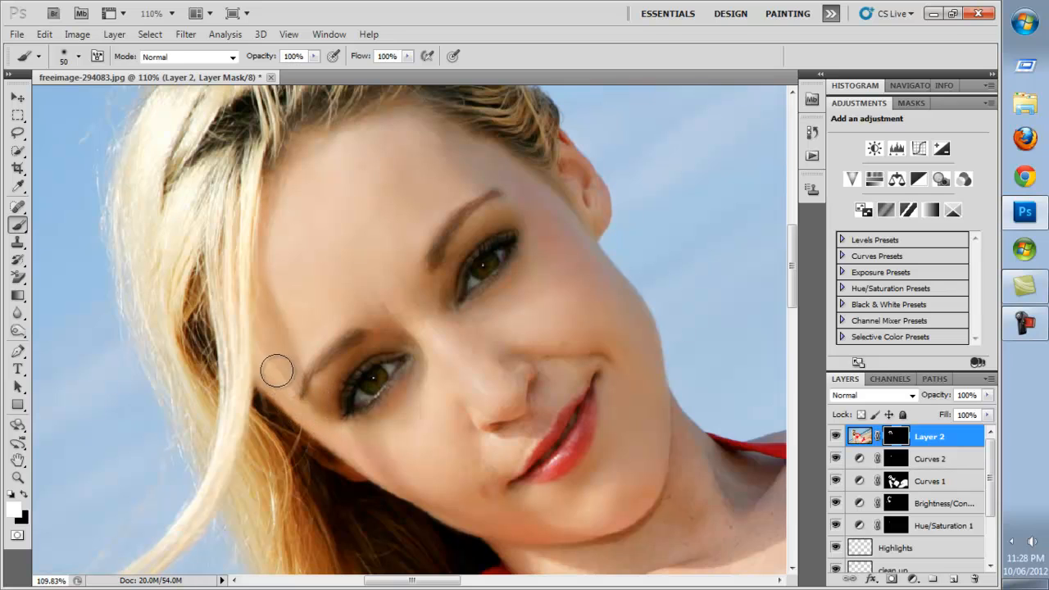
pyautogui.moveTo(435, 318)
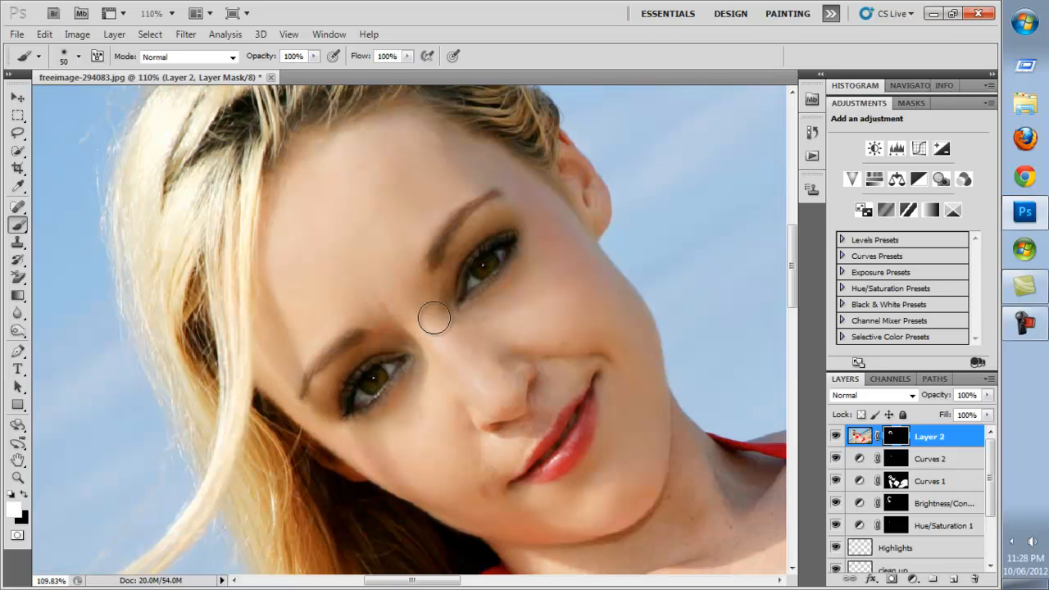
pyautogui.moveTo(492, 330)
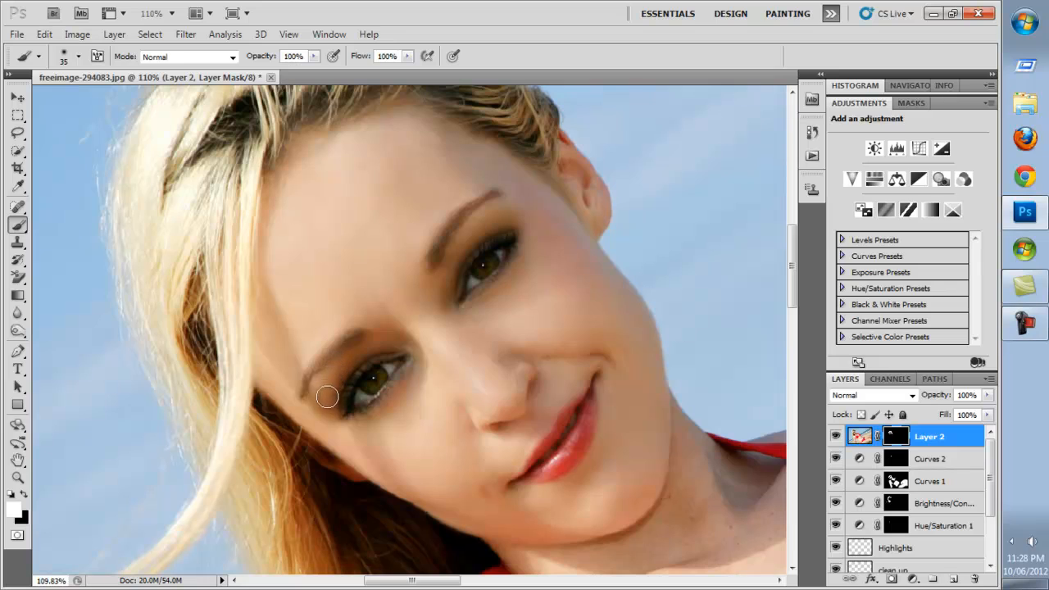
pyautogui.moveTo(597, 286)
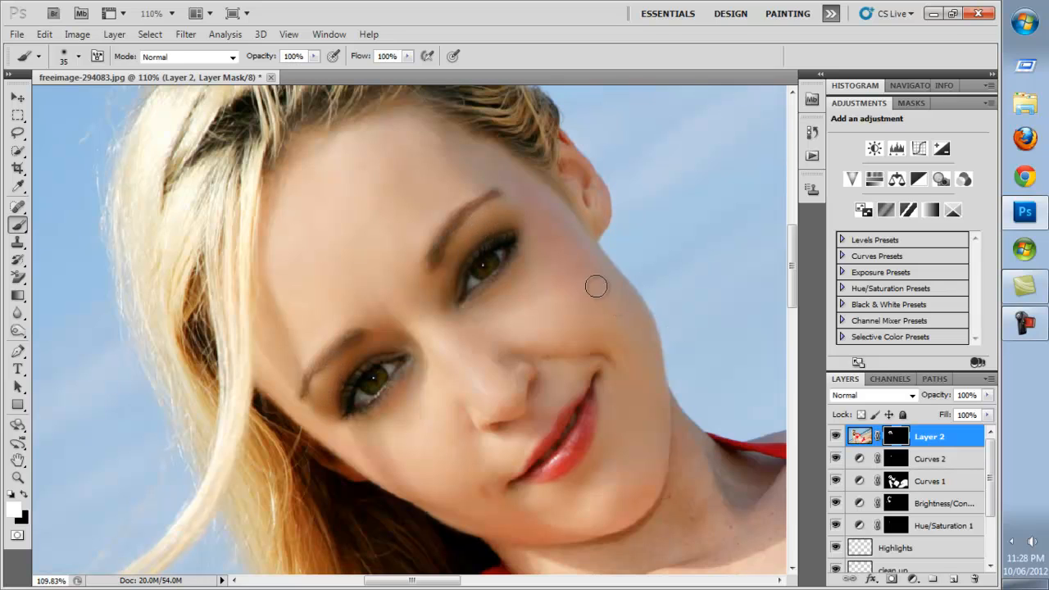
pyautogui.moveTo(524, 351)
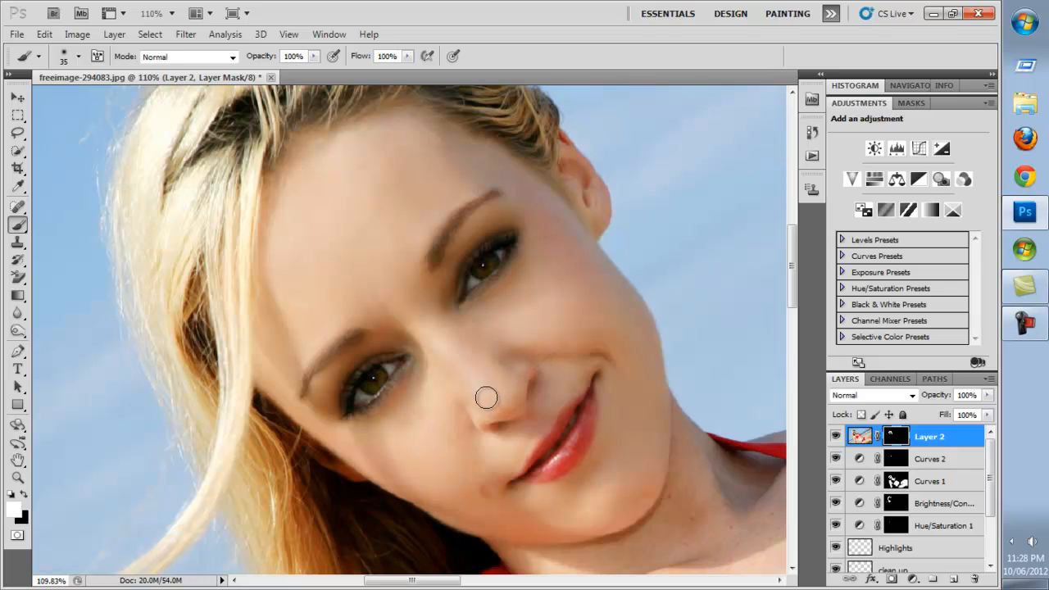
pyautogui.moveTo(464, 193)
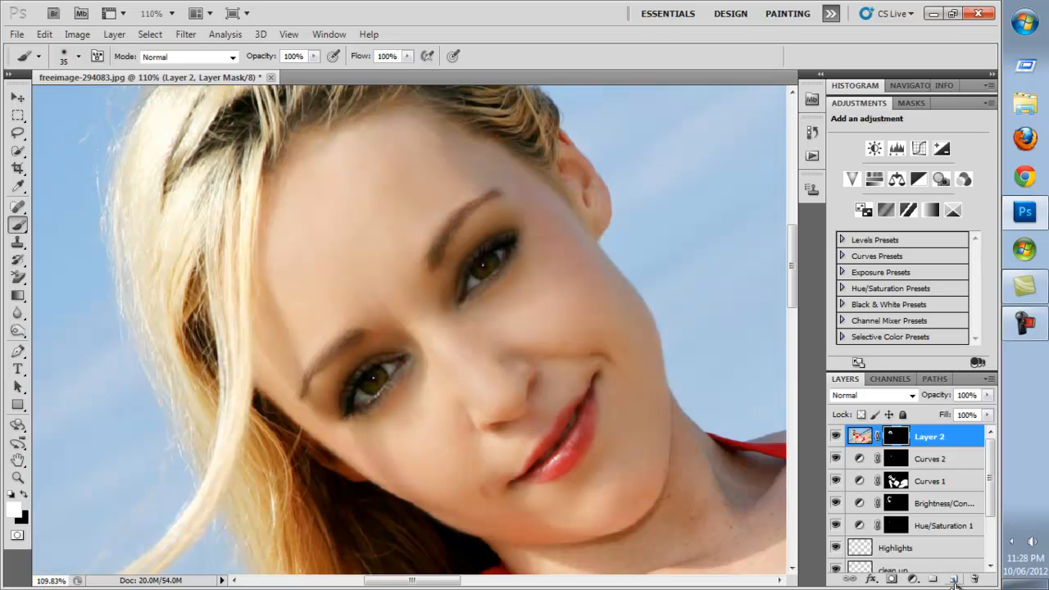
pyautogui.moveTo(956, 579)
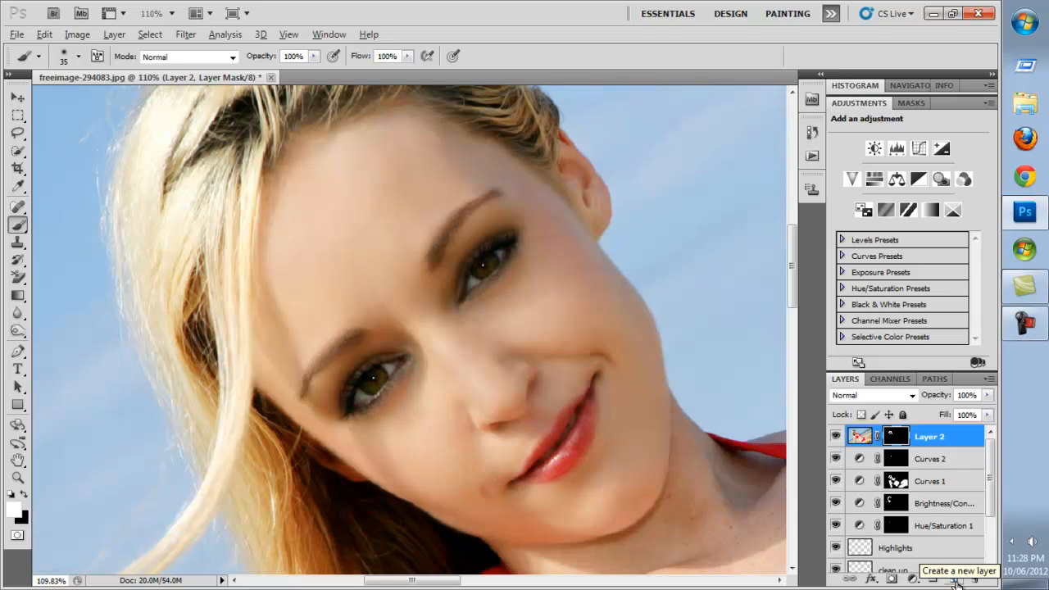
# - Create a new layer in Overlay mode filled with Overlay-neutral grey
pyautogui.click(955, 579)
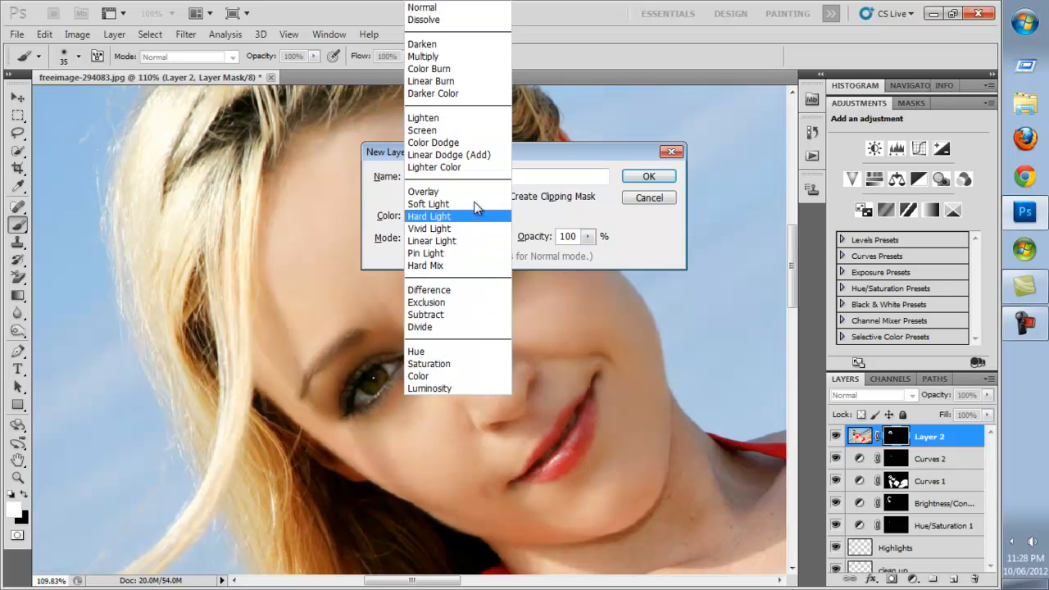
pyautogui.click(423, 191)
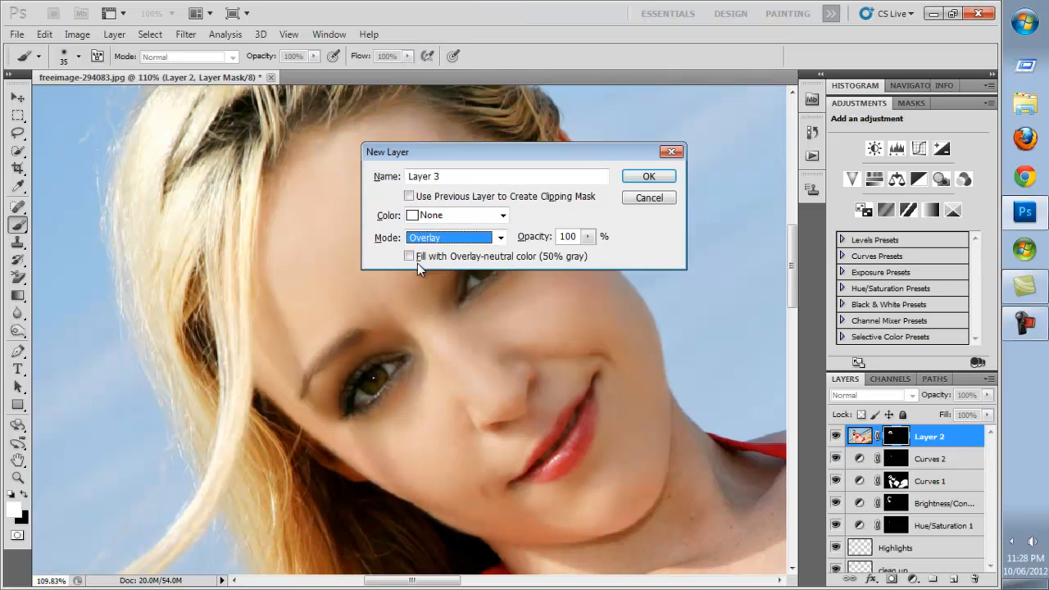
pyautogui.click(409, 256)
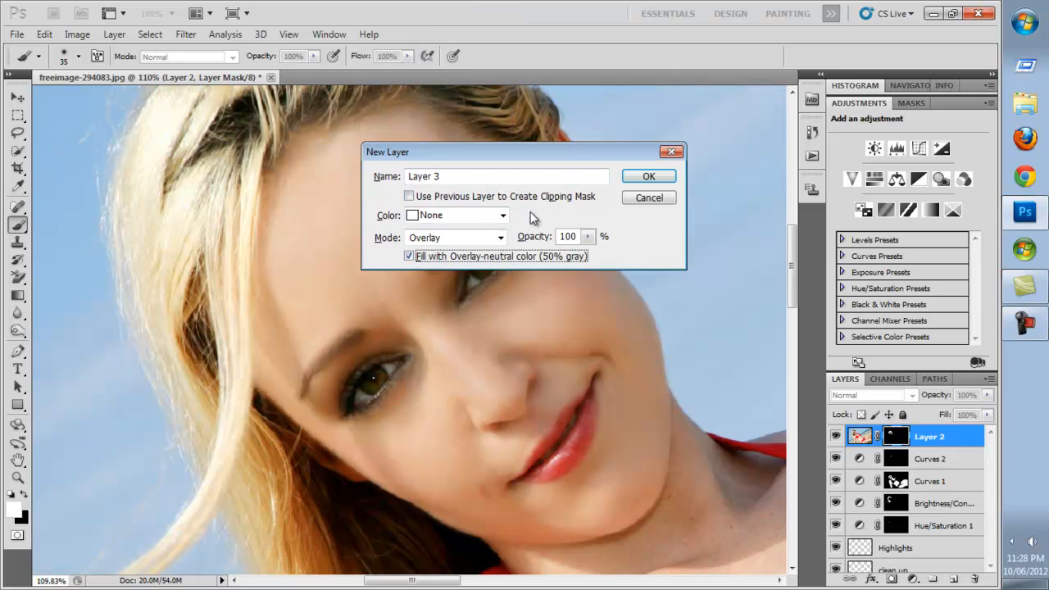
pyautogui.click(648, 176)
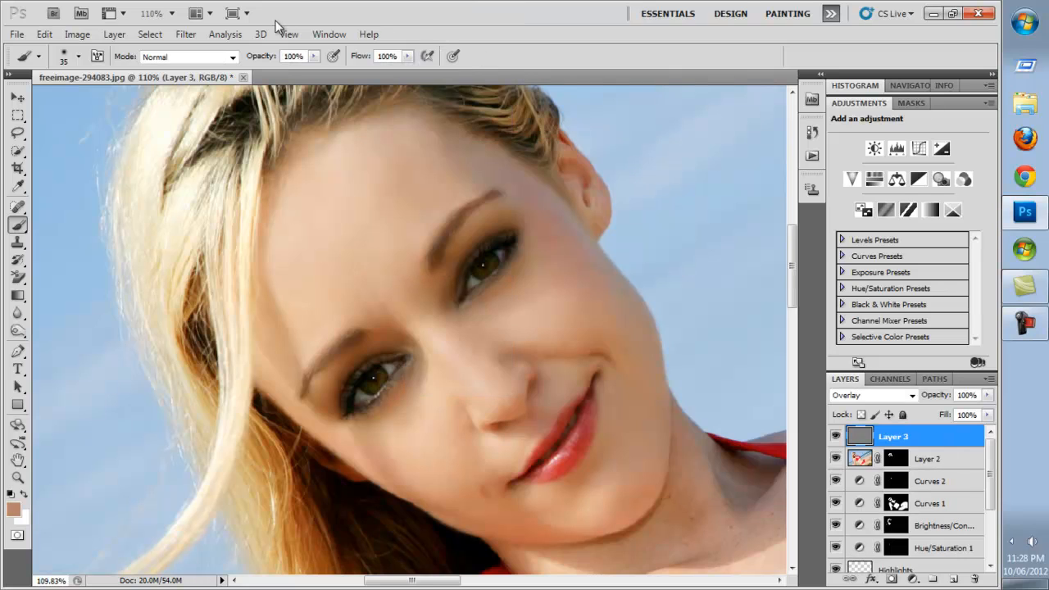
# - Fill the grey layer with monochromatic Gaussian noise via Add Noise
pyautogui.click(185, 34)
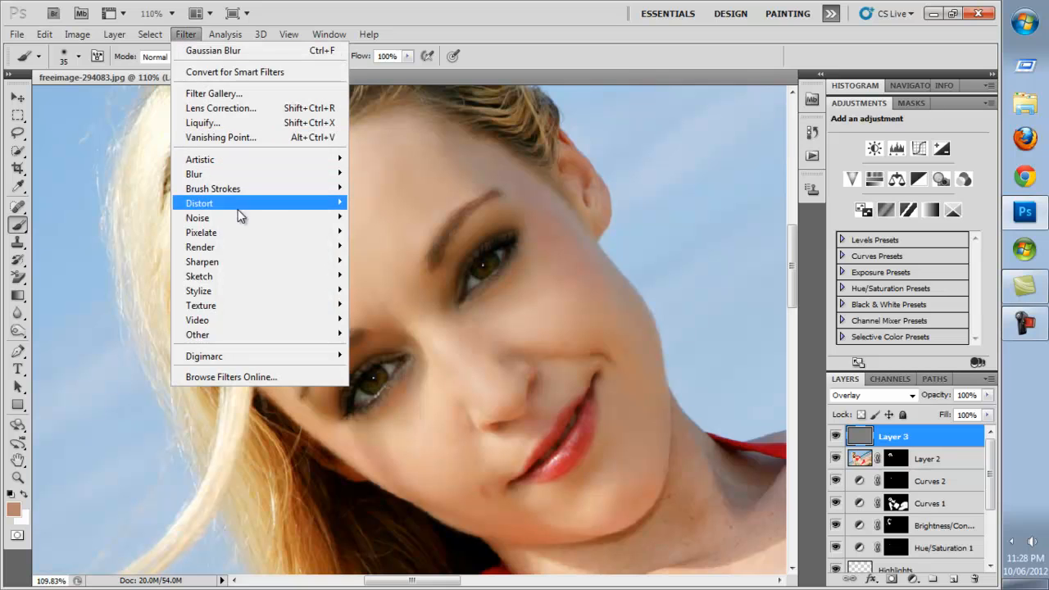
pyautogui.click(198, 218)
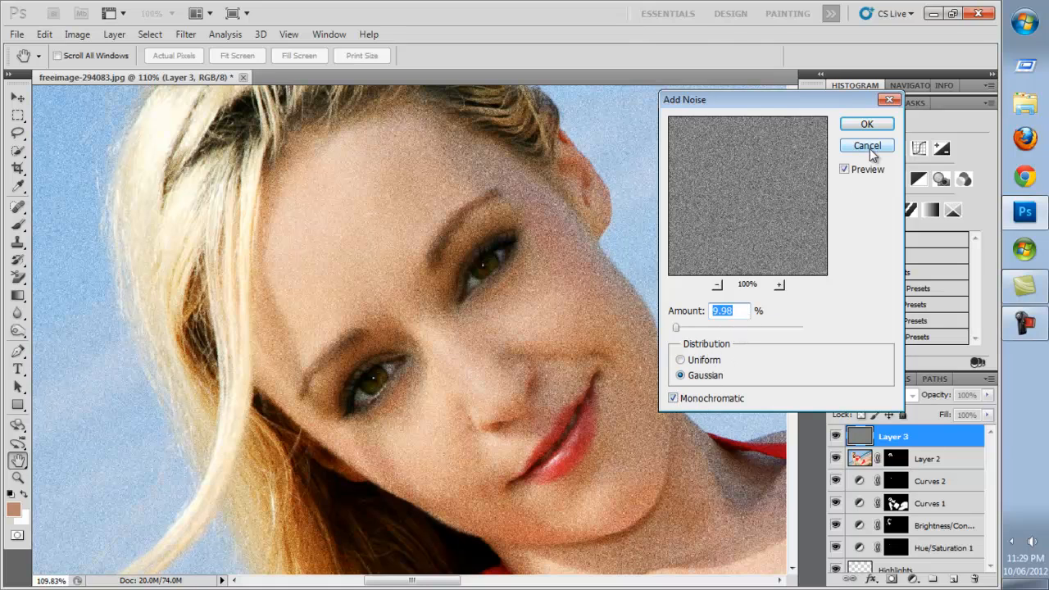
pyautogui.click(867, 146)
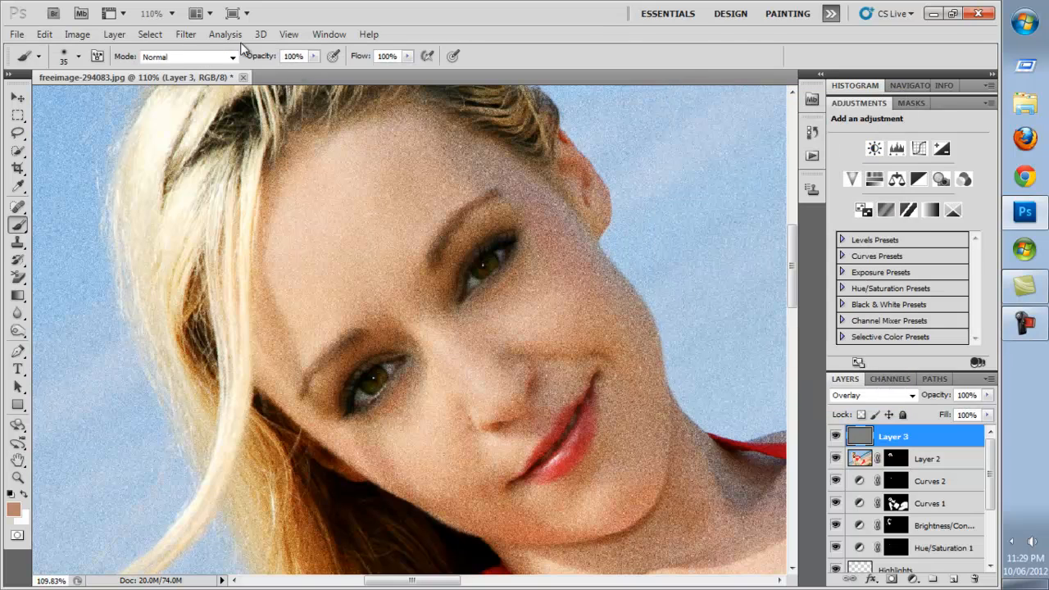
# - Apply a Gaussian Blur with a 0.1-pixel radius to the noise layer
pyautogui.click(186, 34)
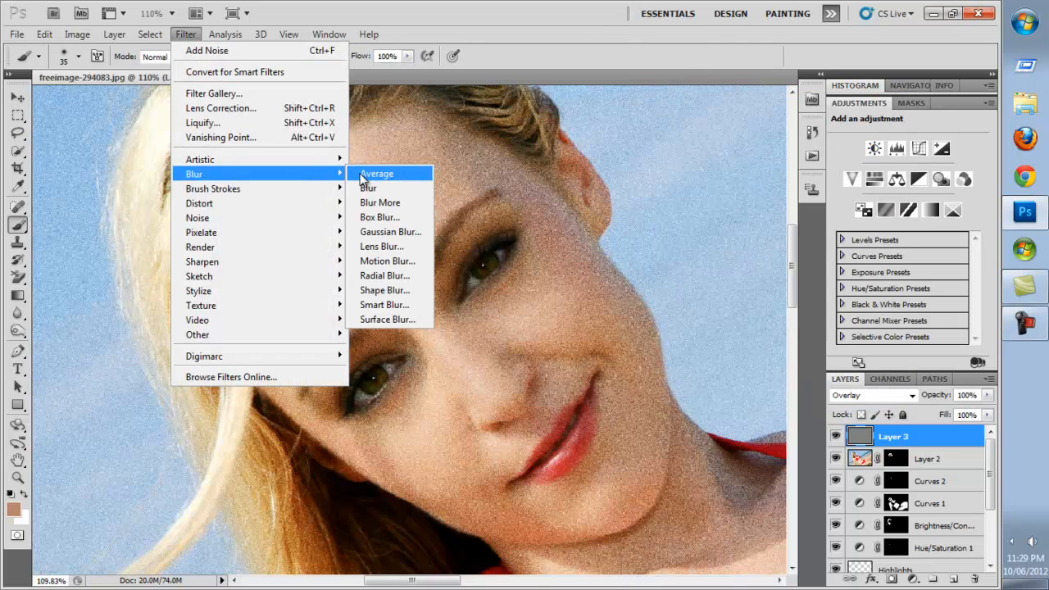
pyautogui.click(390, 231)
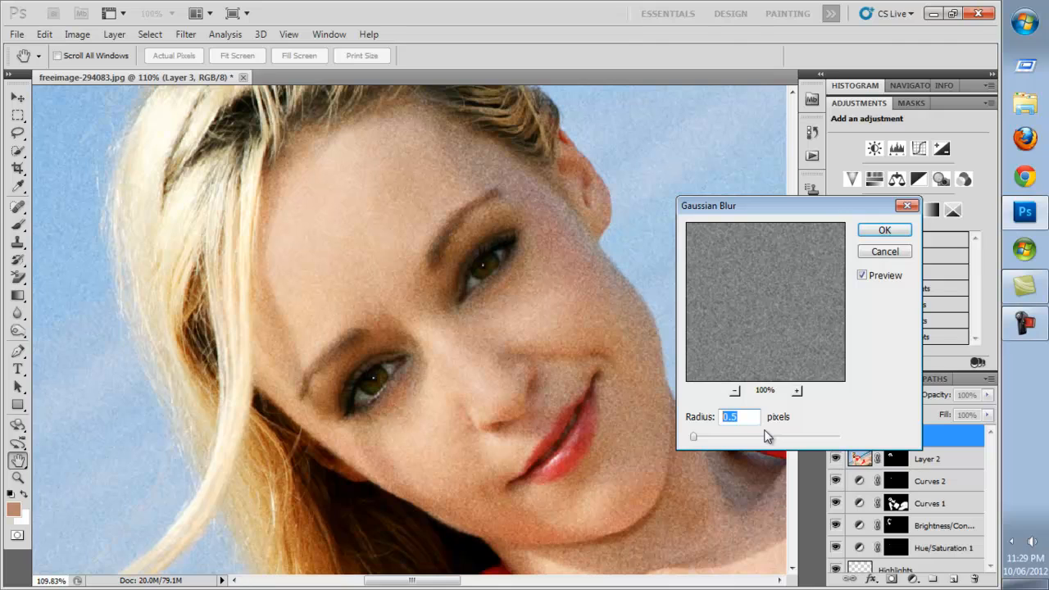
pyautogui.click(796, 390)
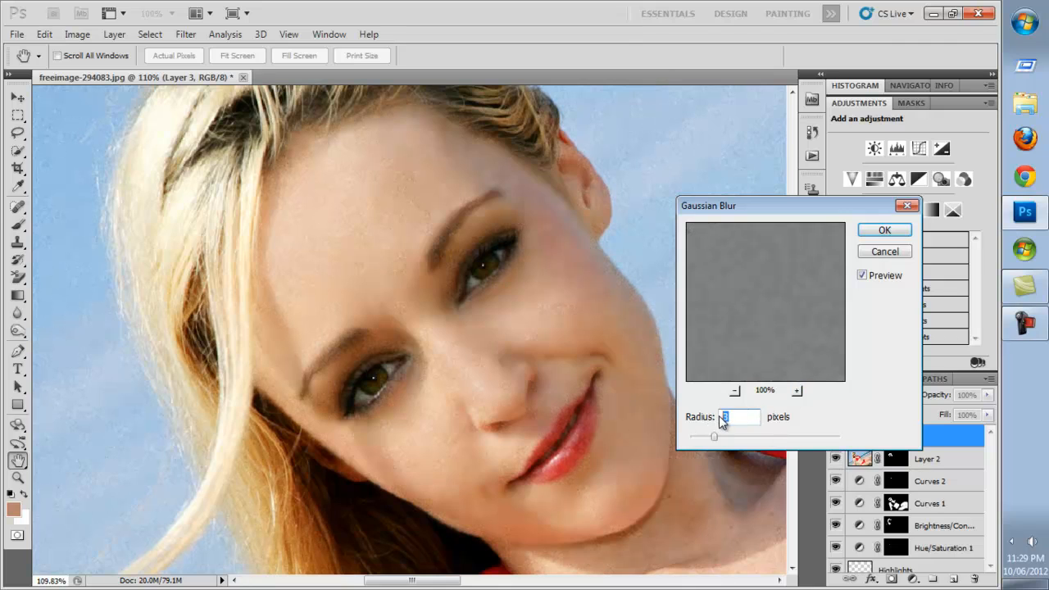
pyautogui.write('0.1')
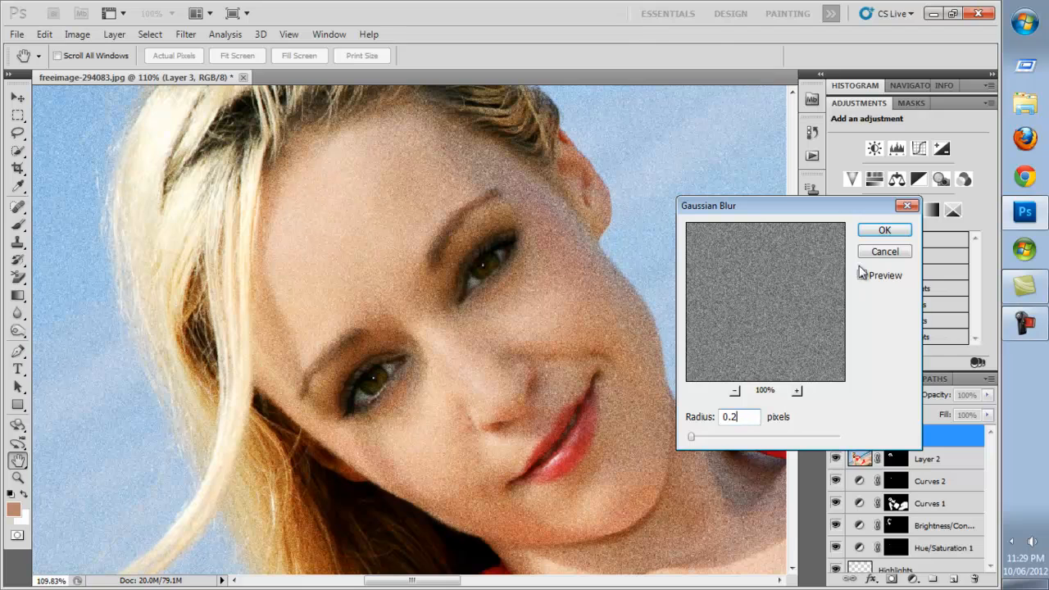
pyautogui.click(885, 229)
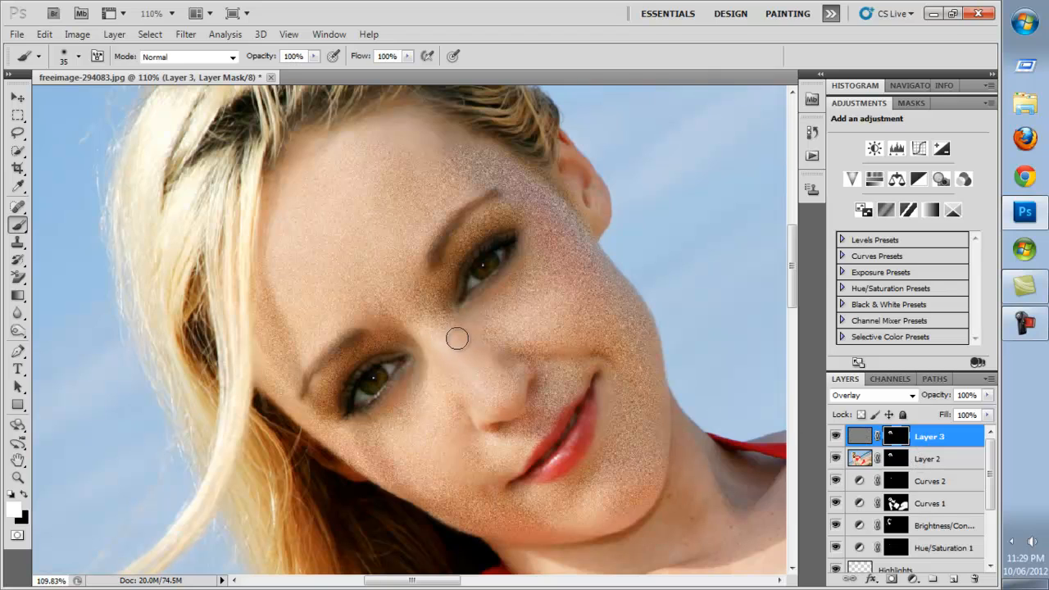
pyautogui.moveTo(81, 512)
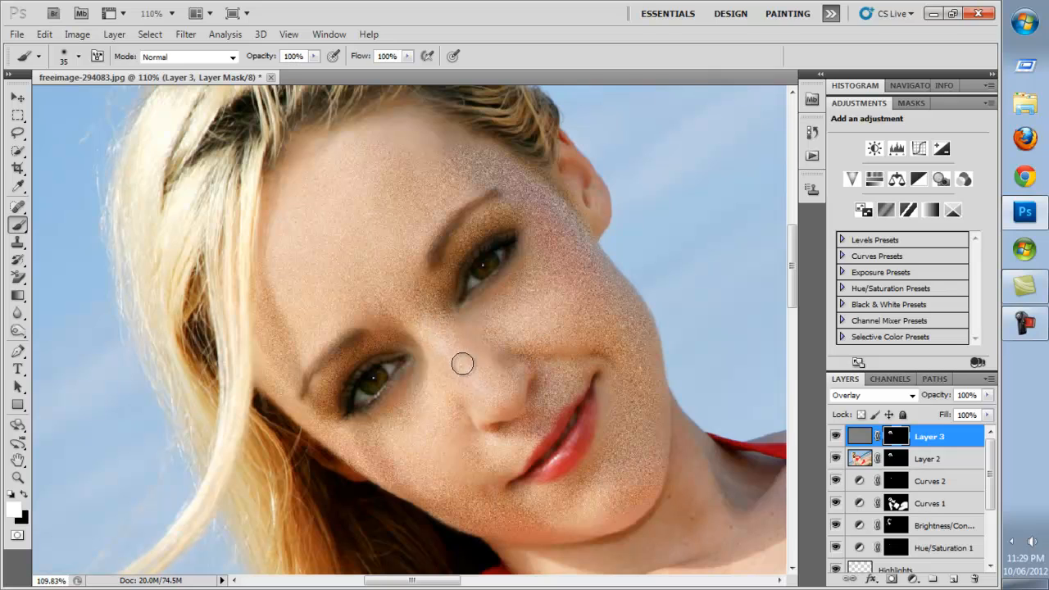
pyautogui.moveTo(449, 366)
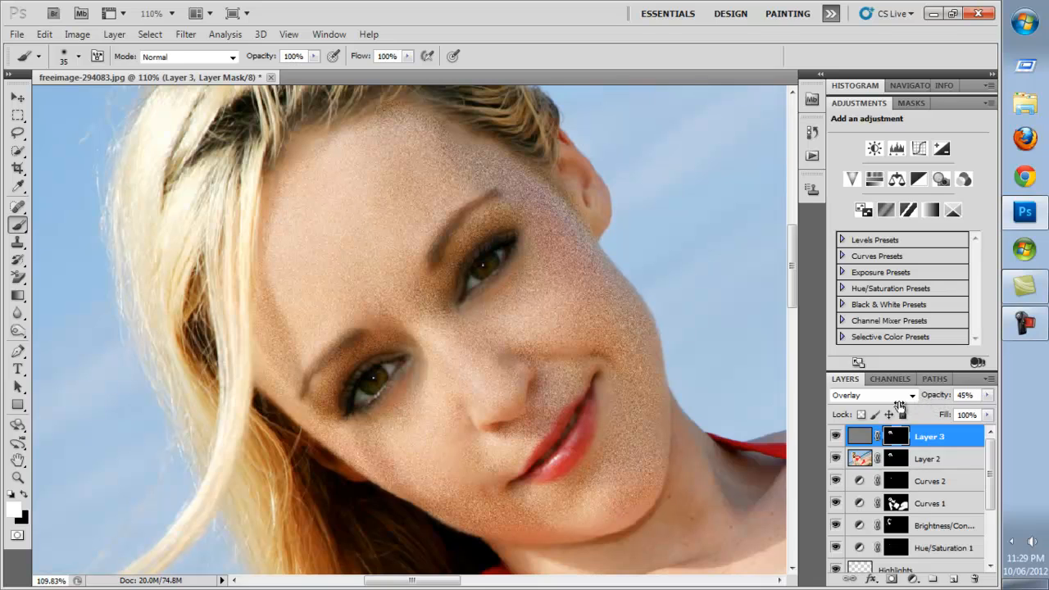
# - Lower Layer 3's opacity to 17% for a subtle skin texture
pyautogui.moveTo(964, 395); pyautogui.dragTo(943, 395)
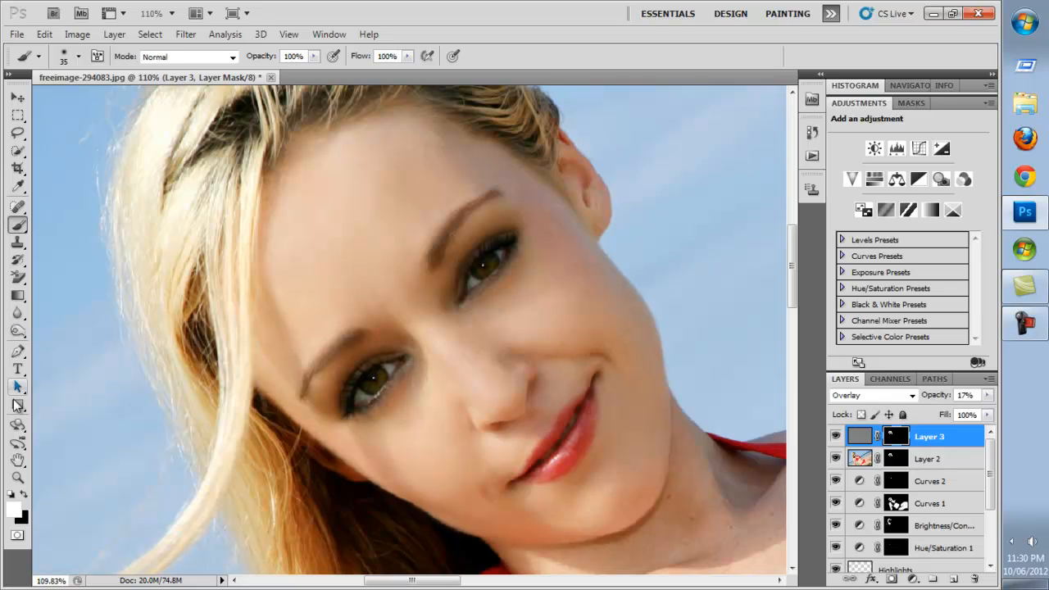
pyautogui.click(417, 270)
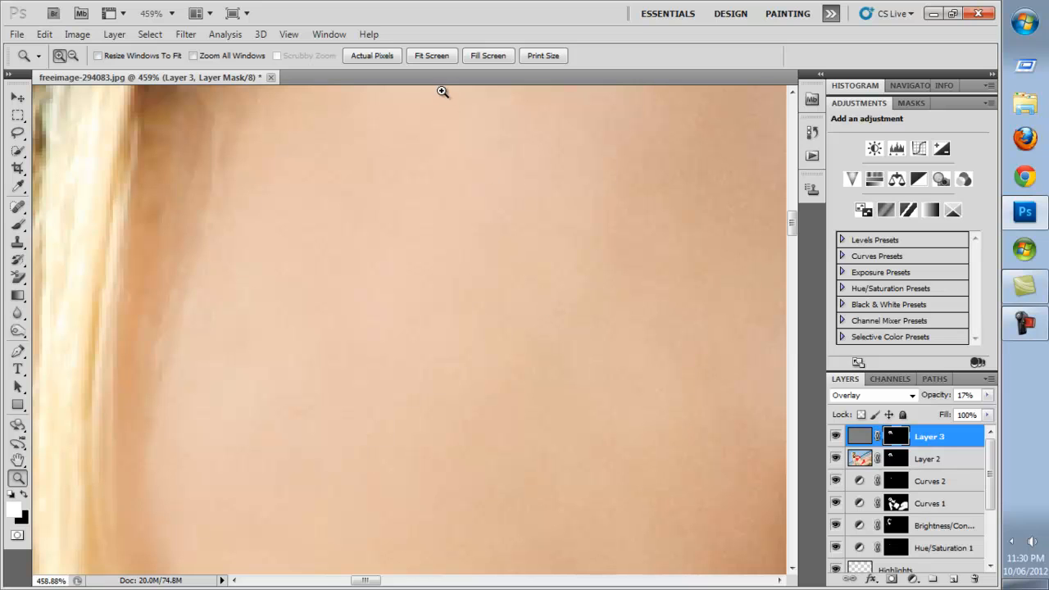
# - Lower Layer 3's grain overlay to 14% opacity and view the whole portrait
pyautogui.click(372, 55)
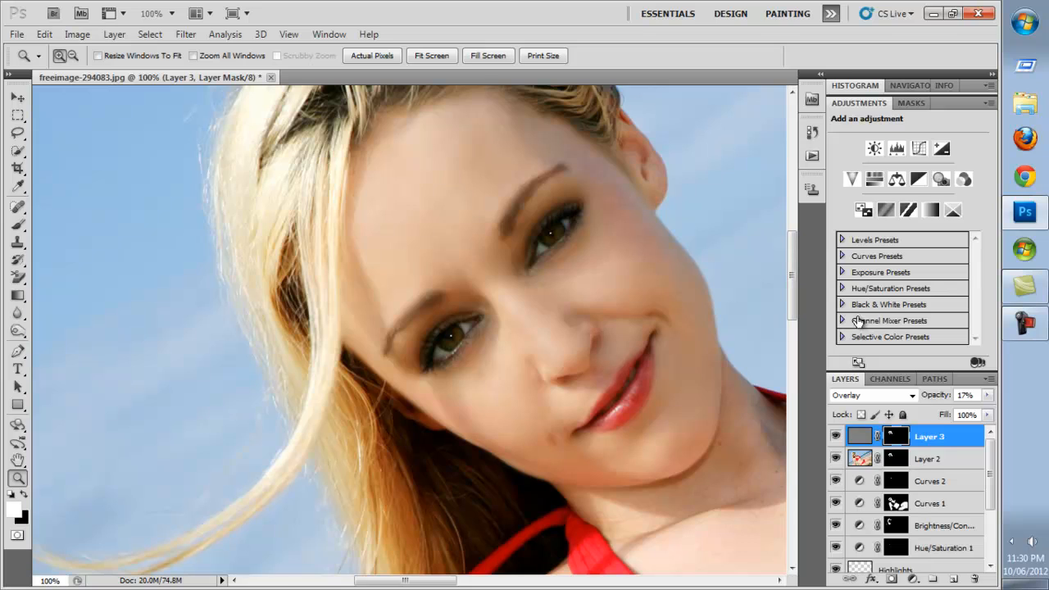
pyautogui.click(966, 395)
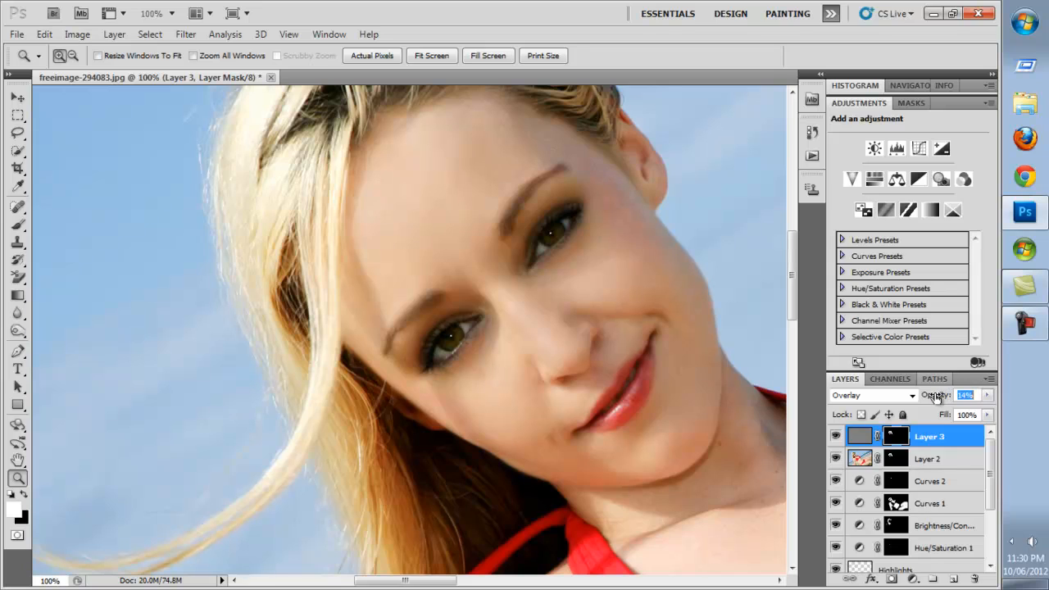
pyautogui.moveTo(817, 237)
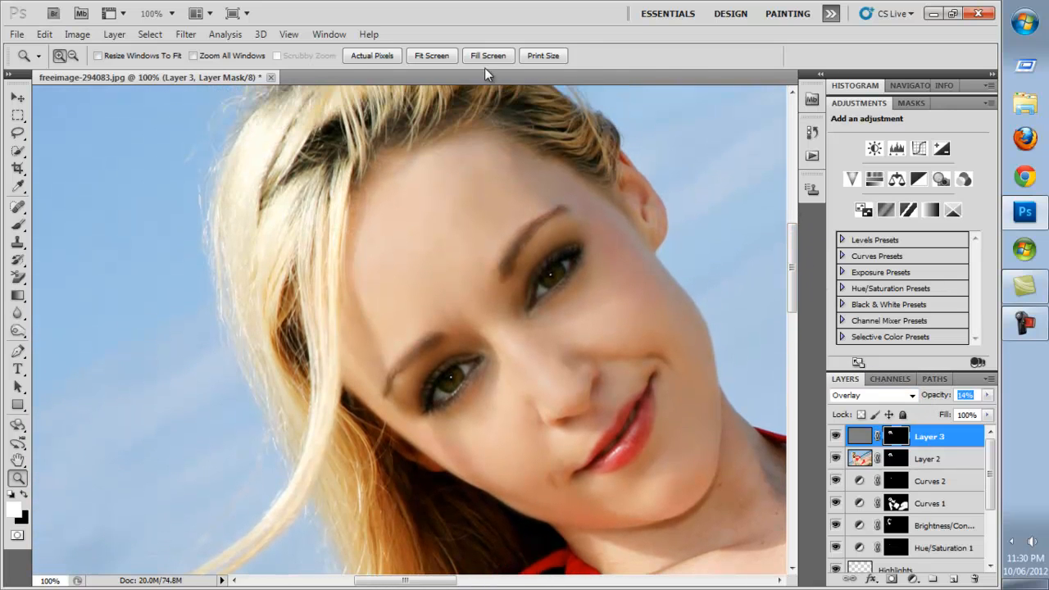
pyautogui.click(432, 55)
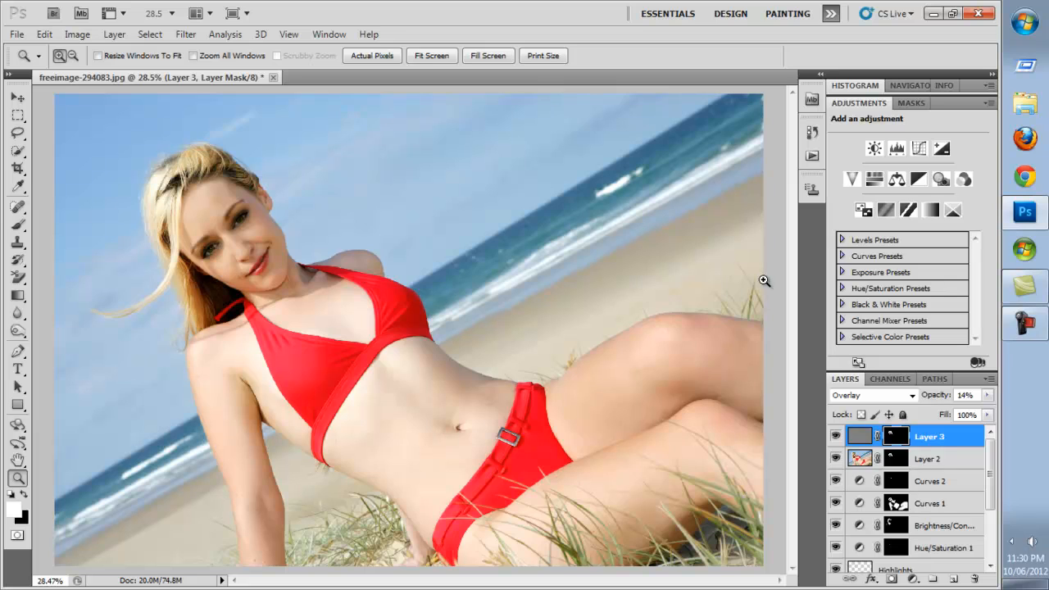
# - Flatten all retouching layers into a single Background layer via Flatten Image
pyautogui.rightClick(930, 437)
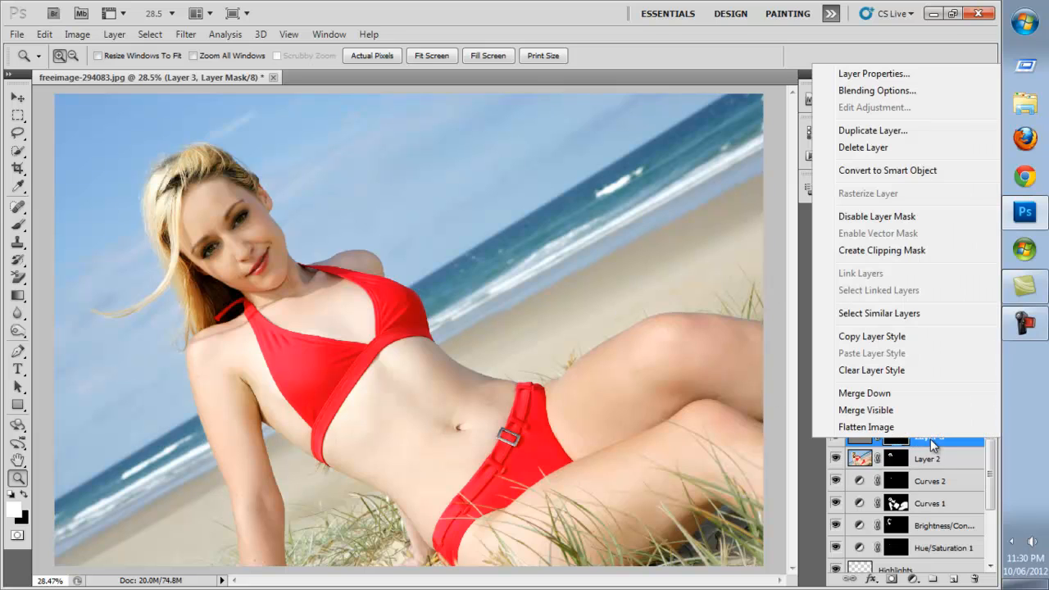
pyautogui.click(866, 427)
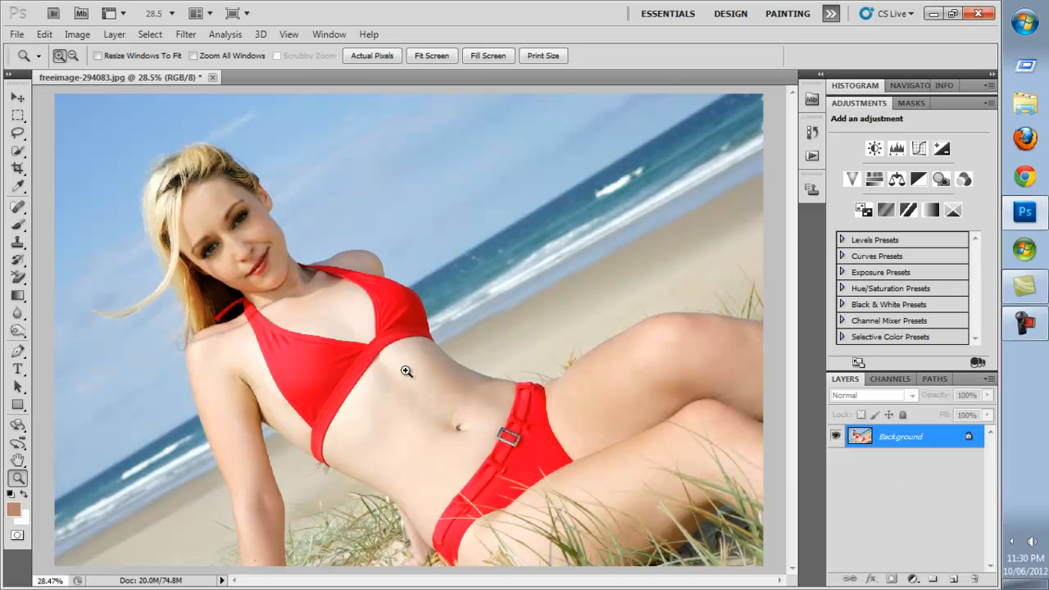